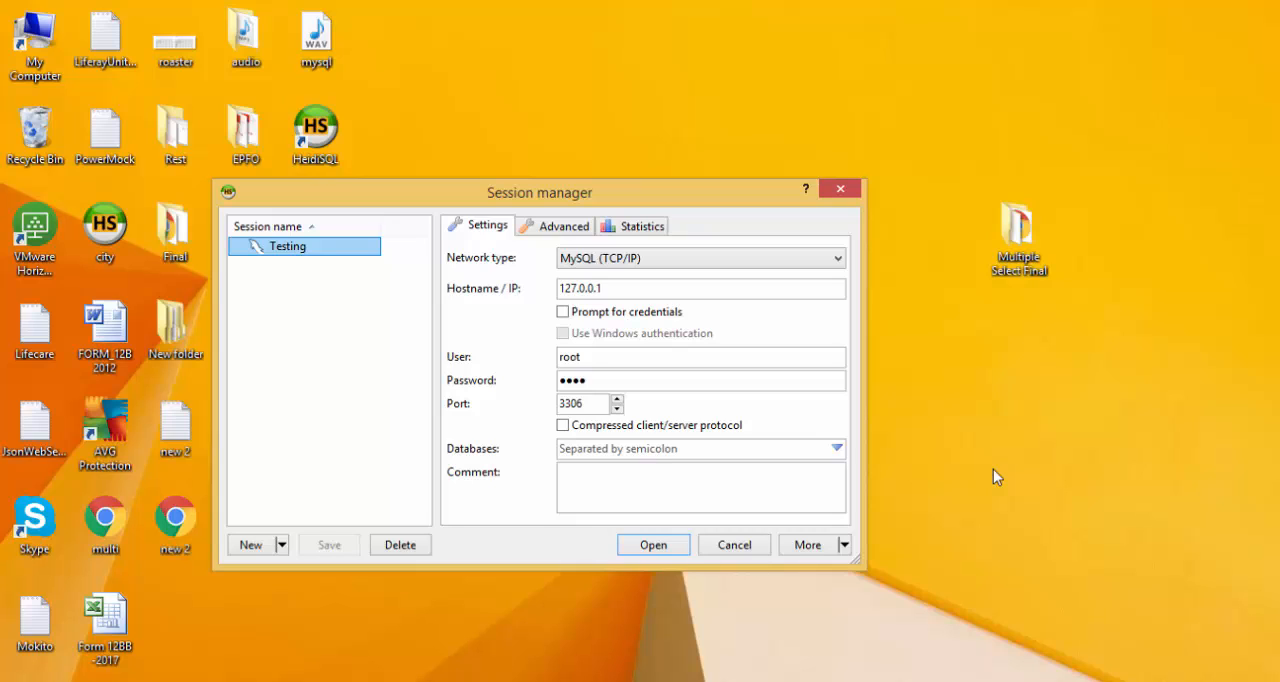
pyautogui.moveTo(854, 352)
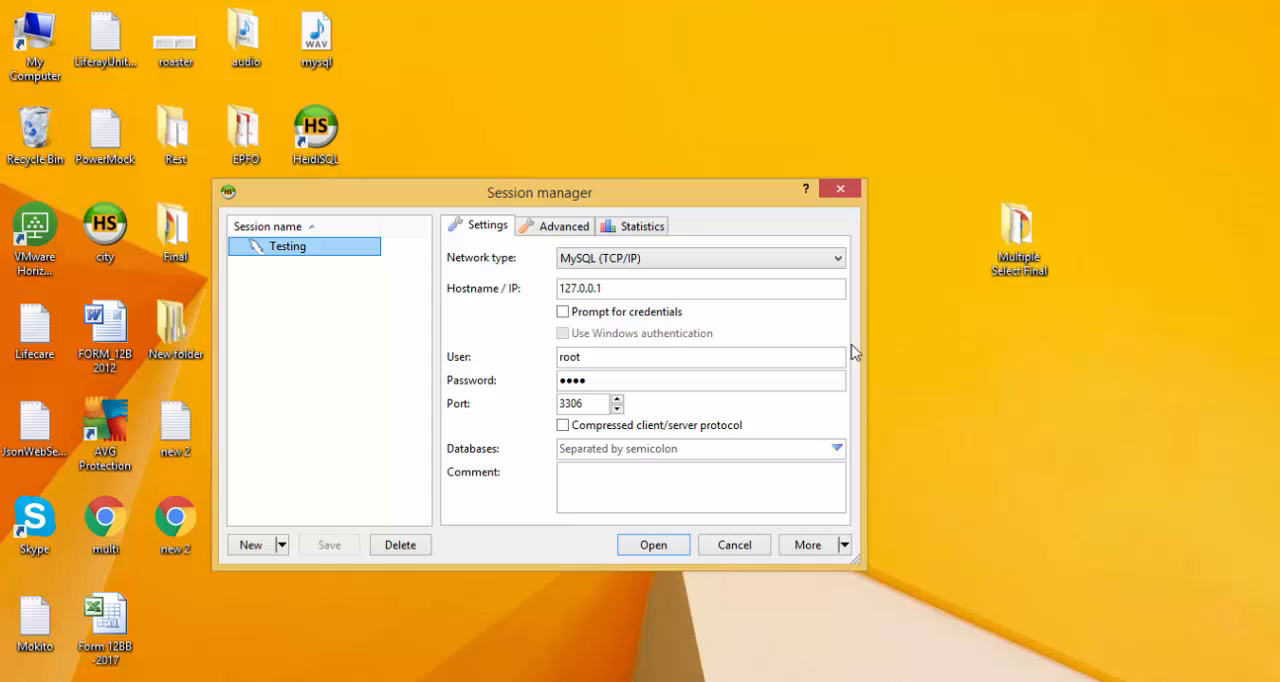
pyautogui.moveTo(288, 264)
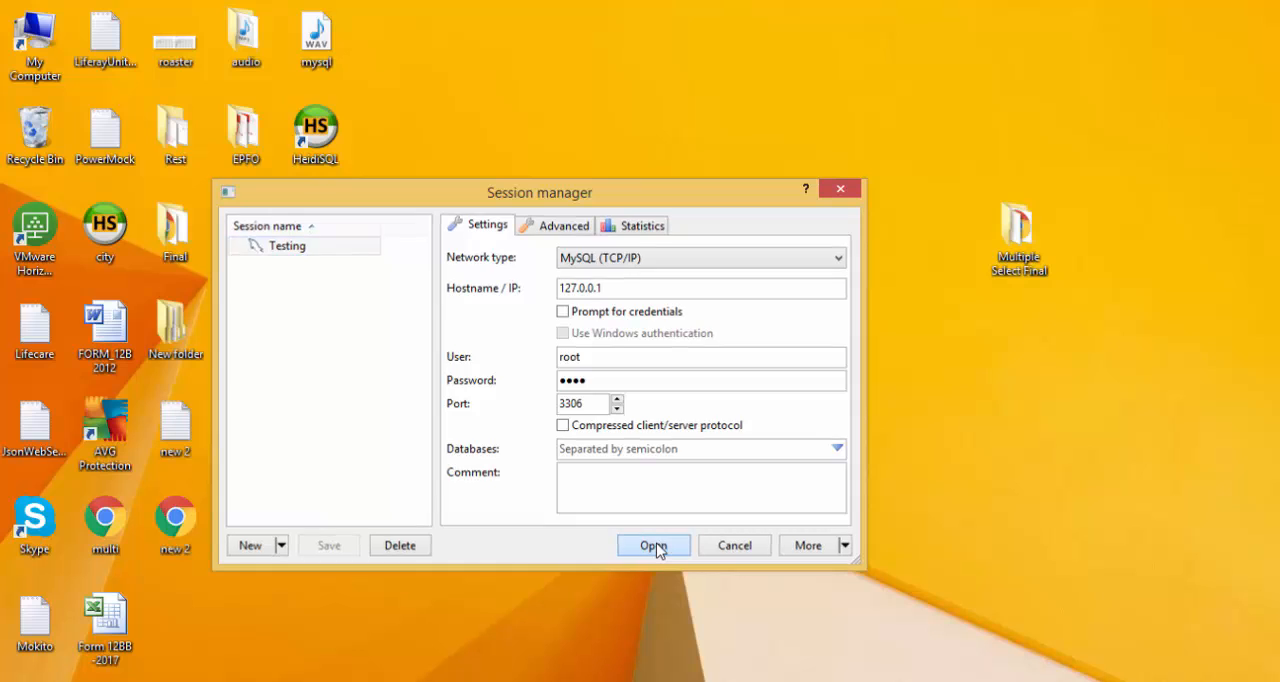
# - Connect with the Testing session so the server's databases are listed
pyautogui.click(652, 544)
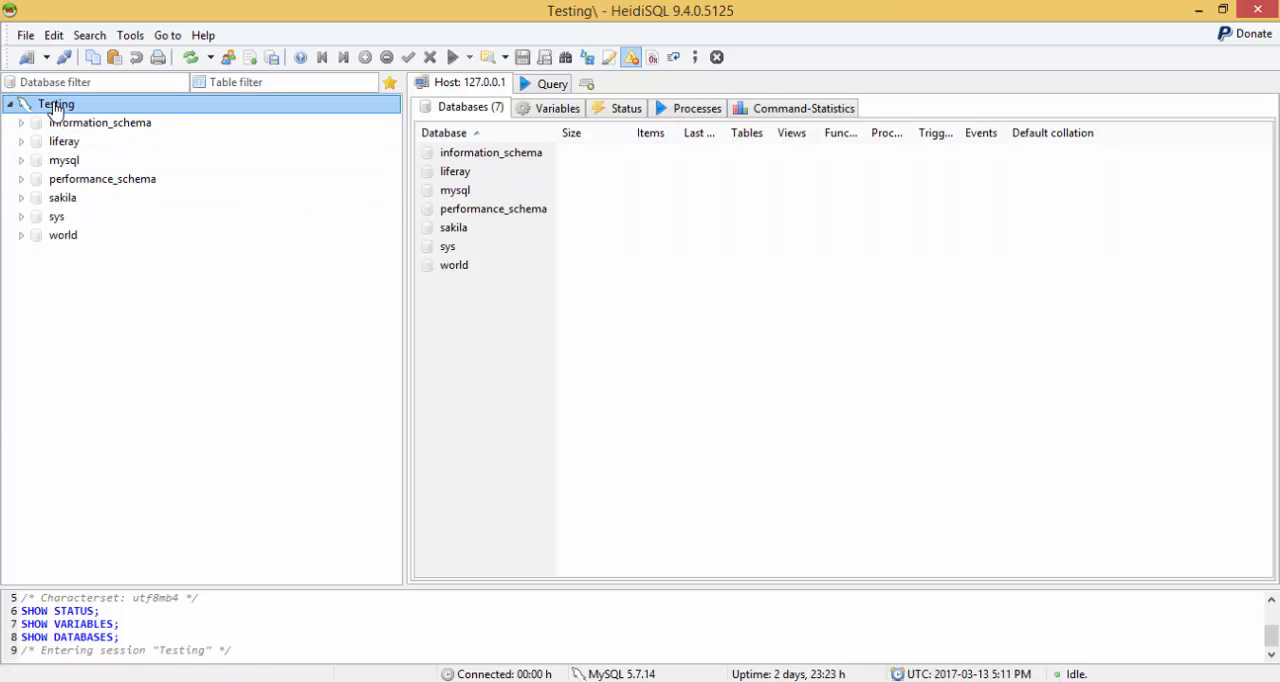
pyautogui.moveTo(8, 370)
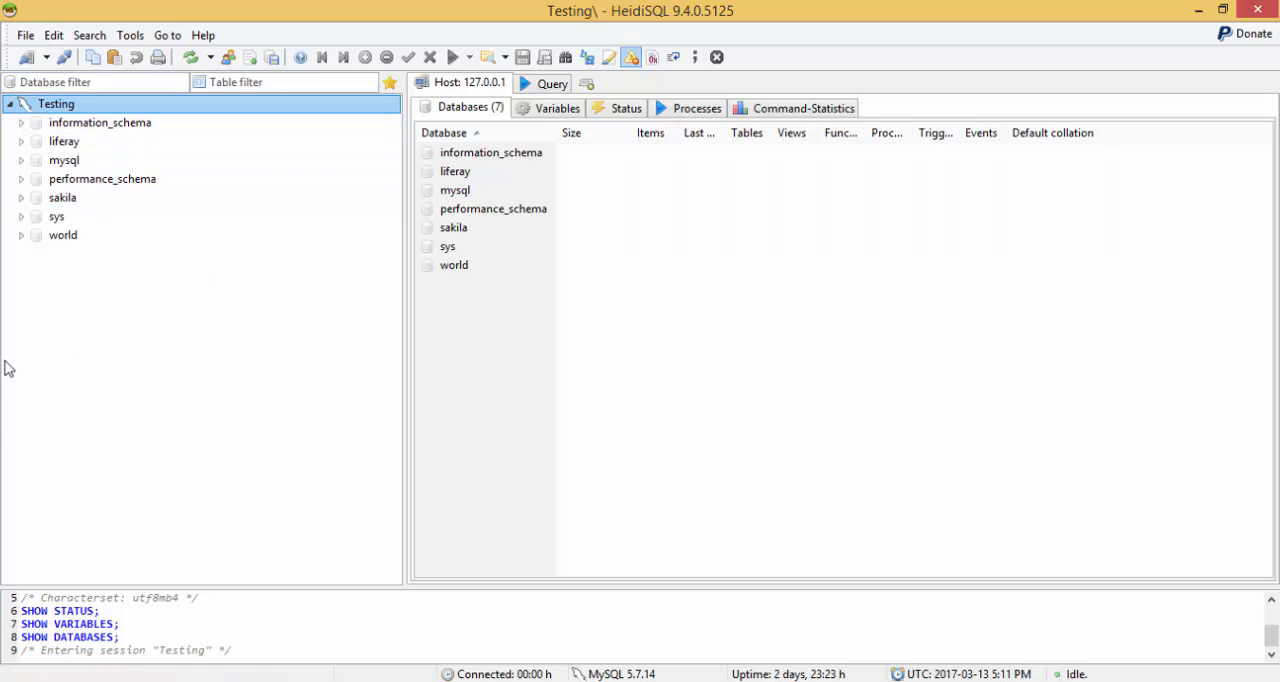
pyautogui.moveTo(92, 326)
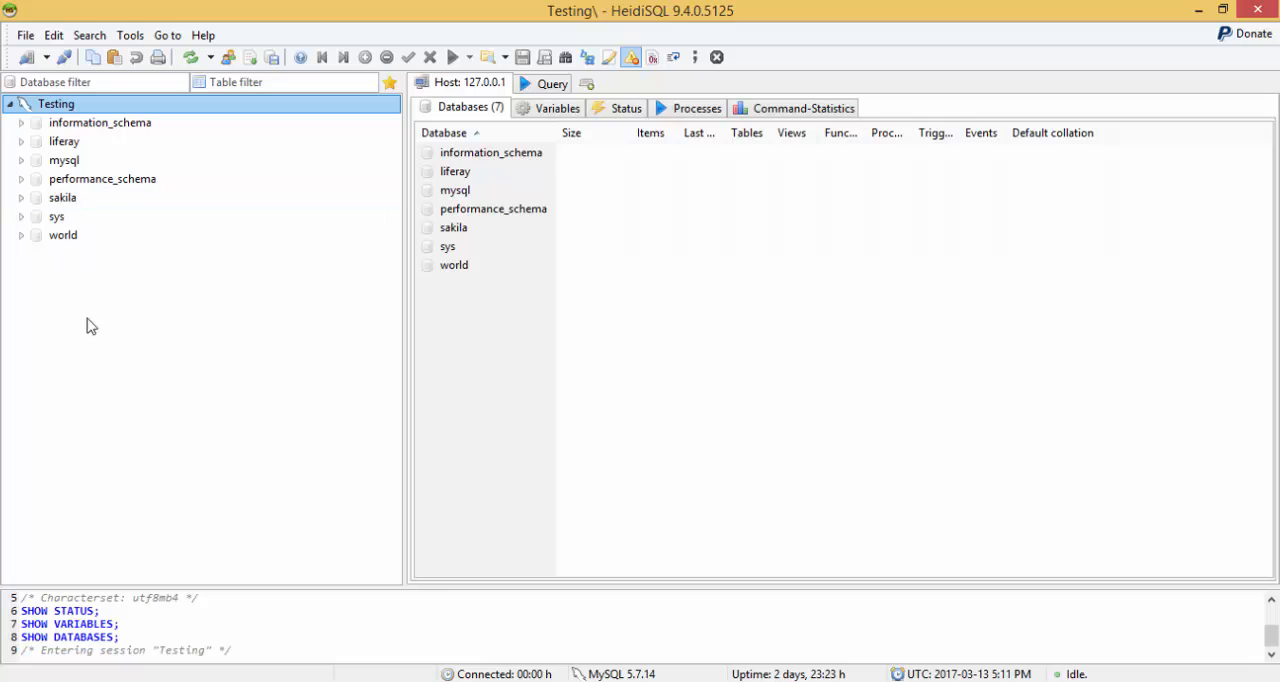
pyautogui.moveTo(52, 330)
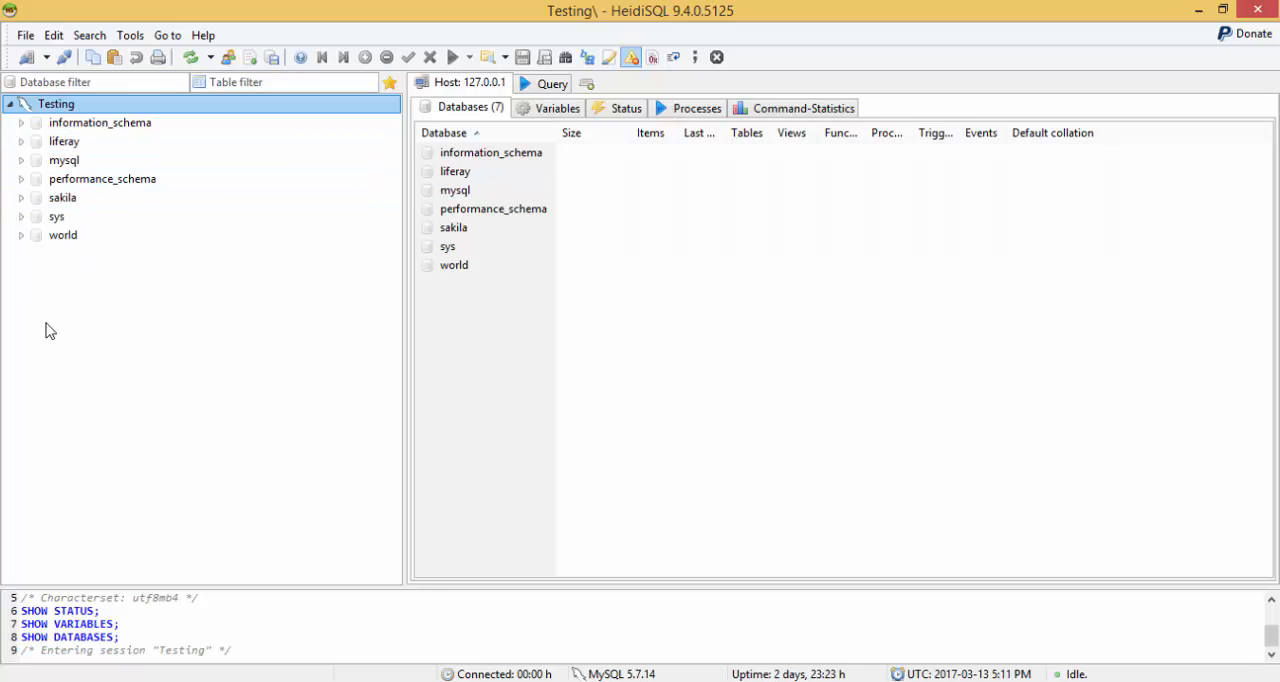
pyautogui.moveTo(104, 308)
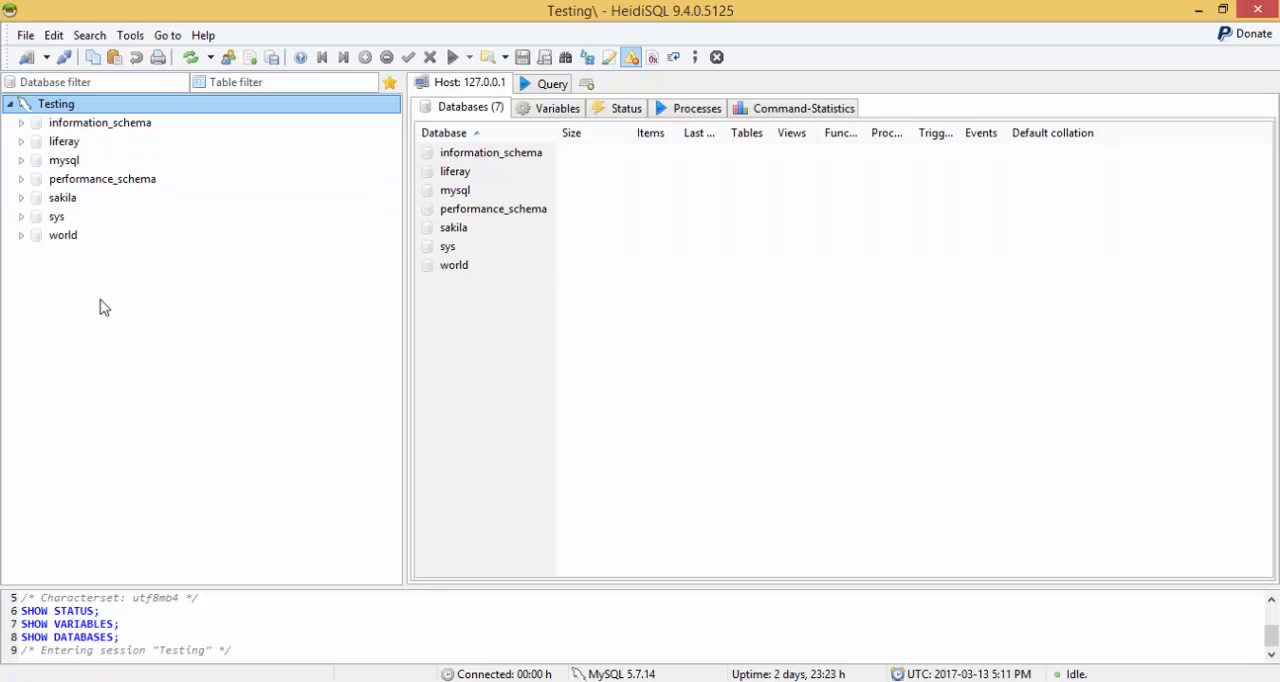
# - Create a new empty database named university on the server
pyautogui.rightClick(104, 308)
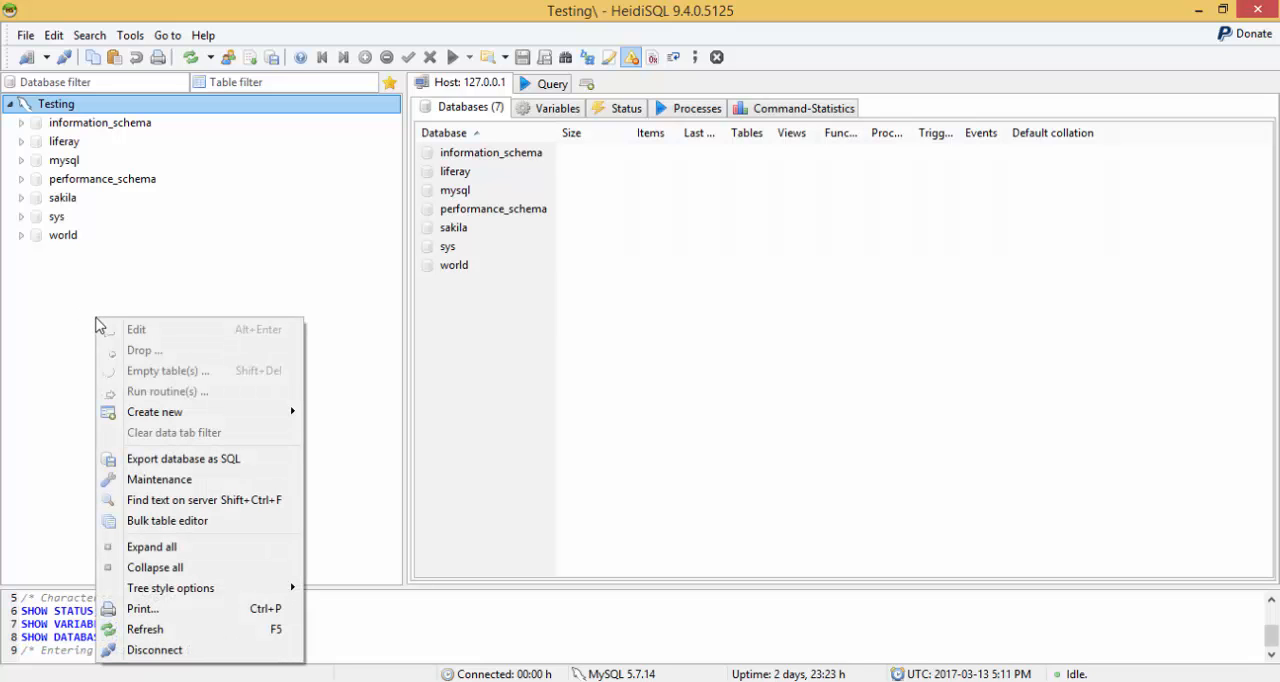
pyautogui.moveTo(156, 412)
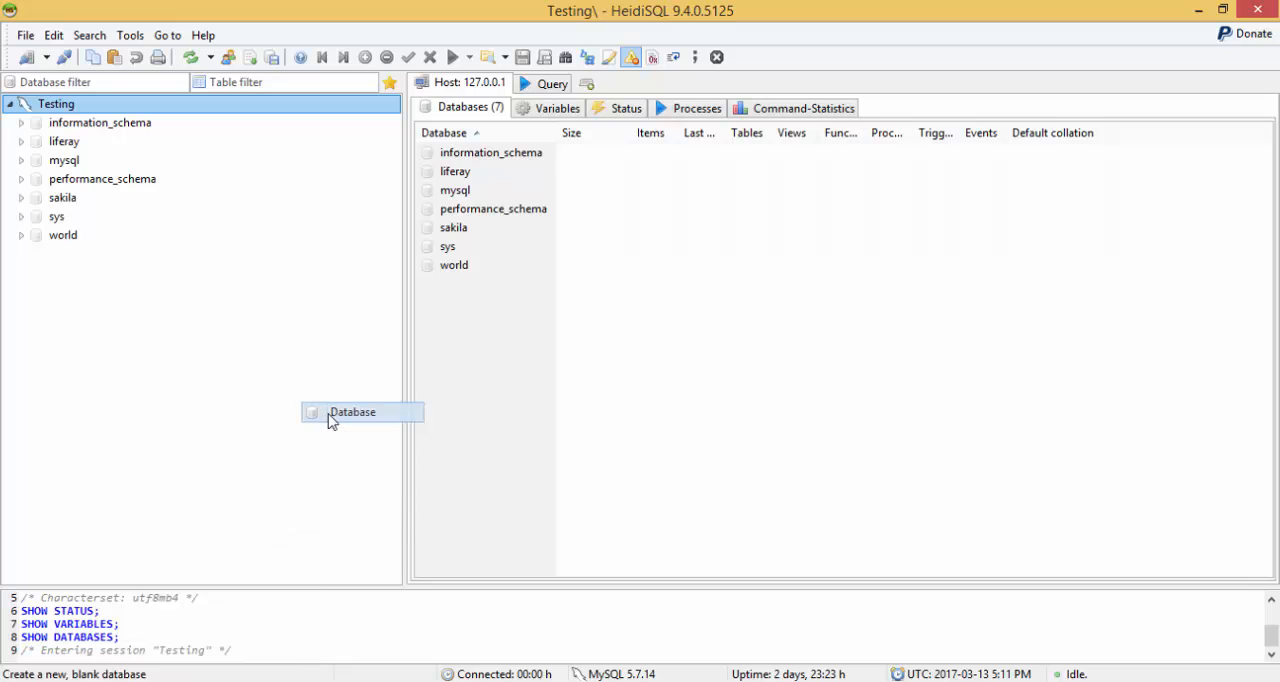
pyautogui.click(352, 412)
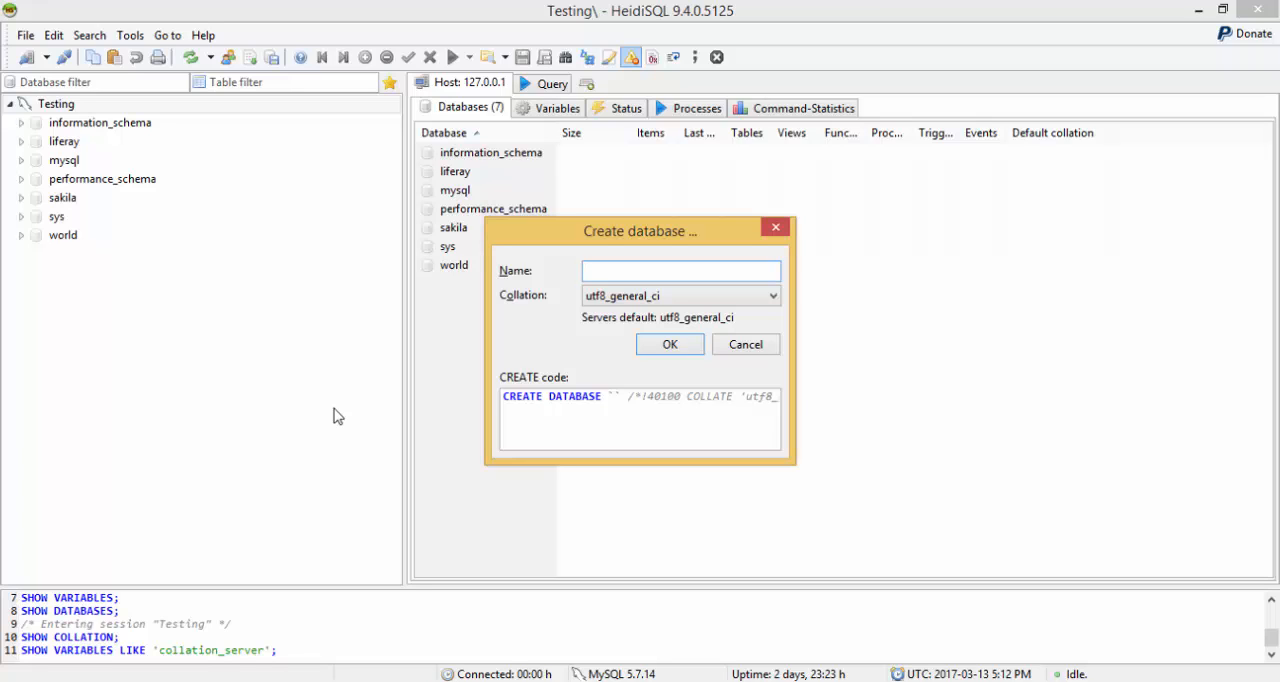
pyautogui.write('university')
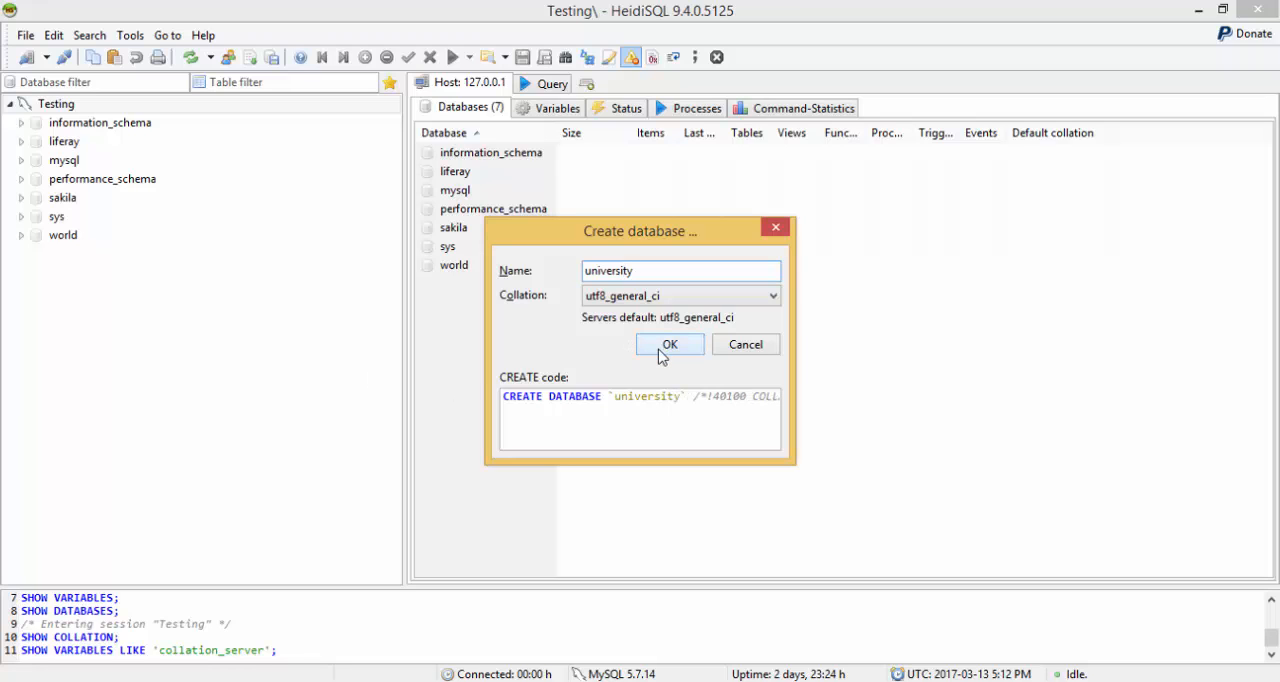
pyautogui.click(670, 344)
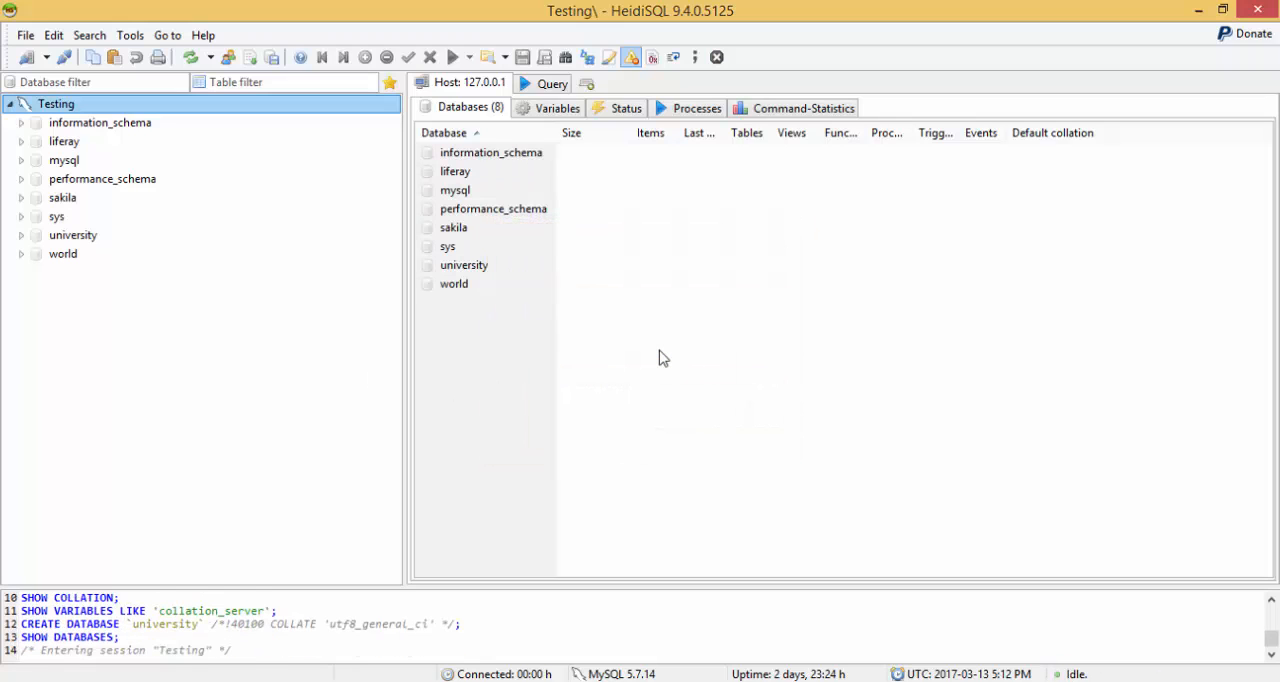
pyautogui.moveTo(96, 264)
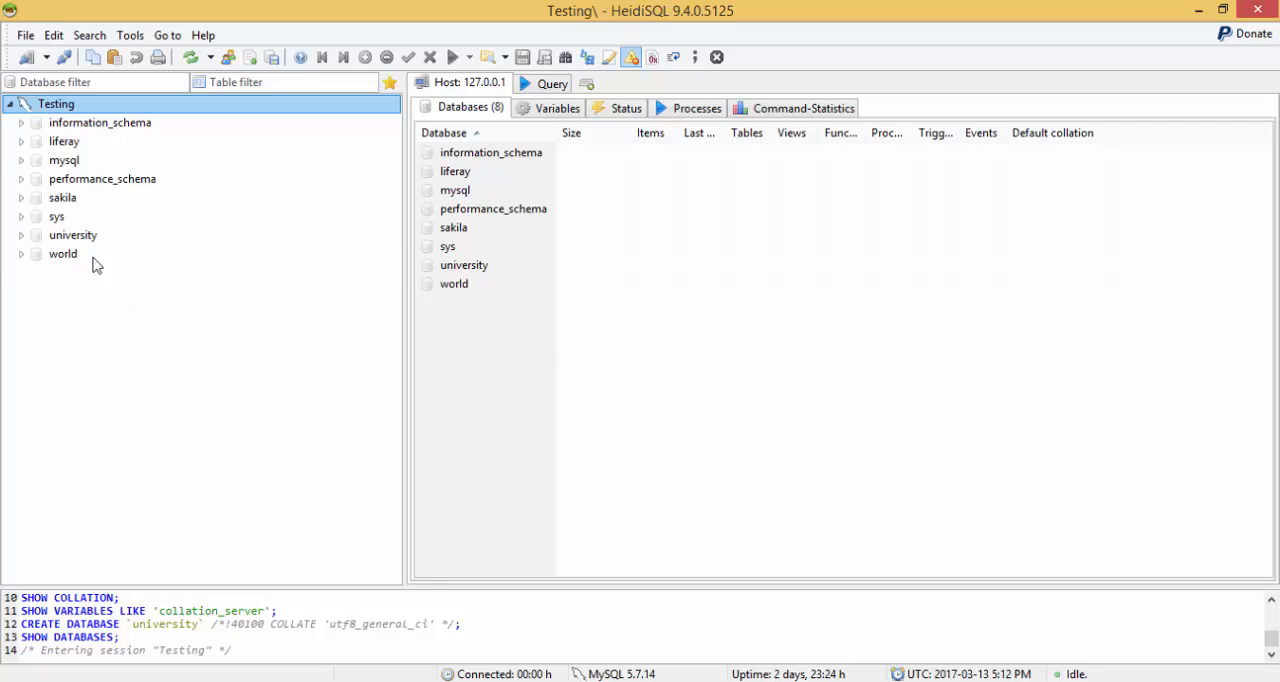
# - Start a new, still untitled table in the university database
pyautogui.click(72, 236)
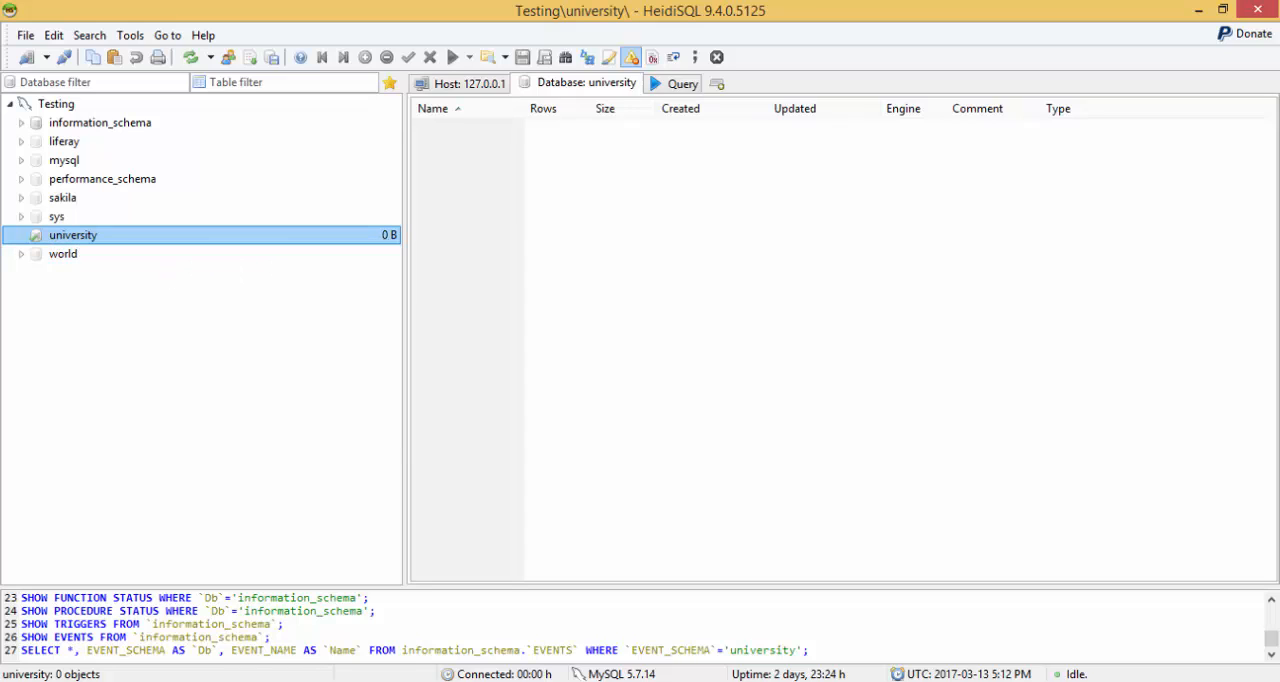
pyautogui.moveTo(72, 236)
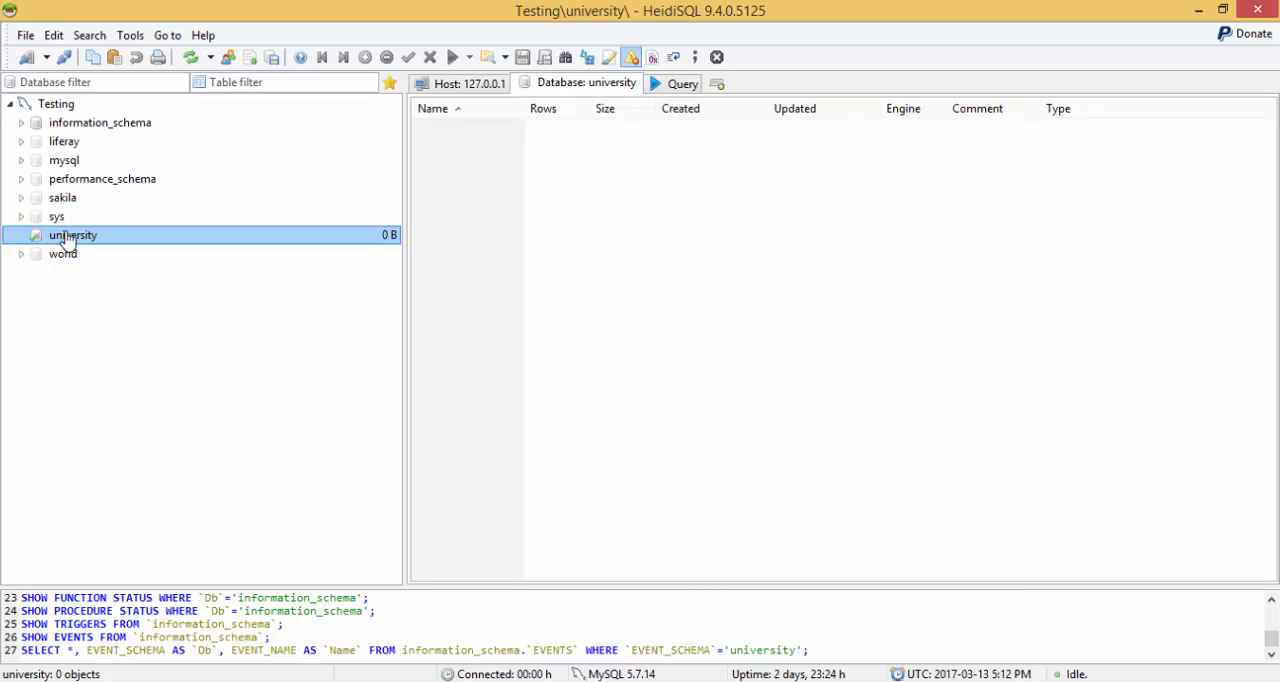
pyautogui.rightClick(72, 236)
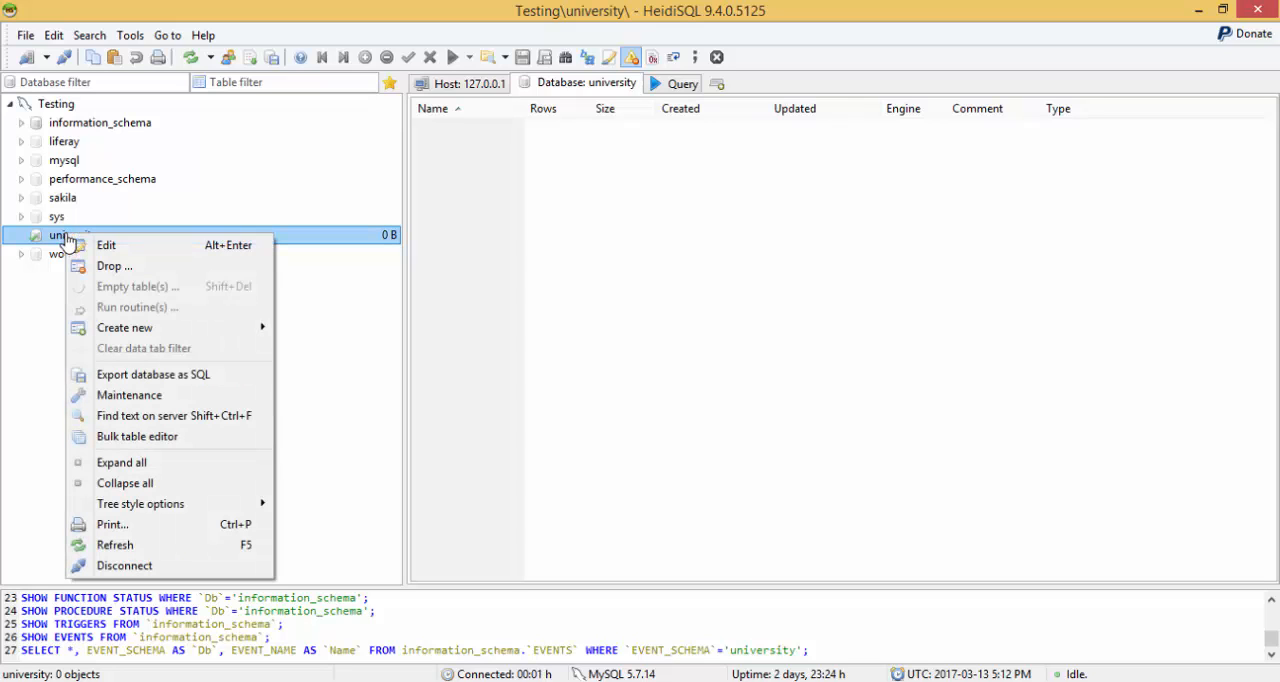
pyautogui.moveTo(124, 328)
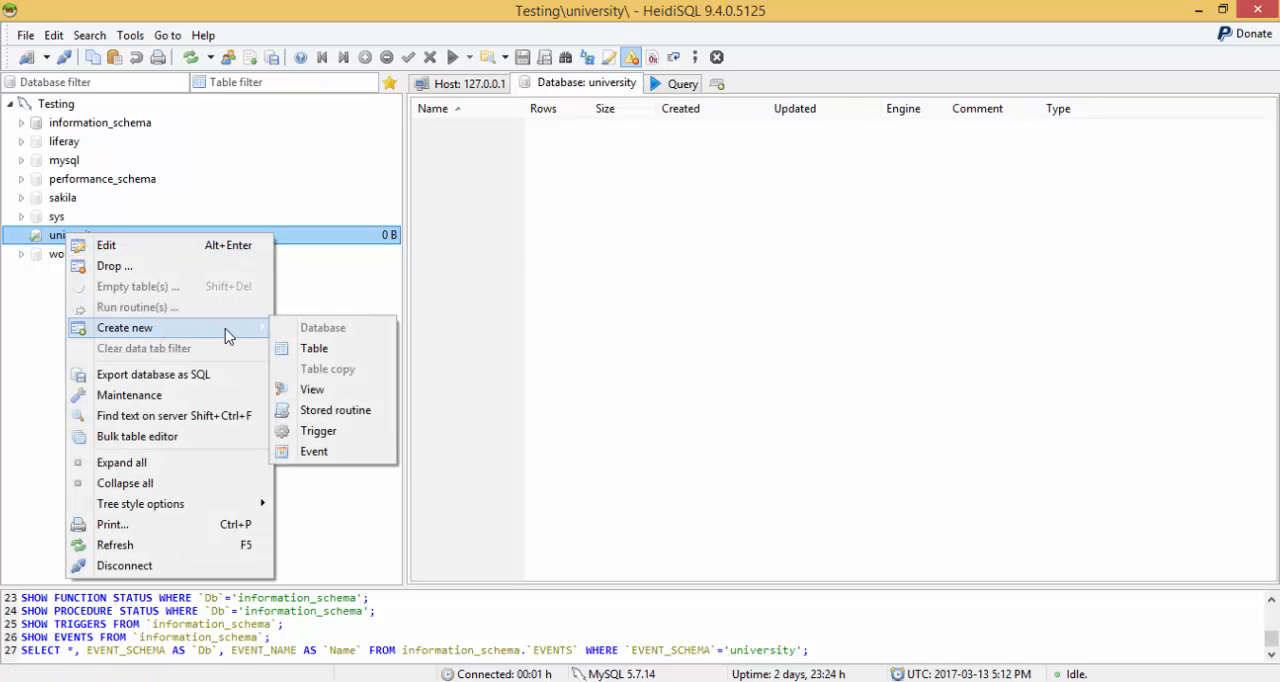
pyautogui.click(314, 348)
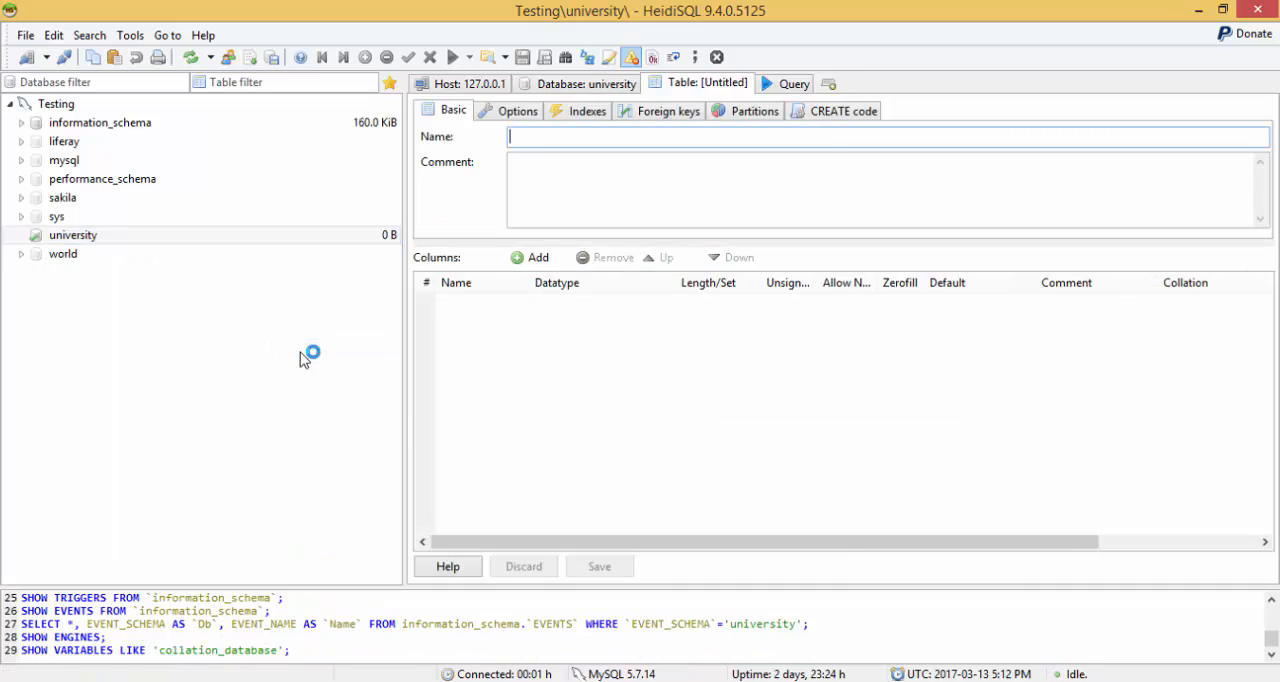
# - Browse the new table's Options, Foreign keys and CREATE code views
pyautogui.click(516, 110)
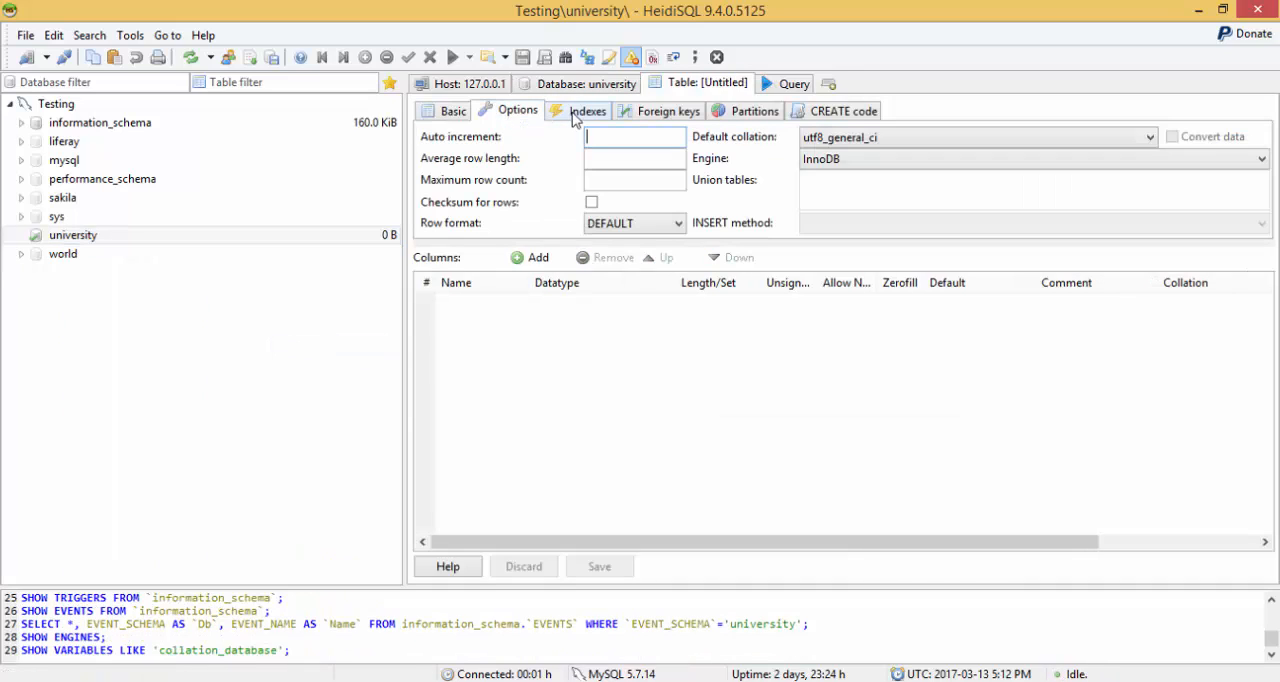
pyautogui.click(664, 110)
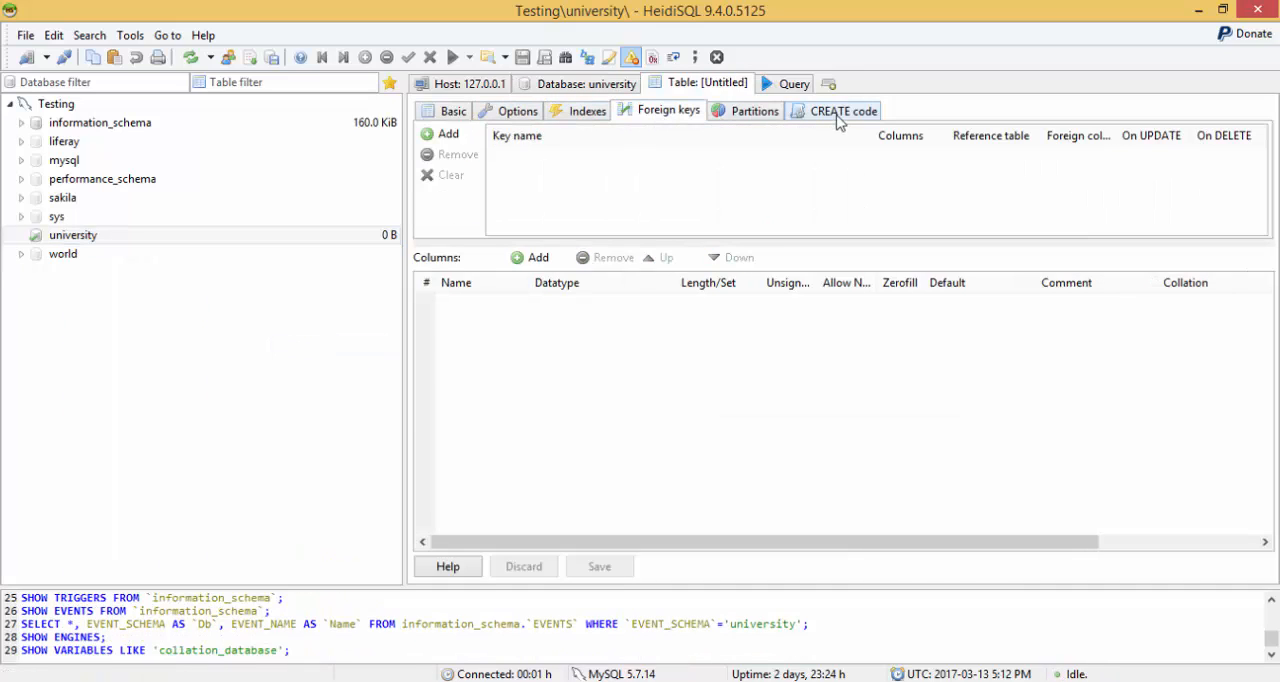
pyautogui.click(448, 110)
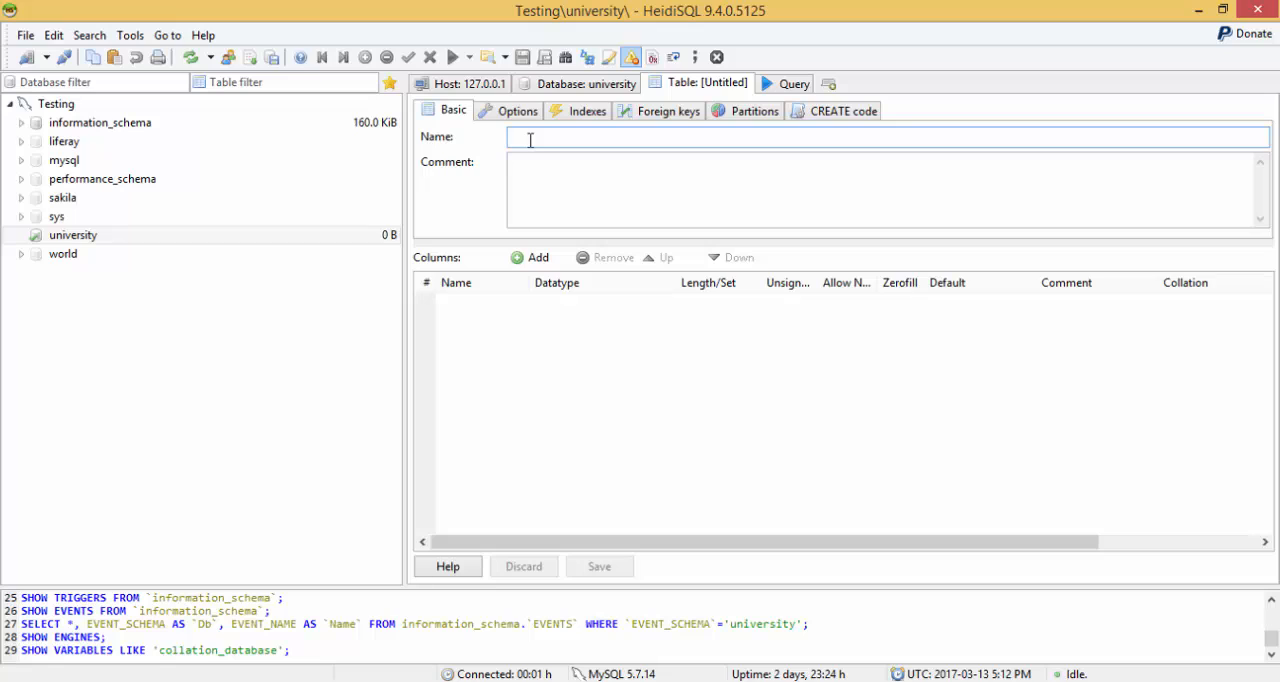
# - Name the new table student
pyautogui.write('stu')
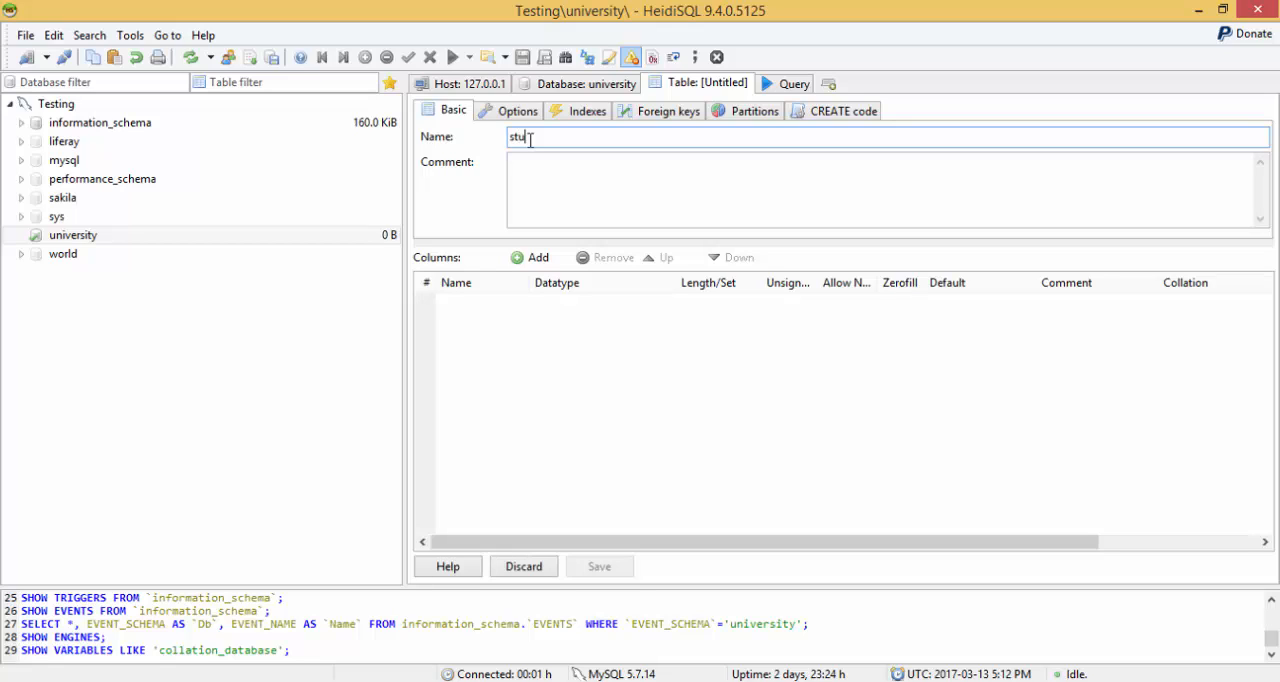
pyautogui.write('dent')
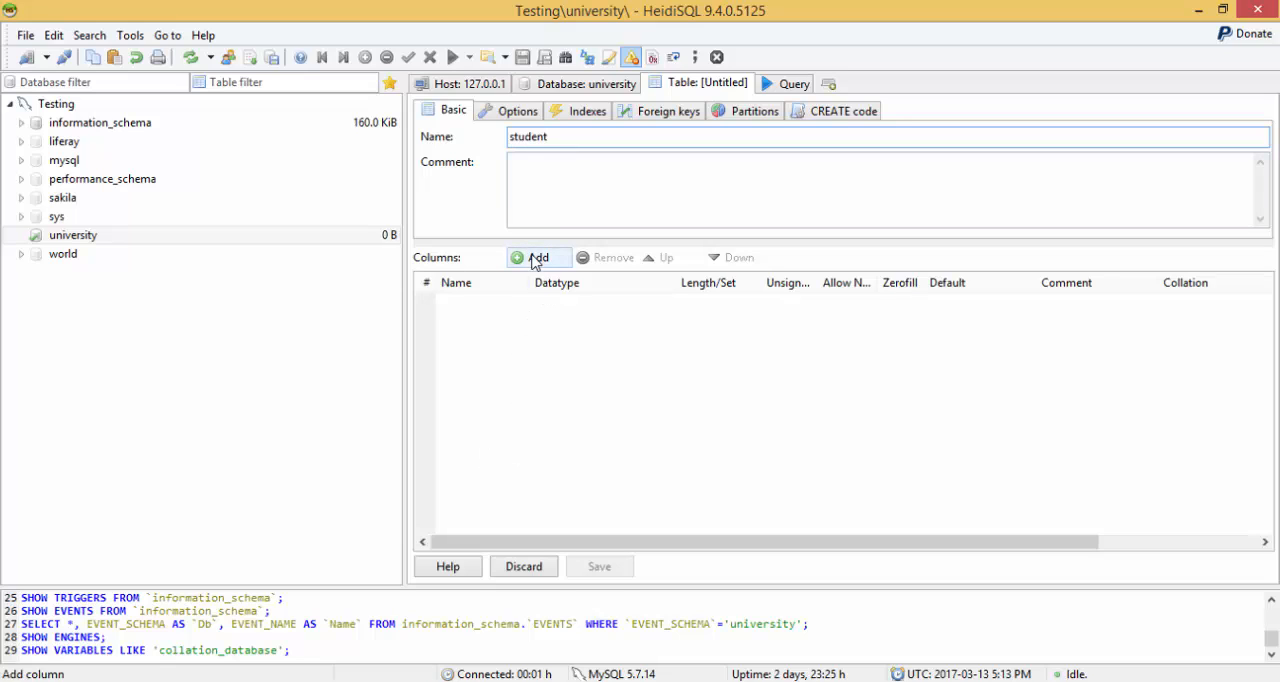
# - Add a first column named sid of type INT to the student table
pyautogui.click(536, 256)
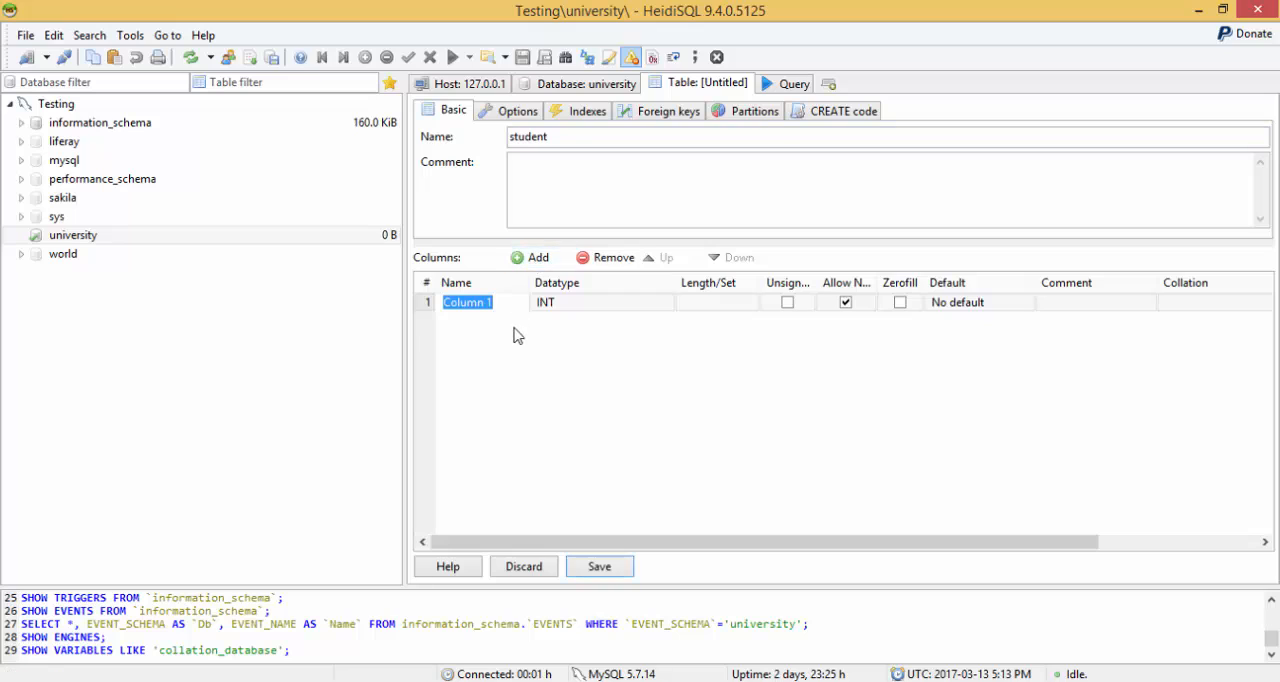
pyautogui.write('sid')
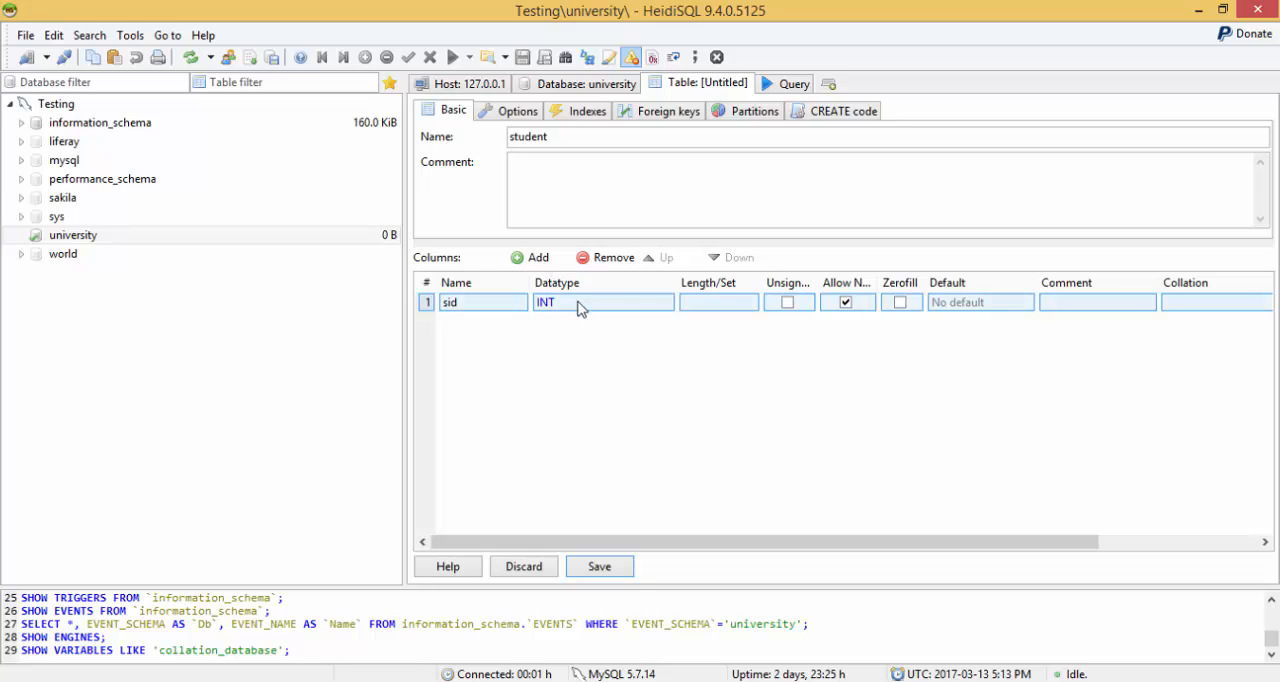
pyautogui.click(846, 302)
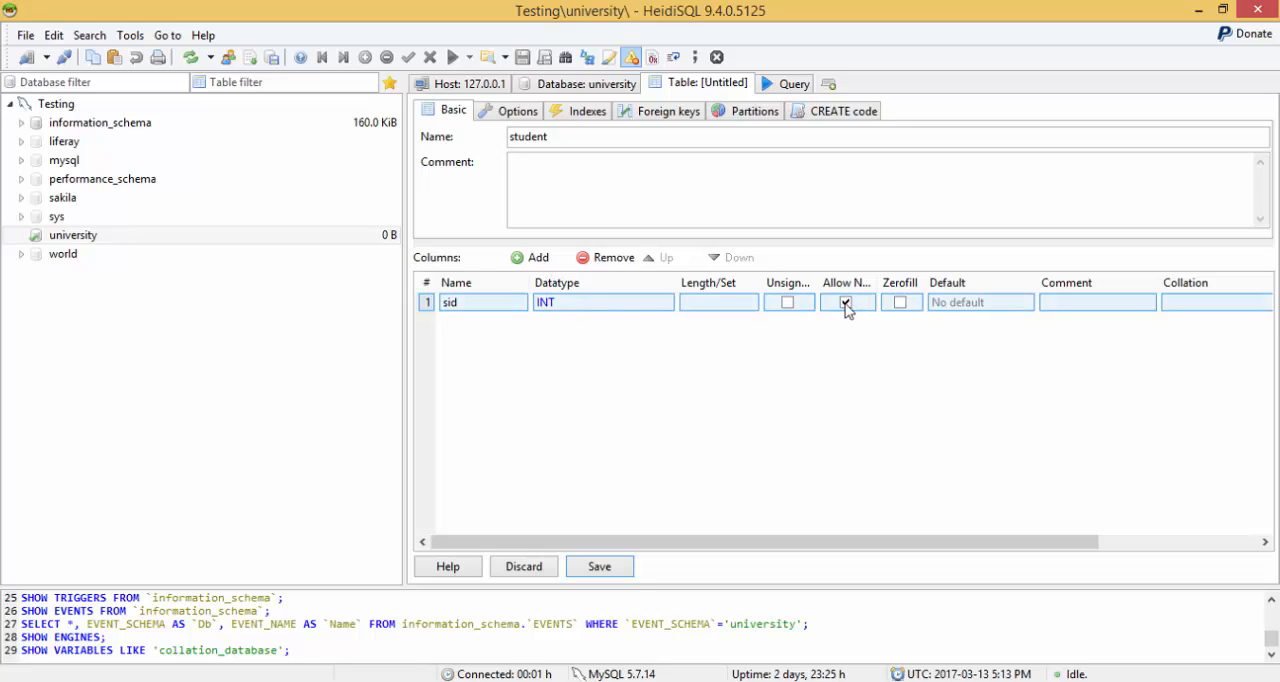
pyautogui.click(844, 302)
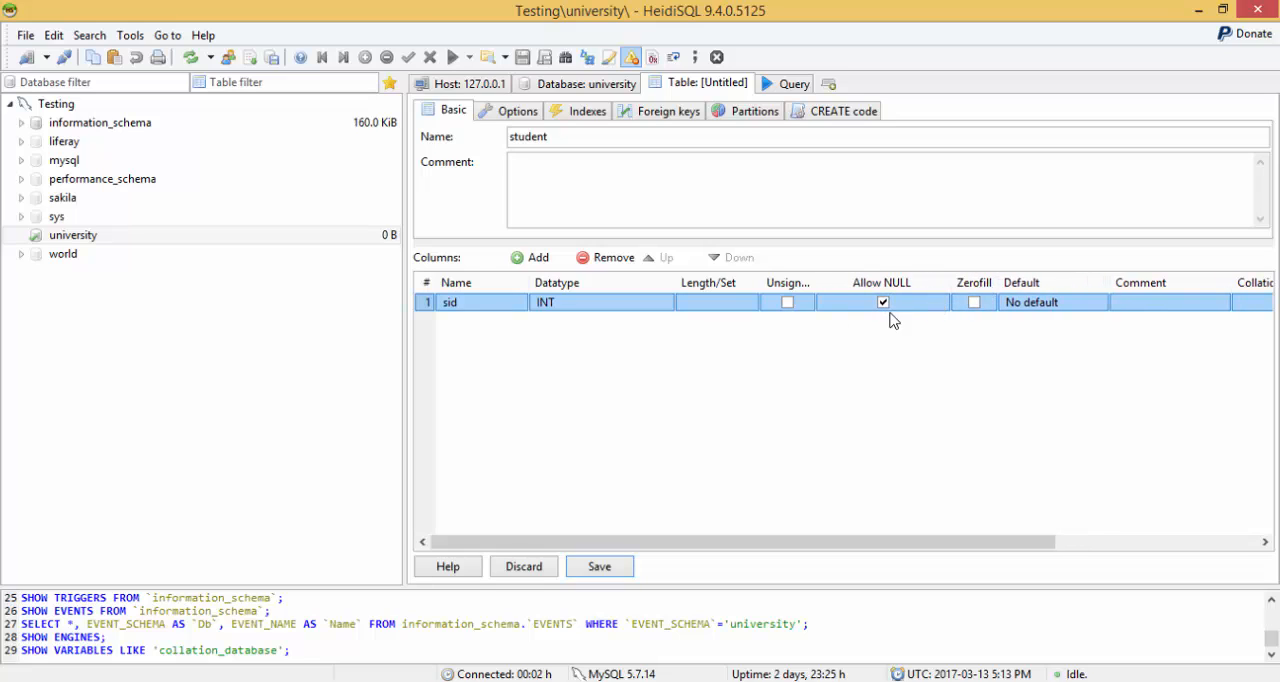
pyautogui.click(884, 302)
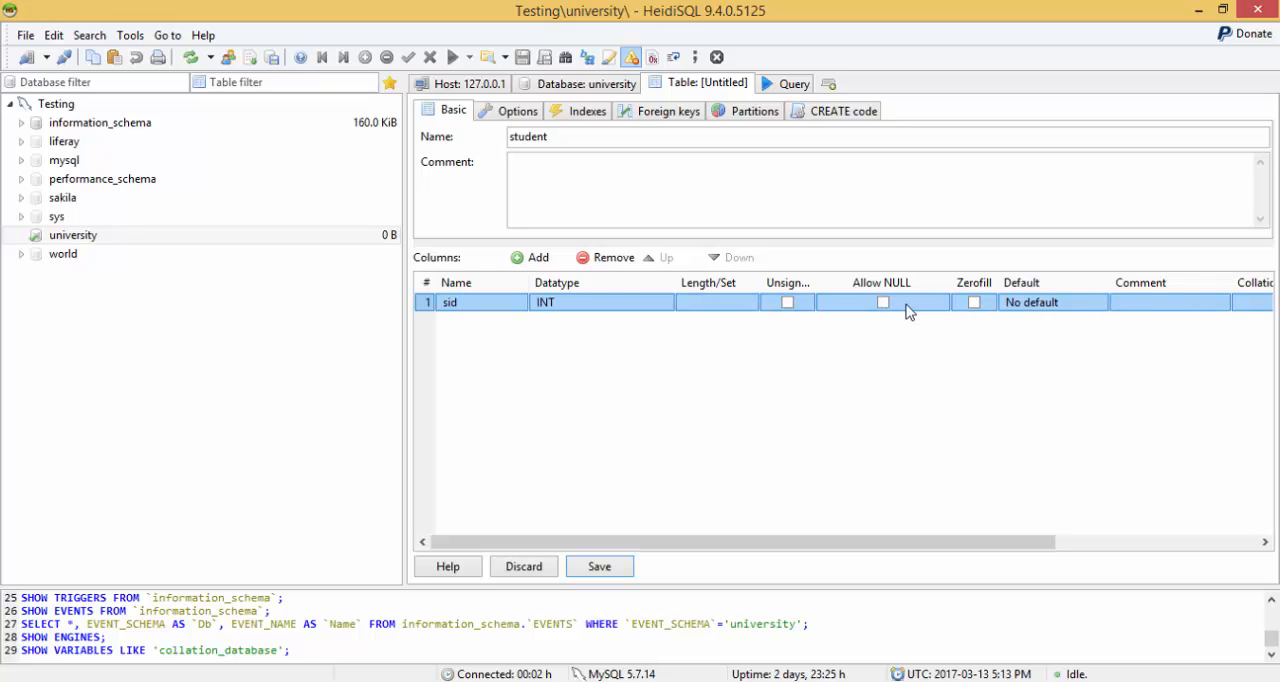
pyautogui.moveTo(996, 312)
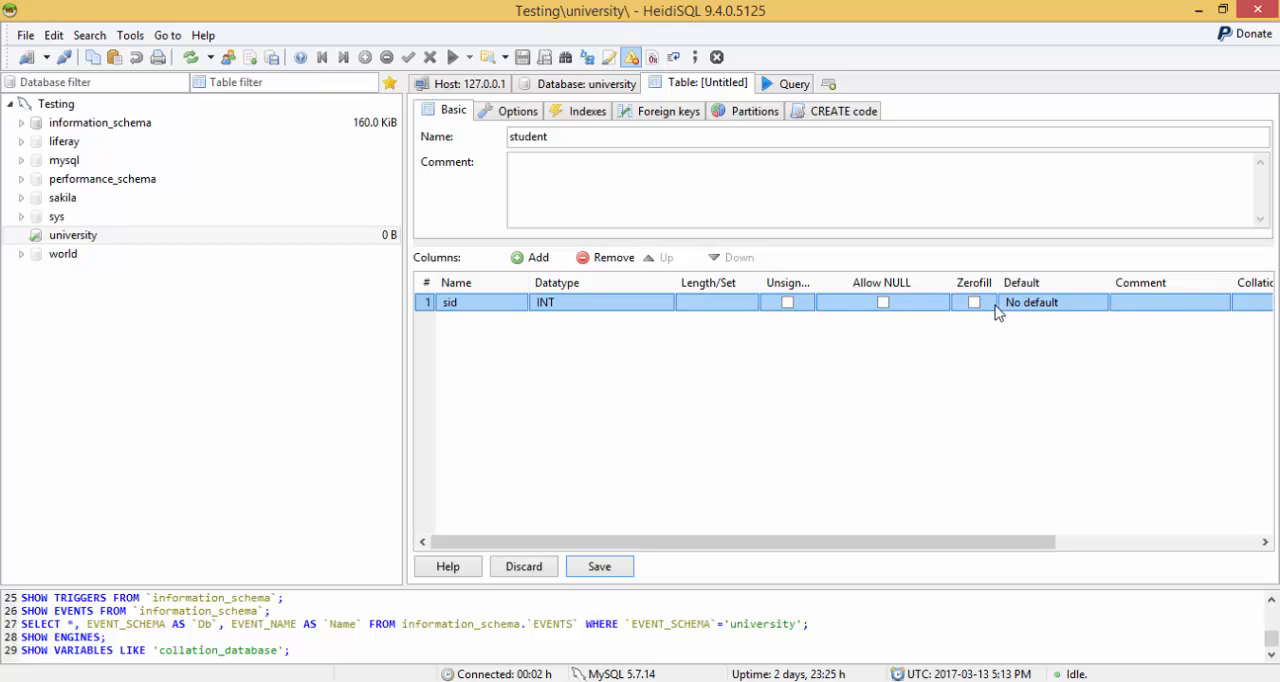
# - Give sid an AUTO_INCREMENT default
pyautogui.click(1050, 302)
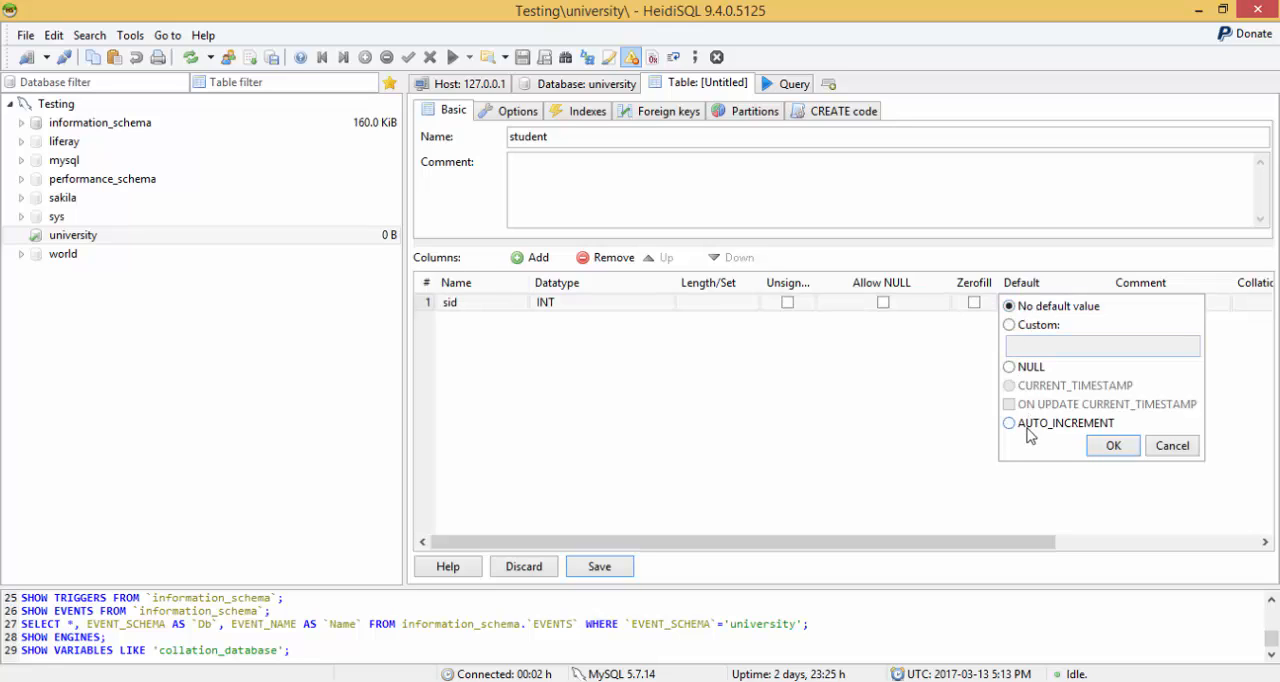
pyautogui.click(1004, 424)
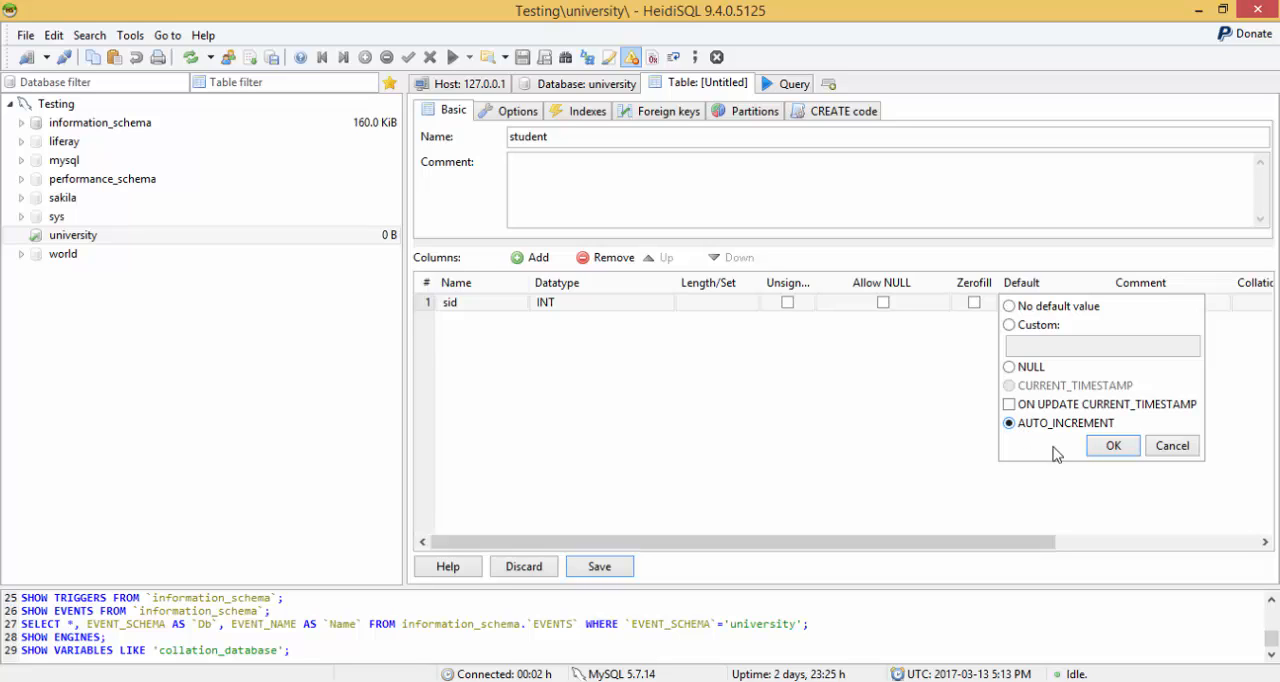
pyautogui.click(1114, 444)
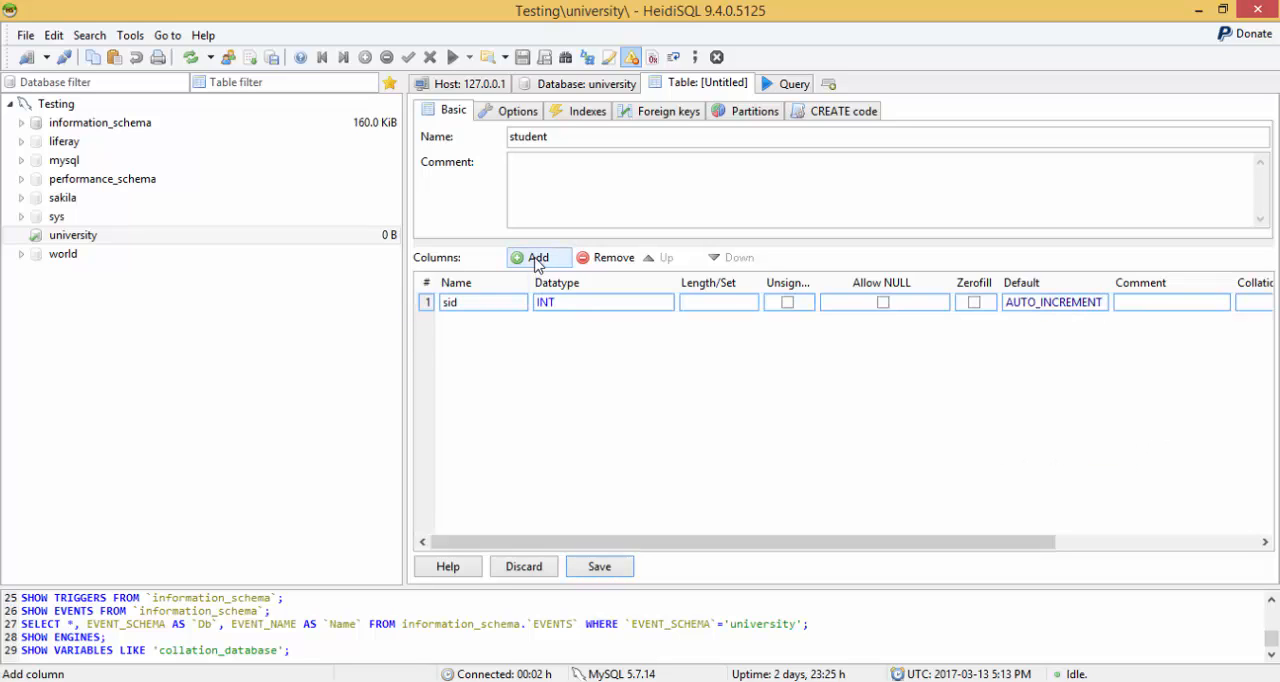
# - Add an sname column of type VARCHAR with length 50
pyautogui.click(536, 256)
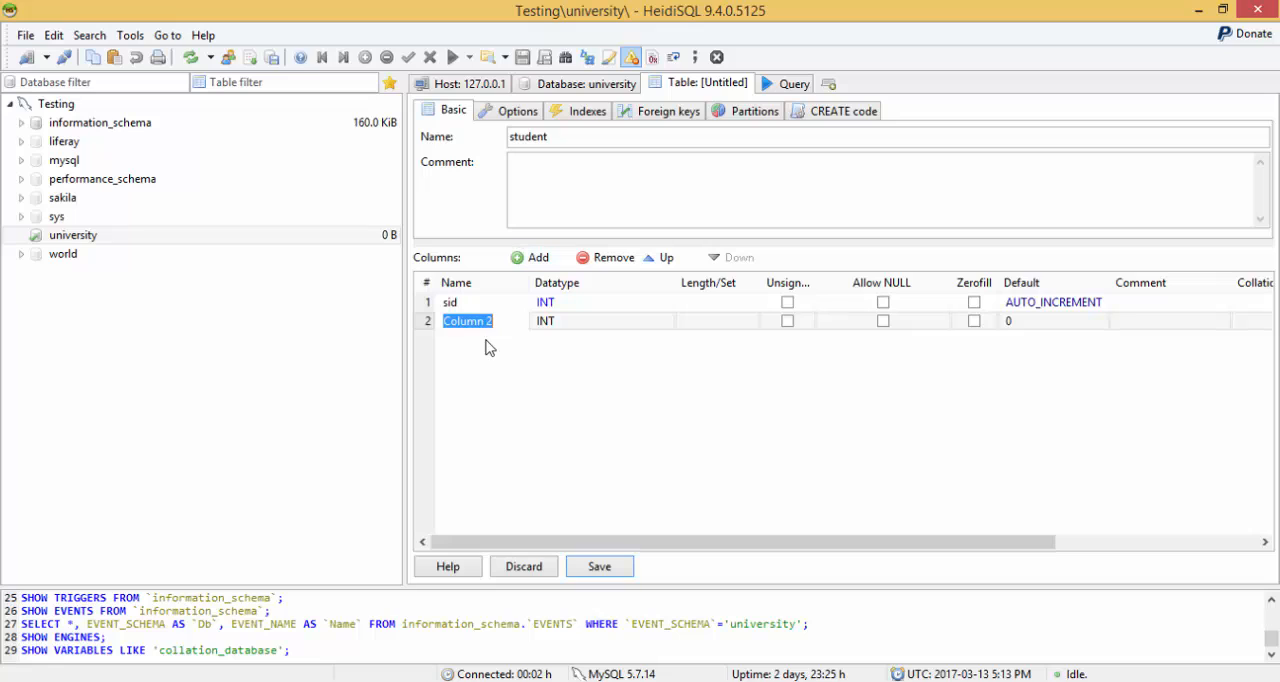
pyautogui.write('sname')
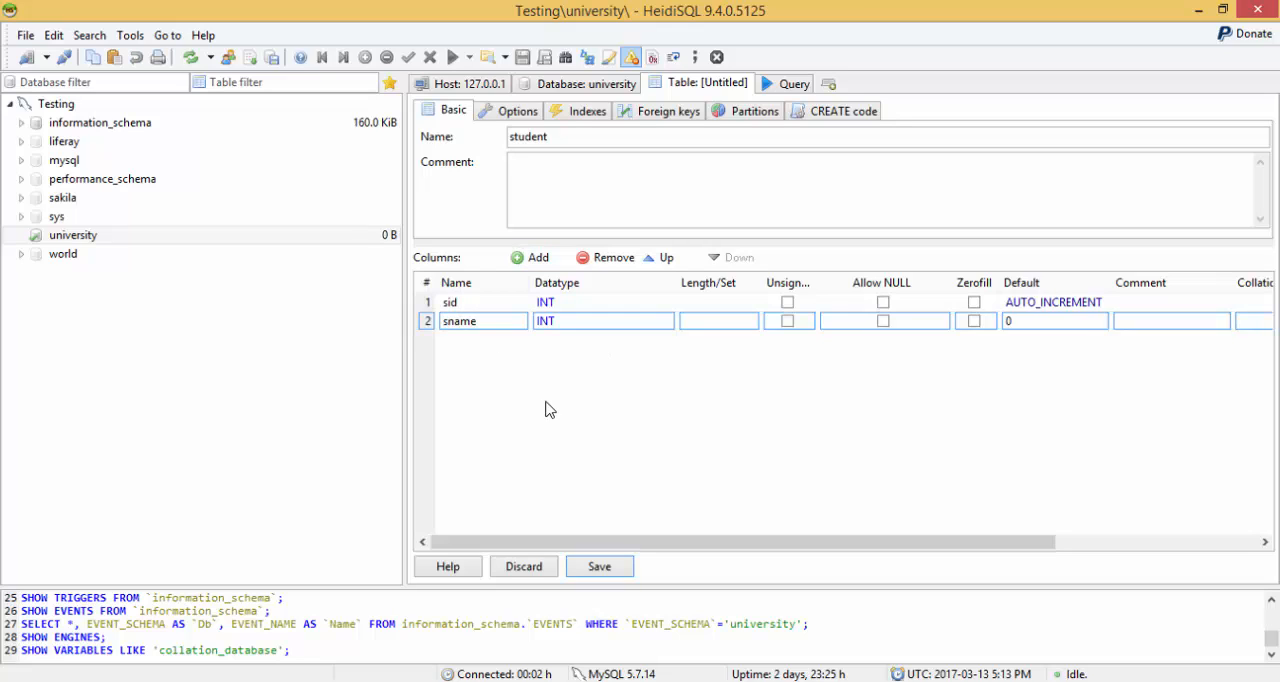
pyautogui.click(604, 320)
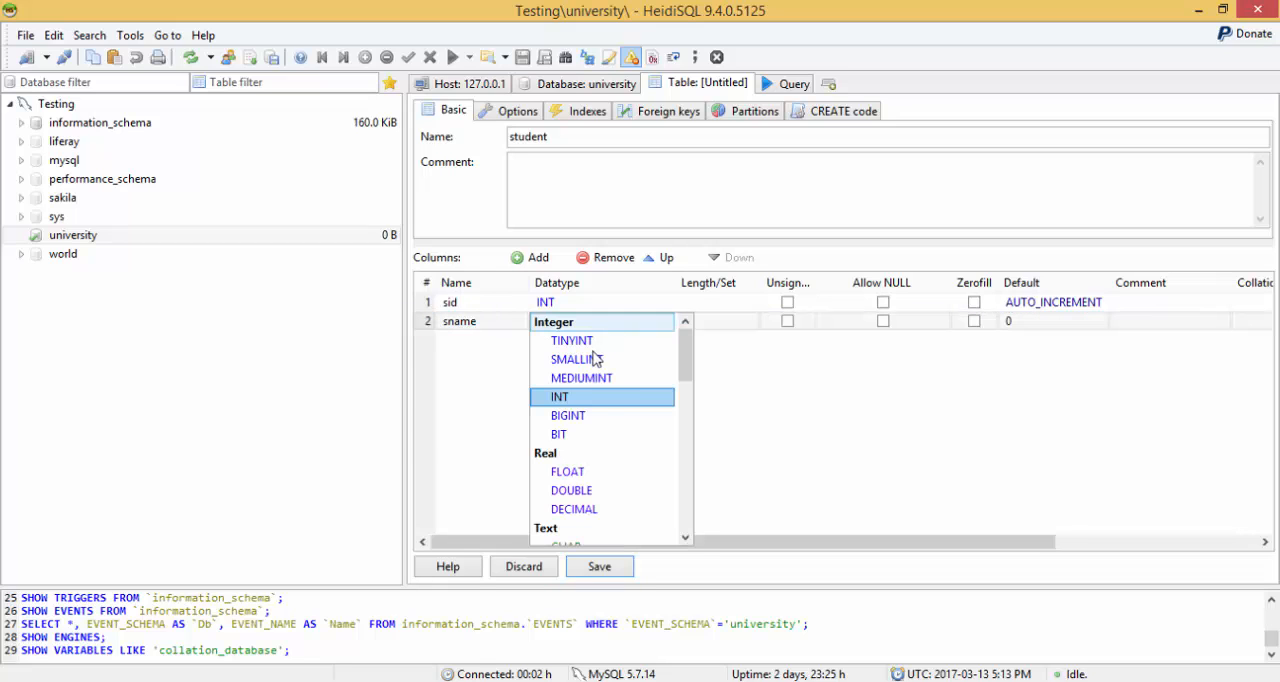
pyautogui.scroll(-3)
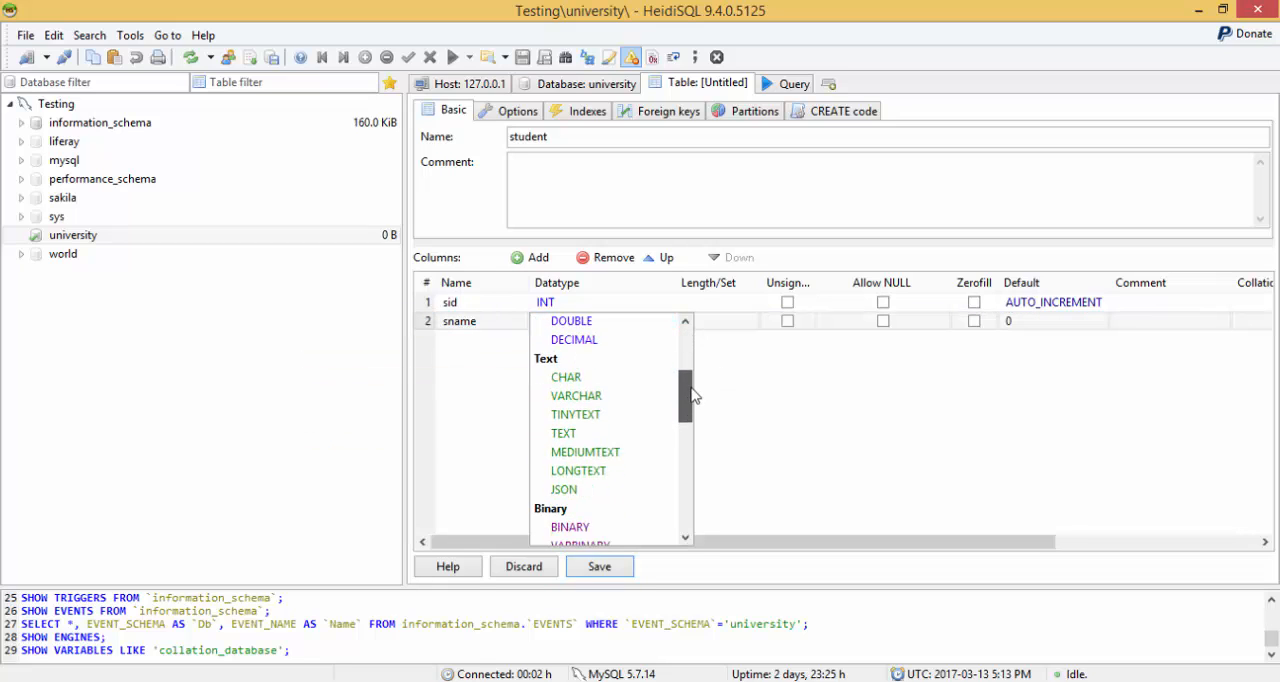
pyautogui.click(576, 396)
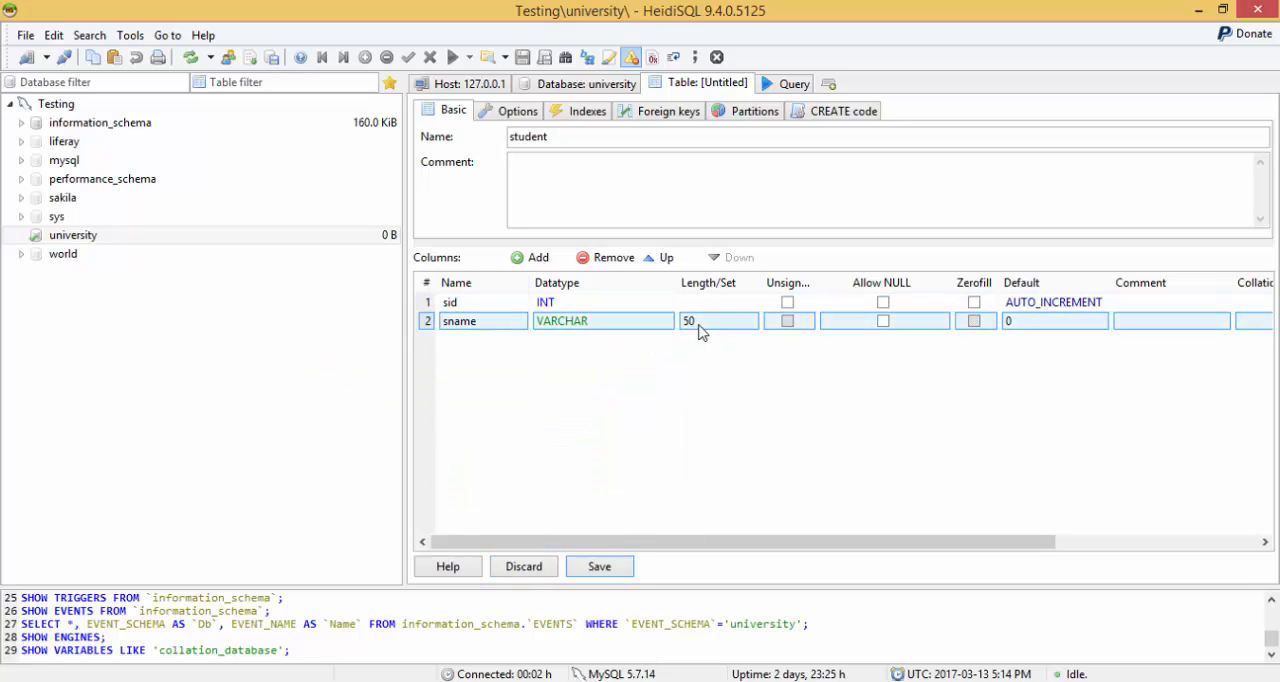
pyautogui.click(1060, 354)
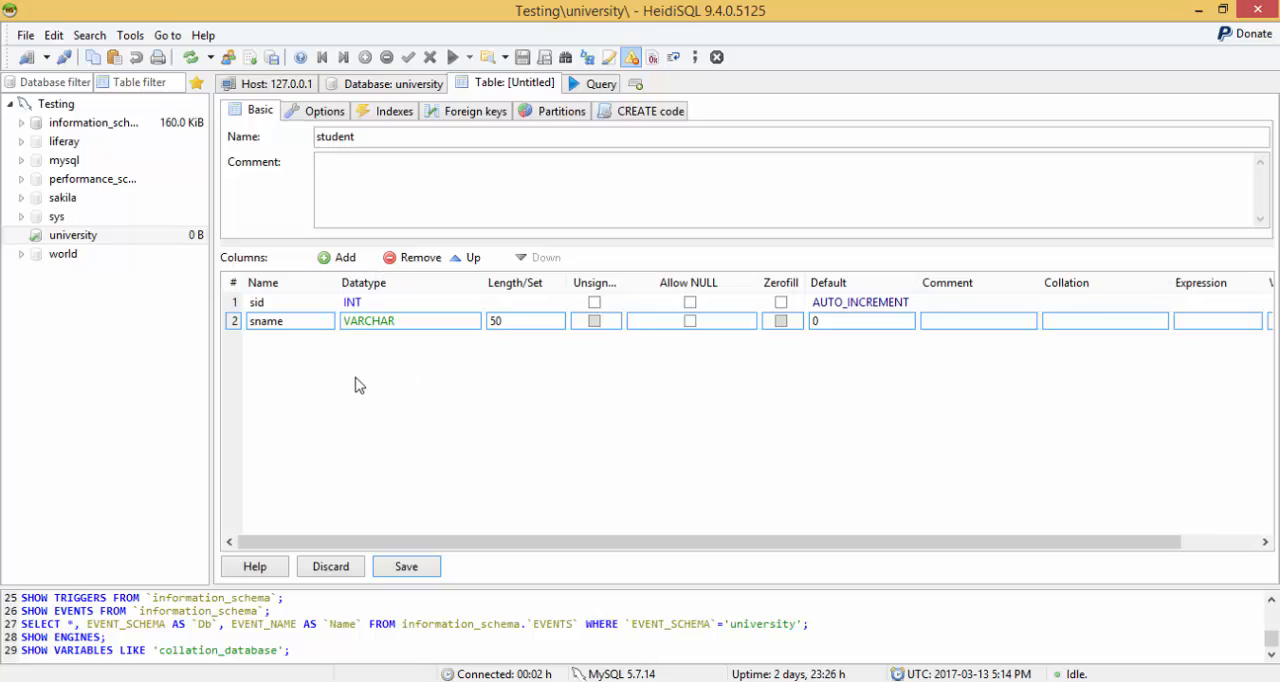
# - Add email and phone columns, each VARCHAR(50), after sname
pyautogui.click(336, 256)
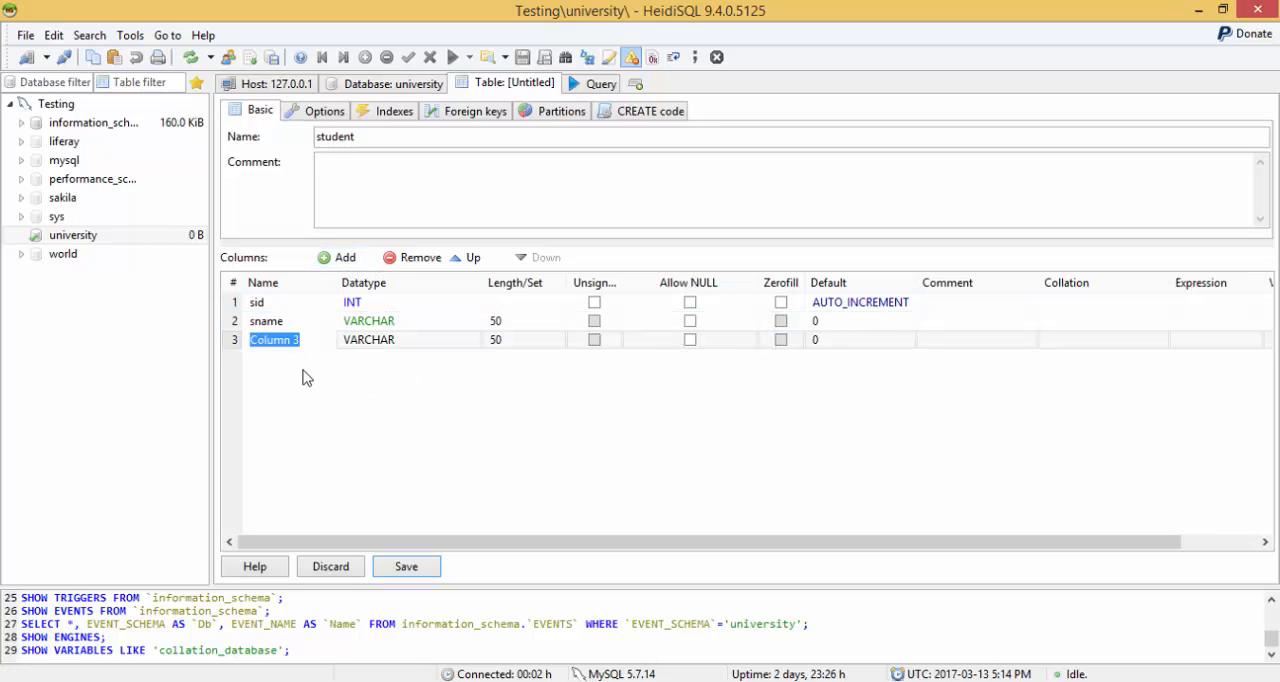
pyautogui.write('email')
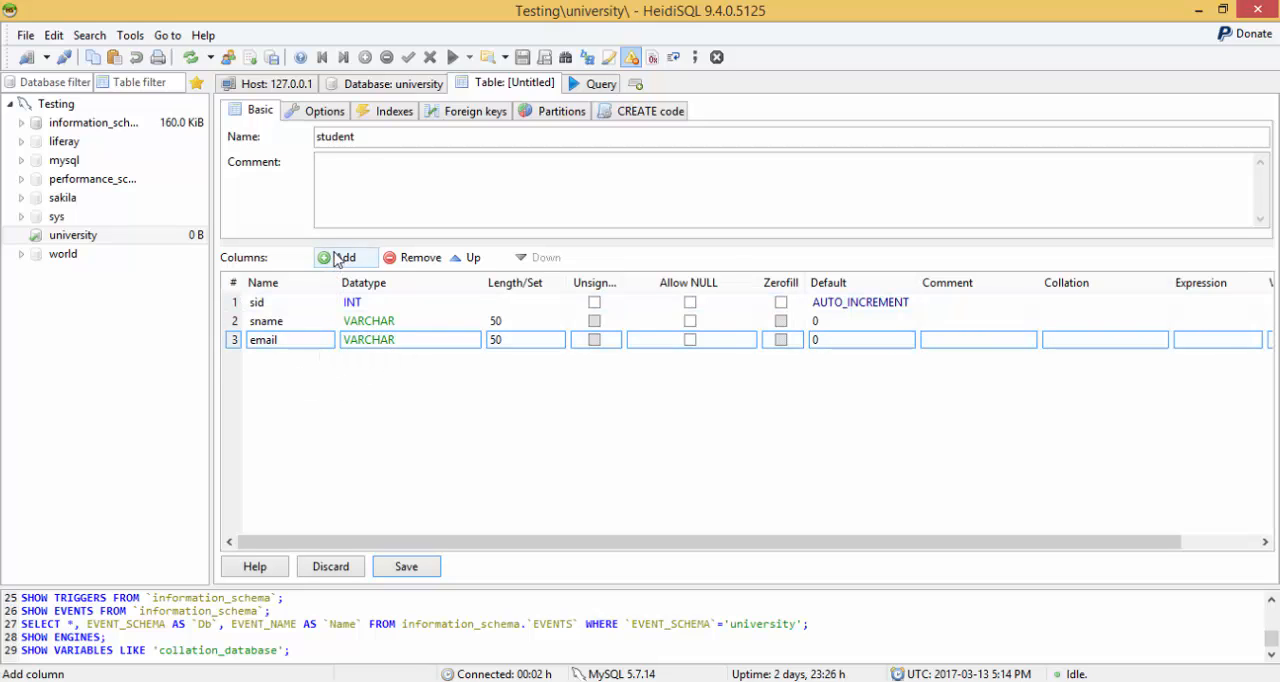
pyautogui.click(338, 256)
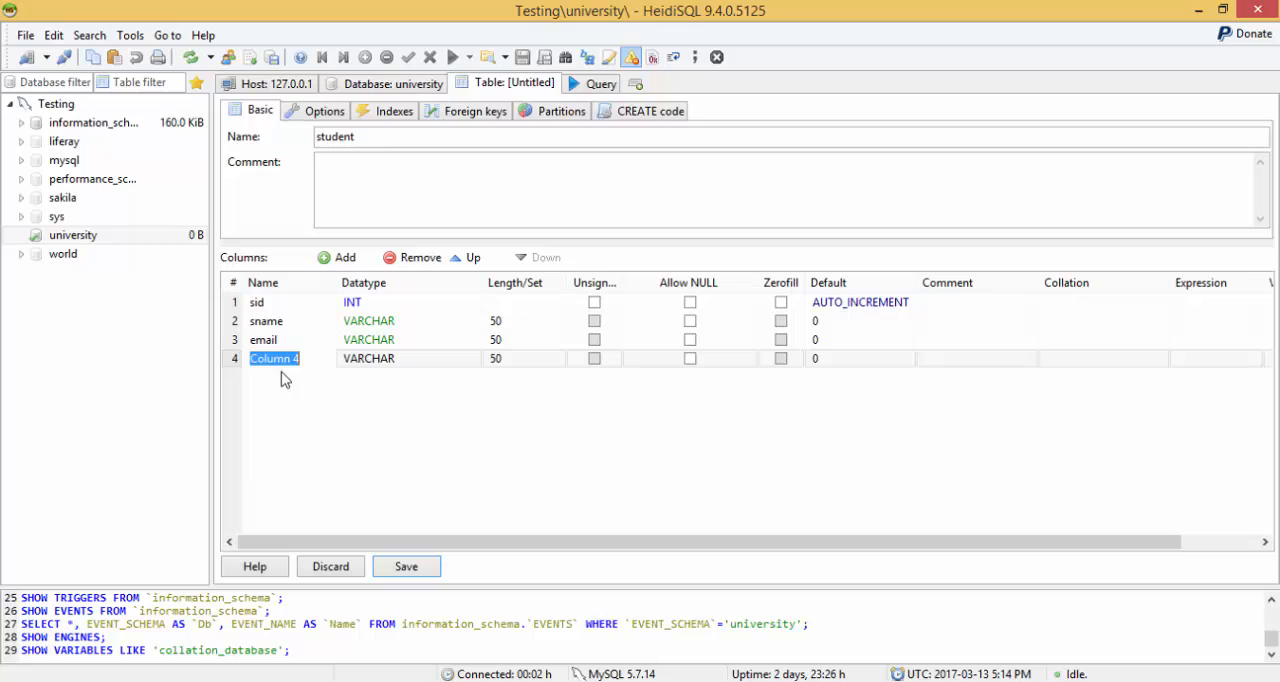
pyautogui.write('phone')
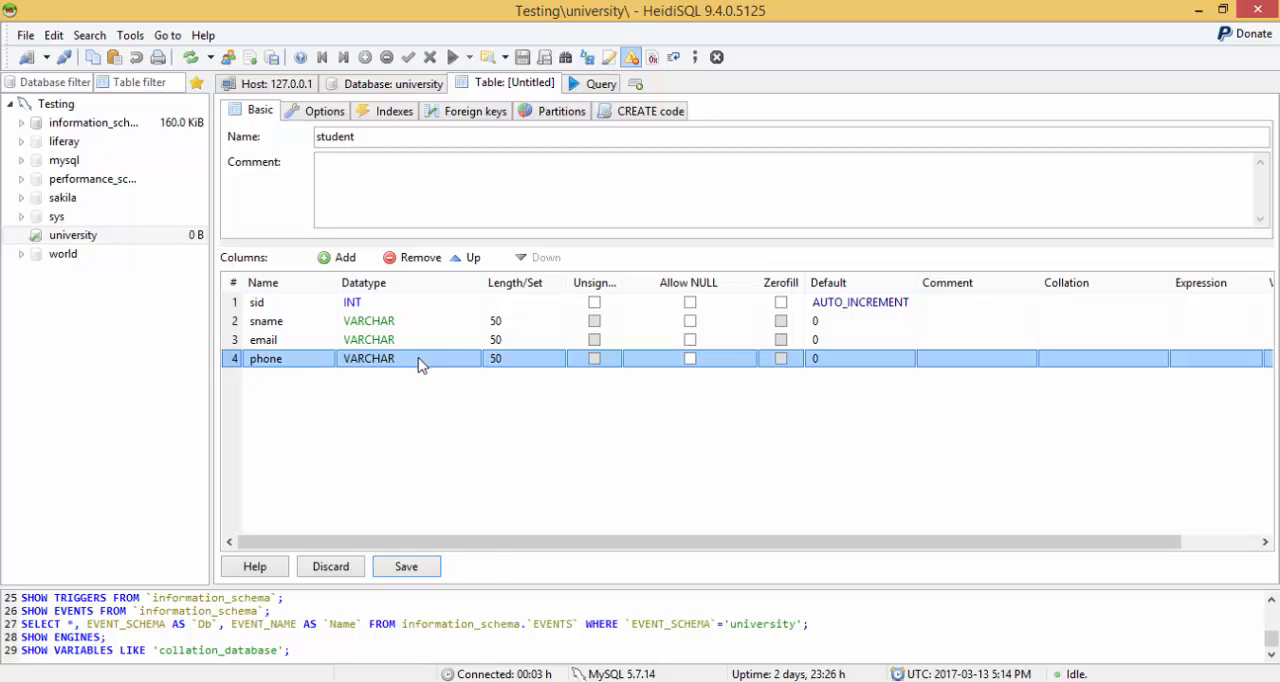
pyautogui.click(368, 358)
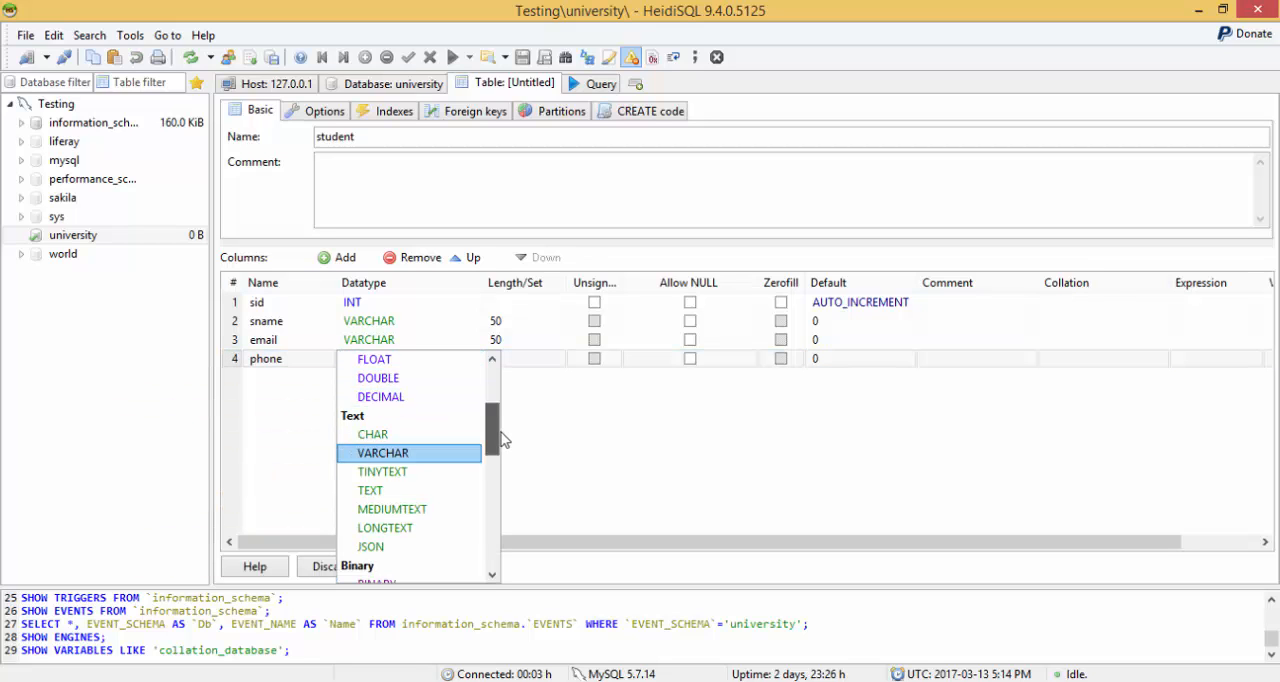
pyautogui.scroll(-3)
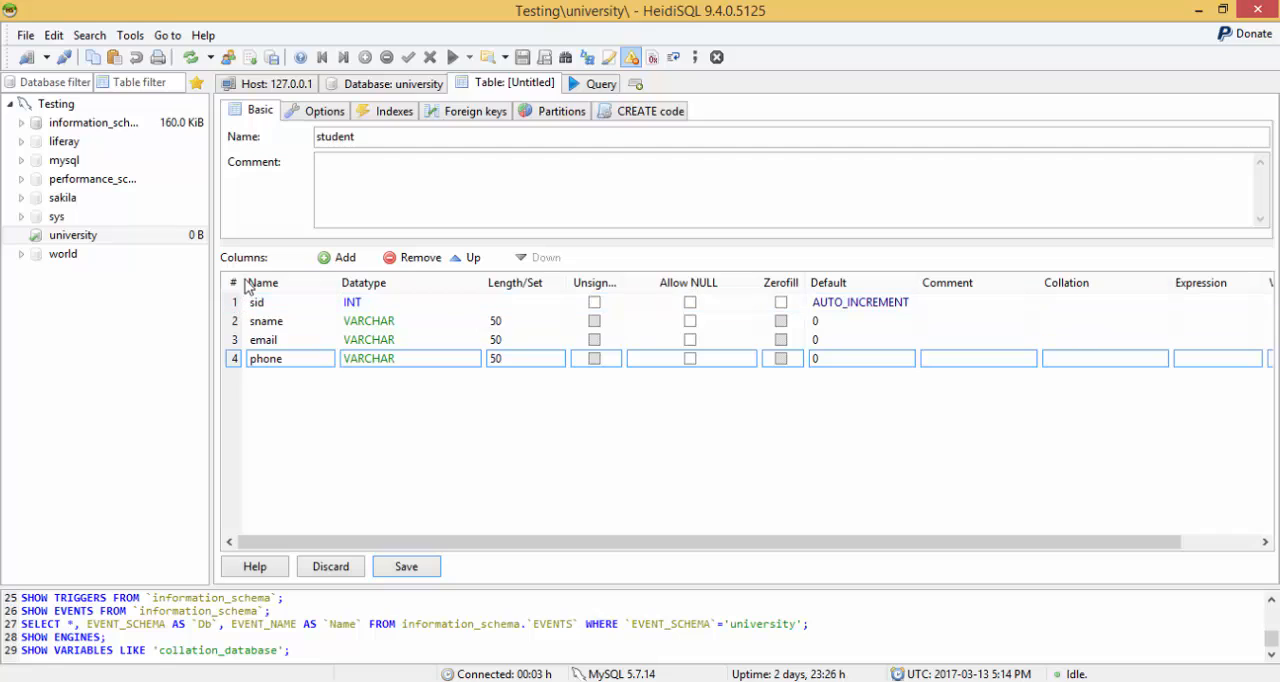
# - Make sid the student table's PRIMARY key
pyautogui.click(256, 300)
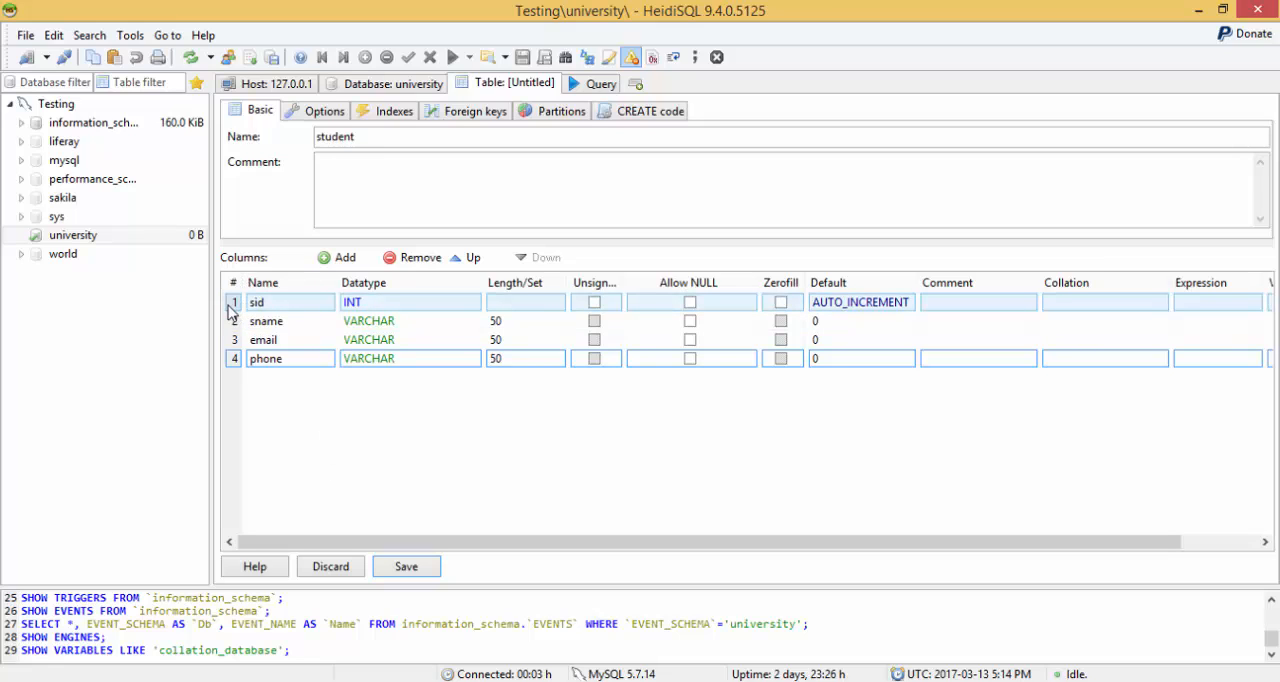
pyautogui.rightClick(256, 300)
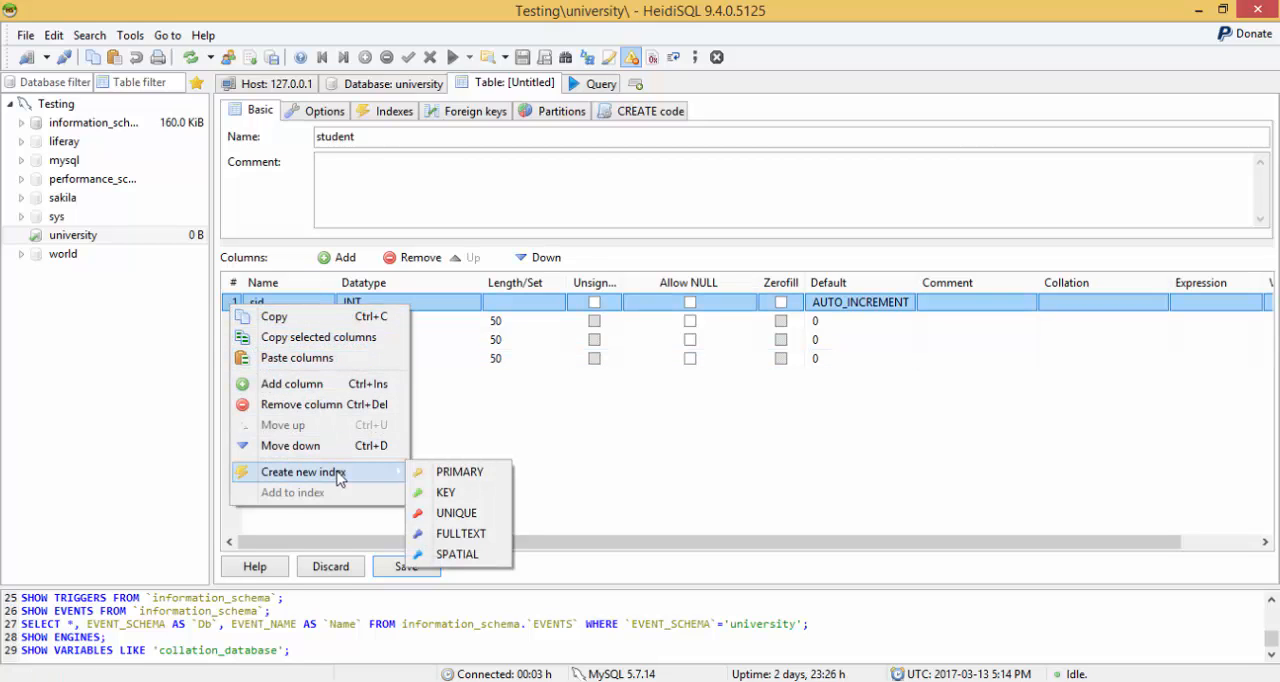
pyautogui.moveTo(460, 472)
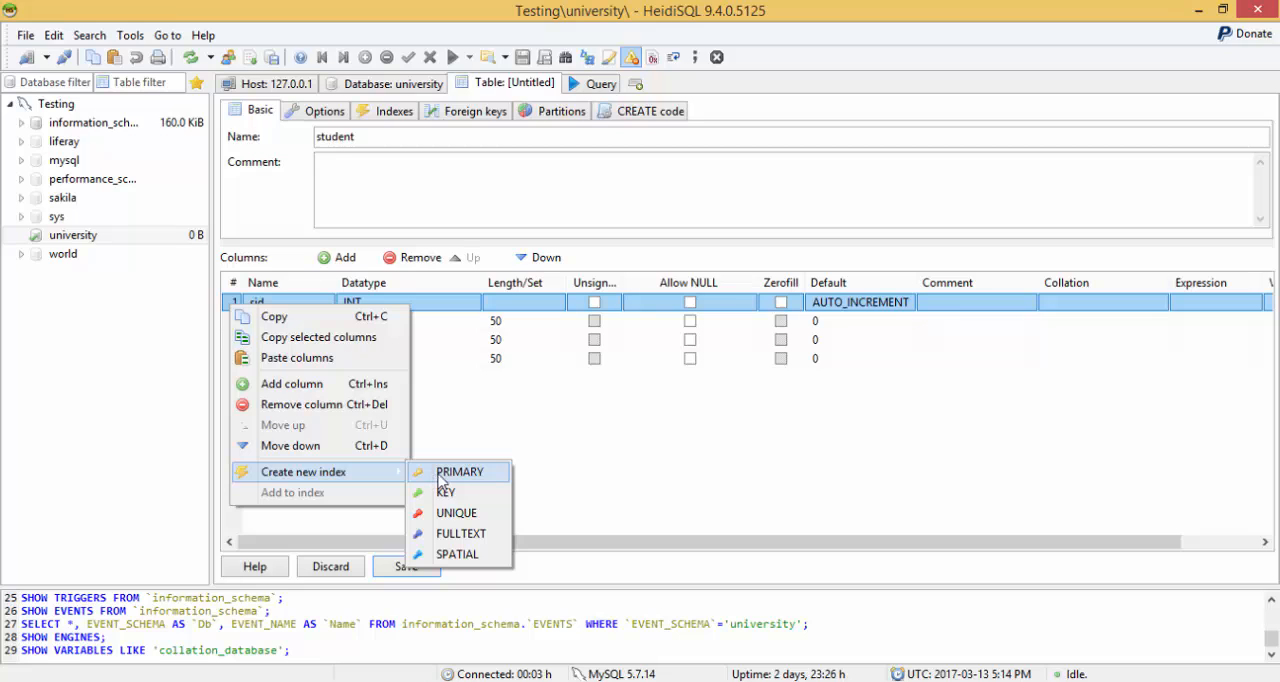
pyautogui.click(460, 472)
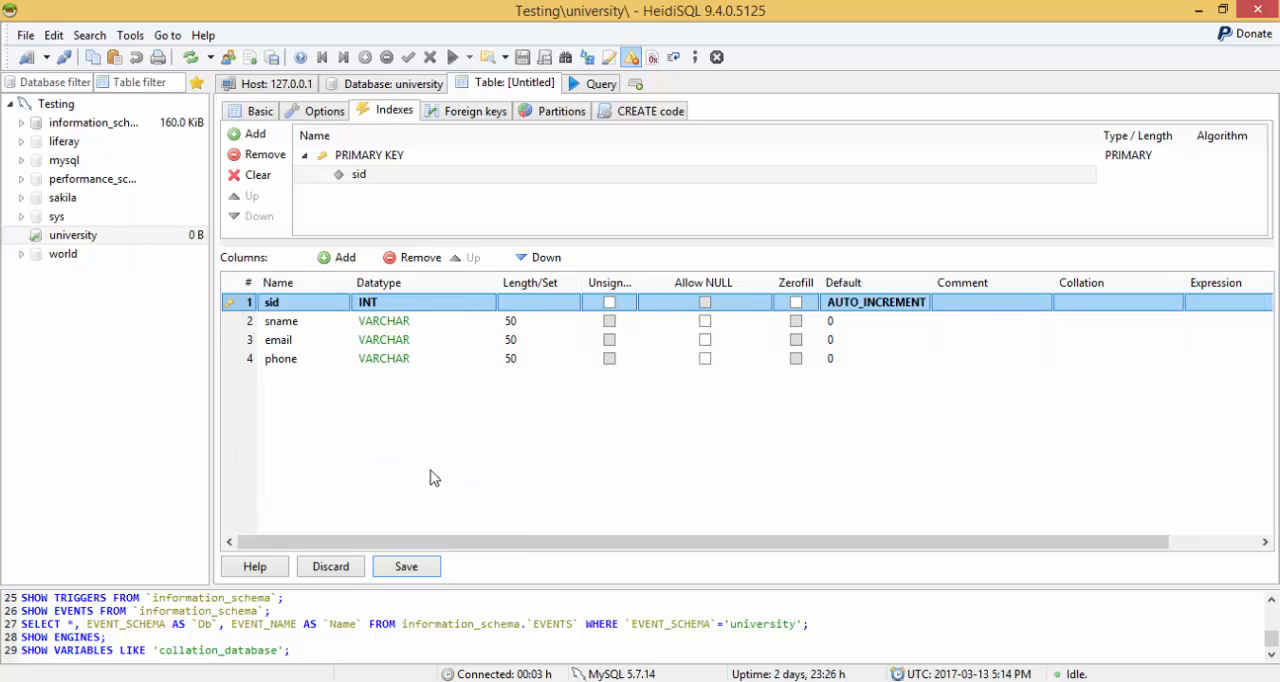
pyautogui.click(248, 302)
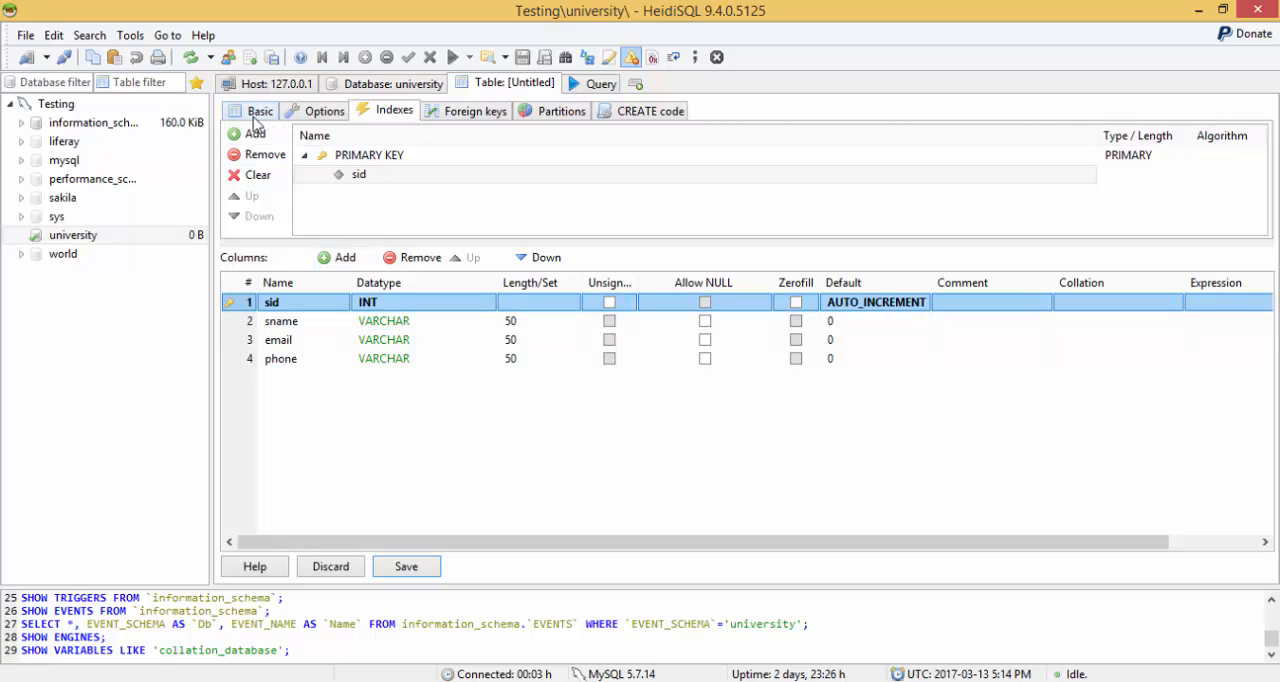
# - Review the primary key's sid entry in the Indexes view
pyautogui.click(260, 110)
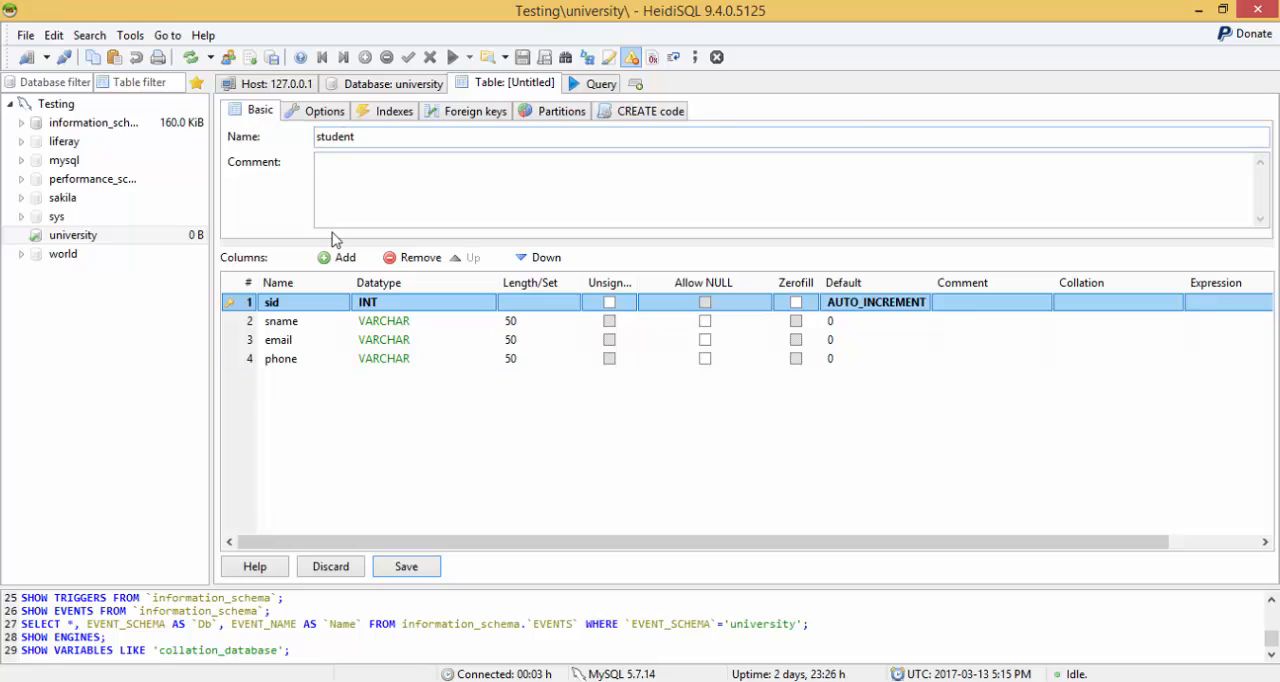
pyautogui.click(392, 112)
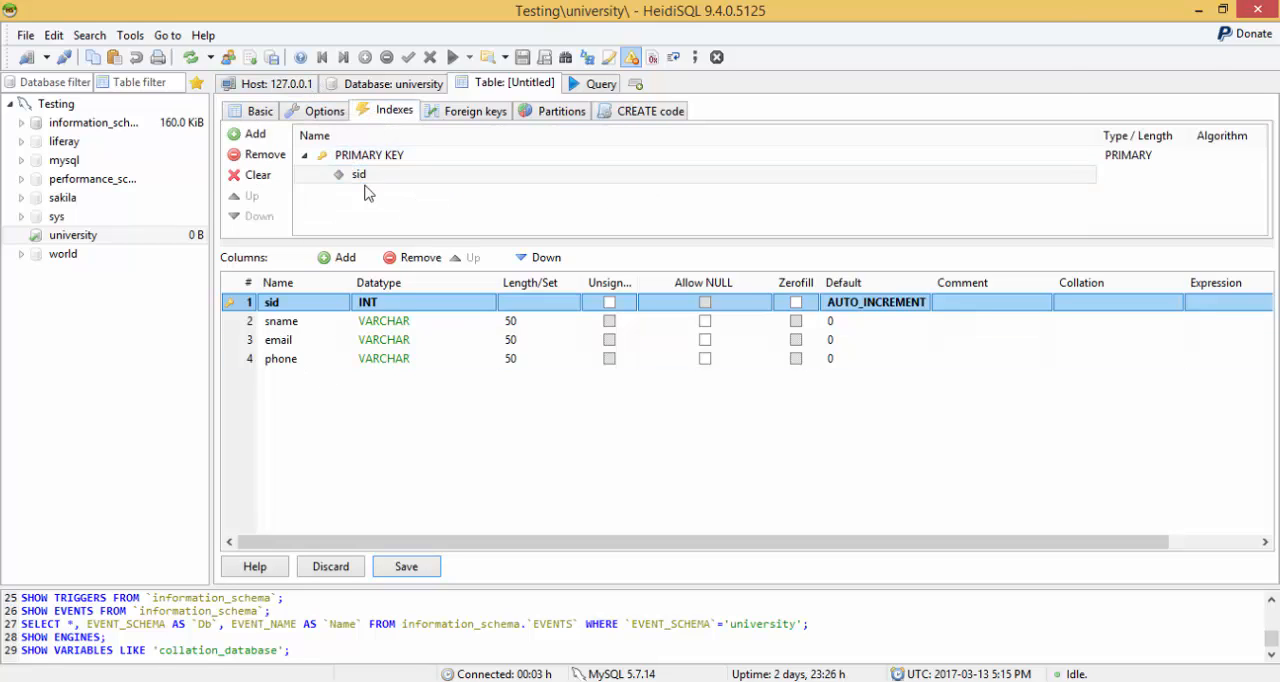
pyautogui.click(476, 110)
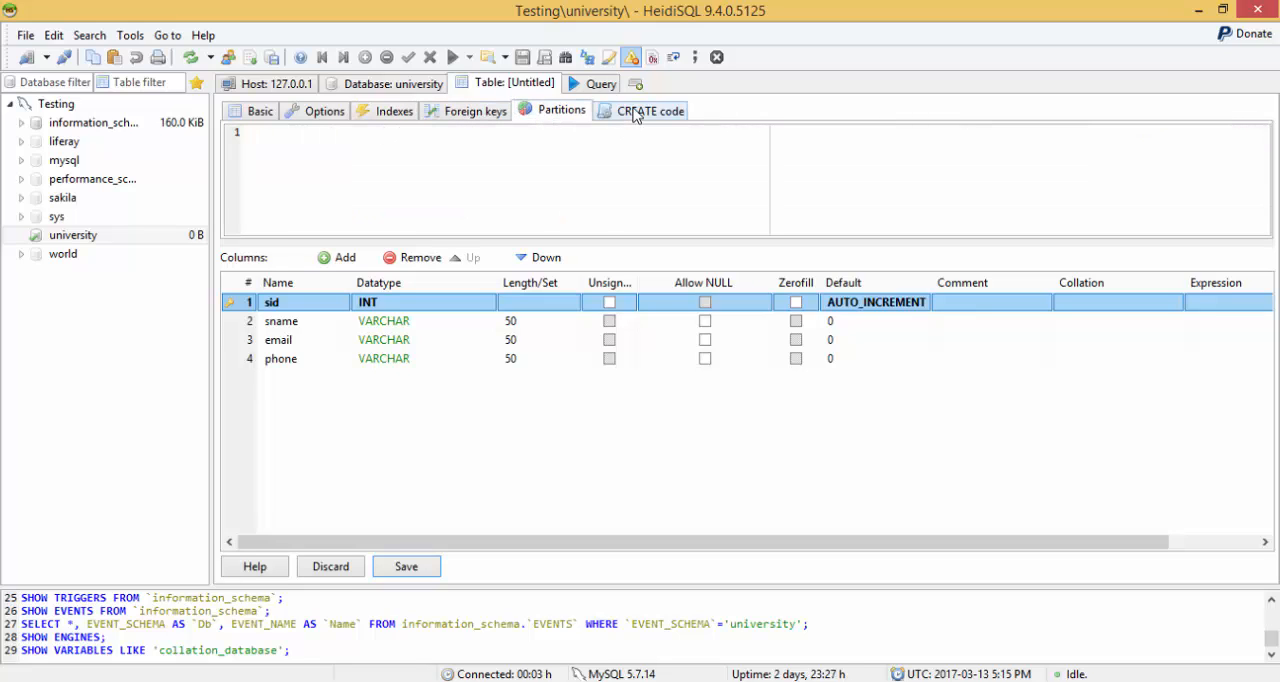
# - Review the CREATE TABLE statement and save the student table
pyautogui.click(648, 110)
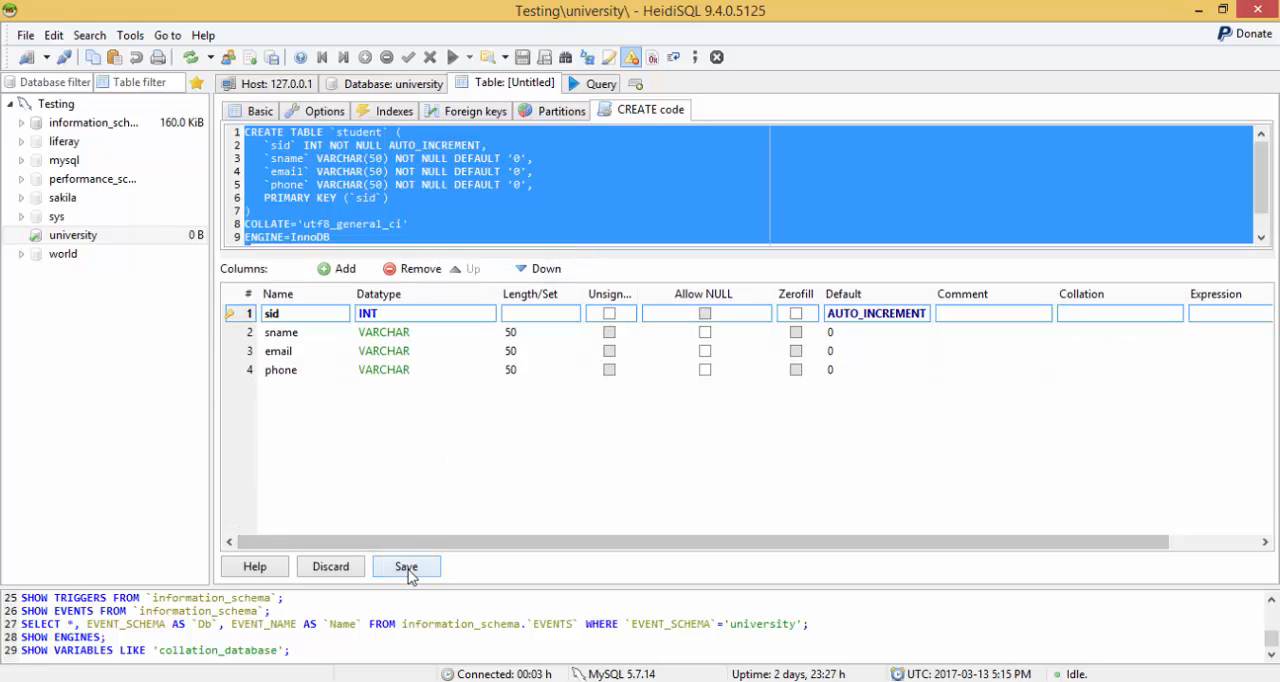
pyautogui.click(406, 566)
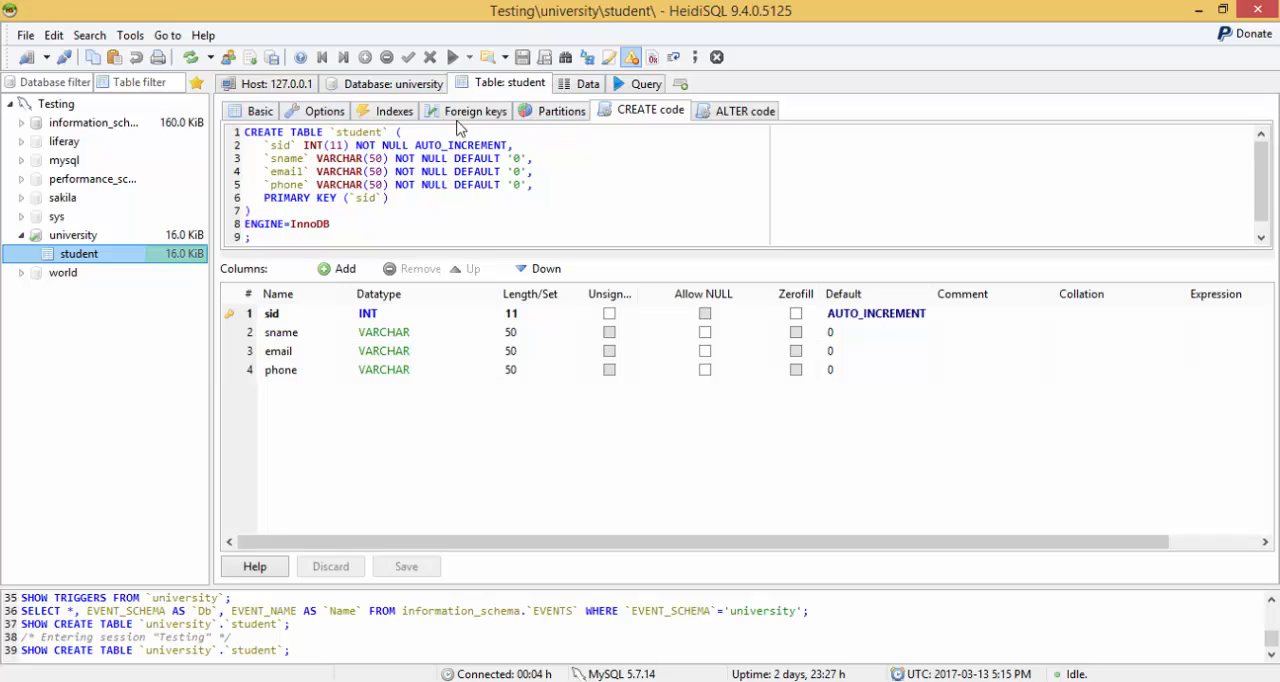
# - Show the student table's data grid, empty with sid, sname, email and phone columns
pyautogui.click(392, 84)
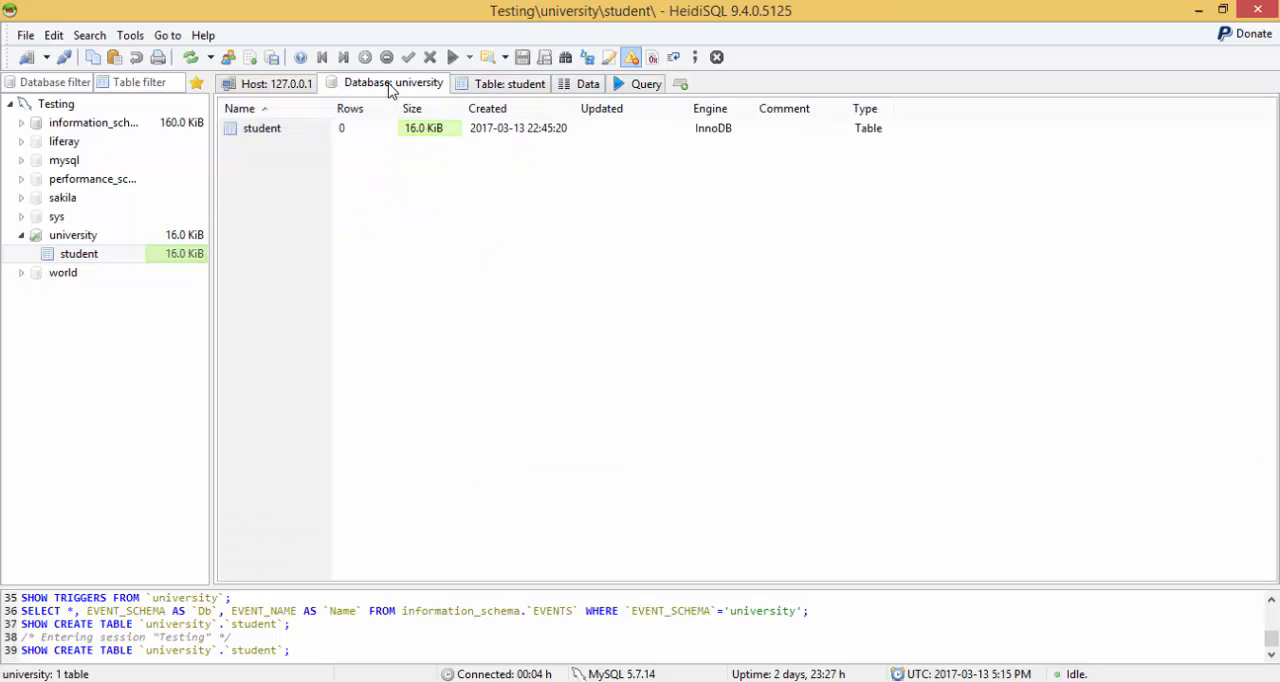
pyautogui.click(262, 128)
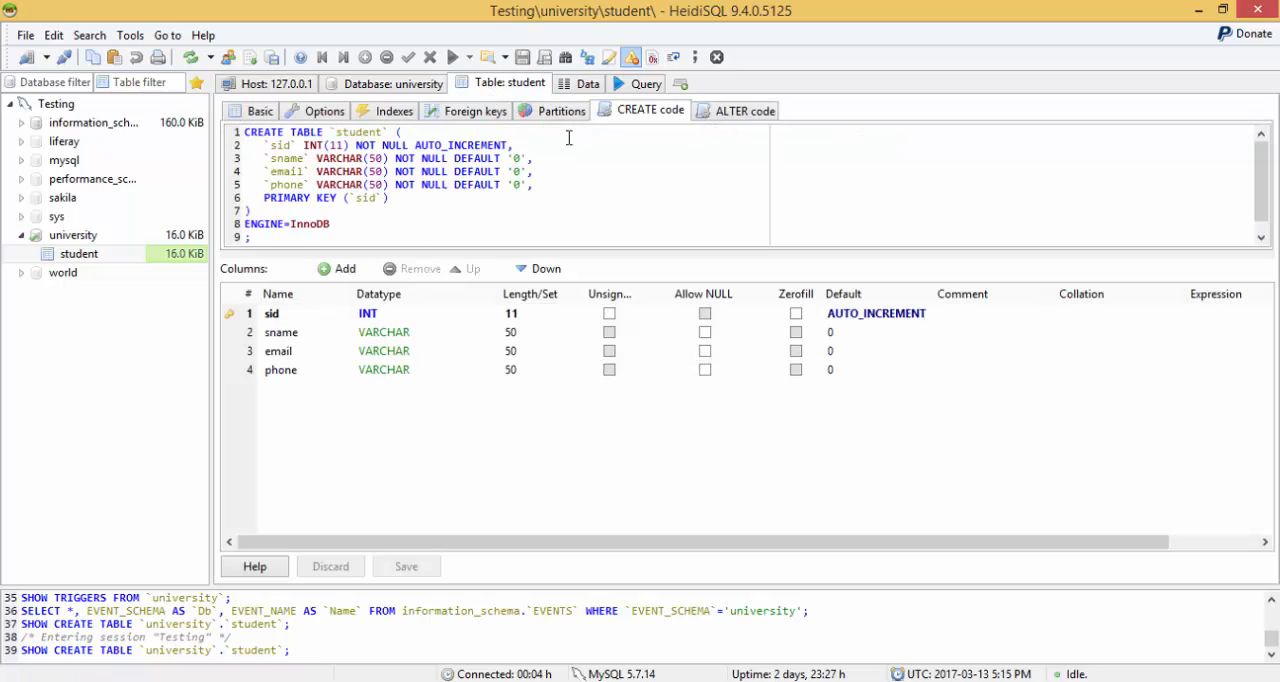
pyautogui.click(588, 84)
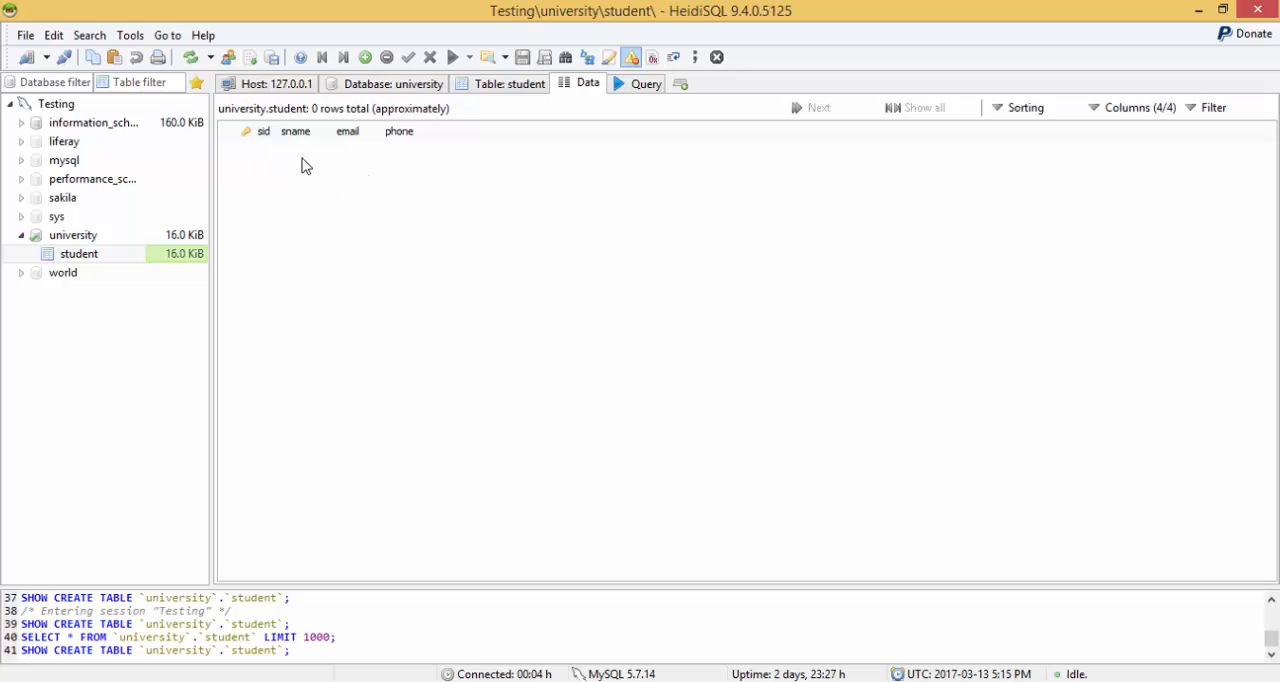
pyautogui.moveTo(268, 172)
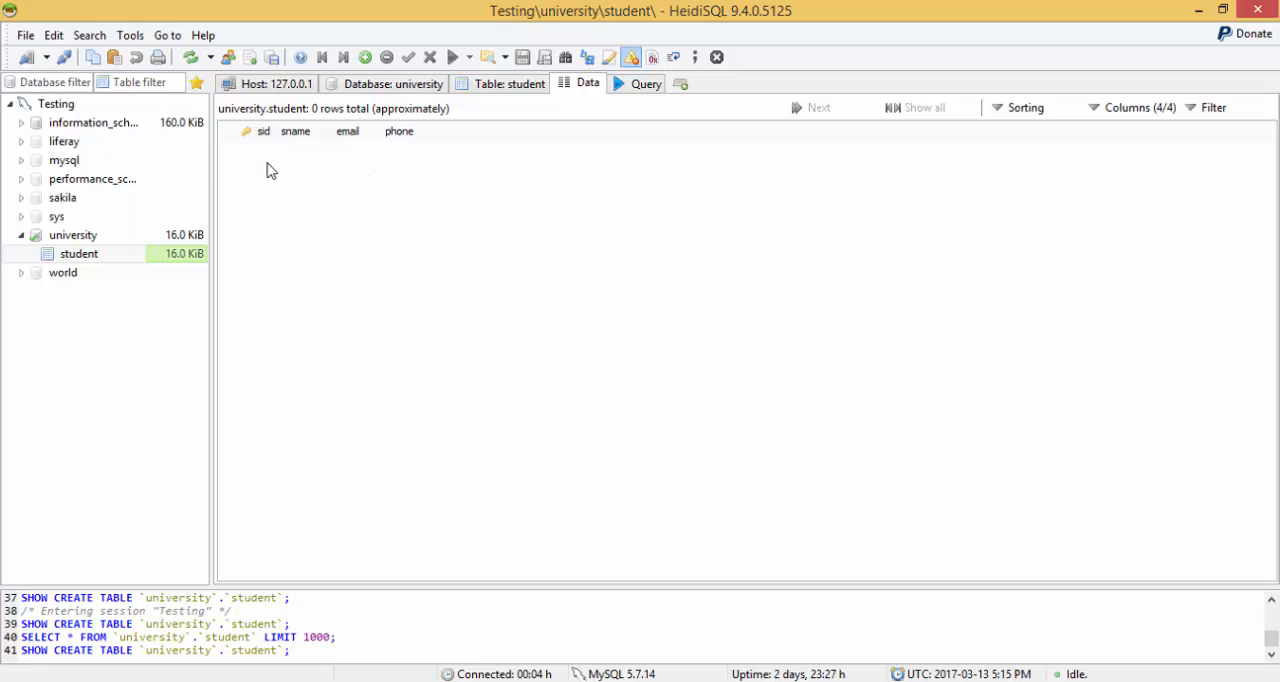
# - Insert a new row and set its sname to A
pyautogui.rightClick(270, 170)
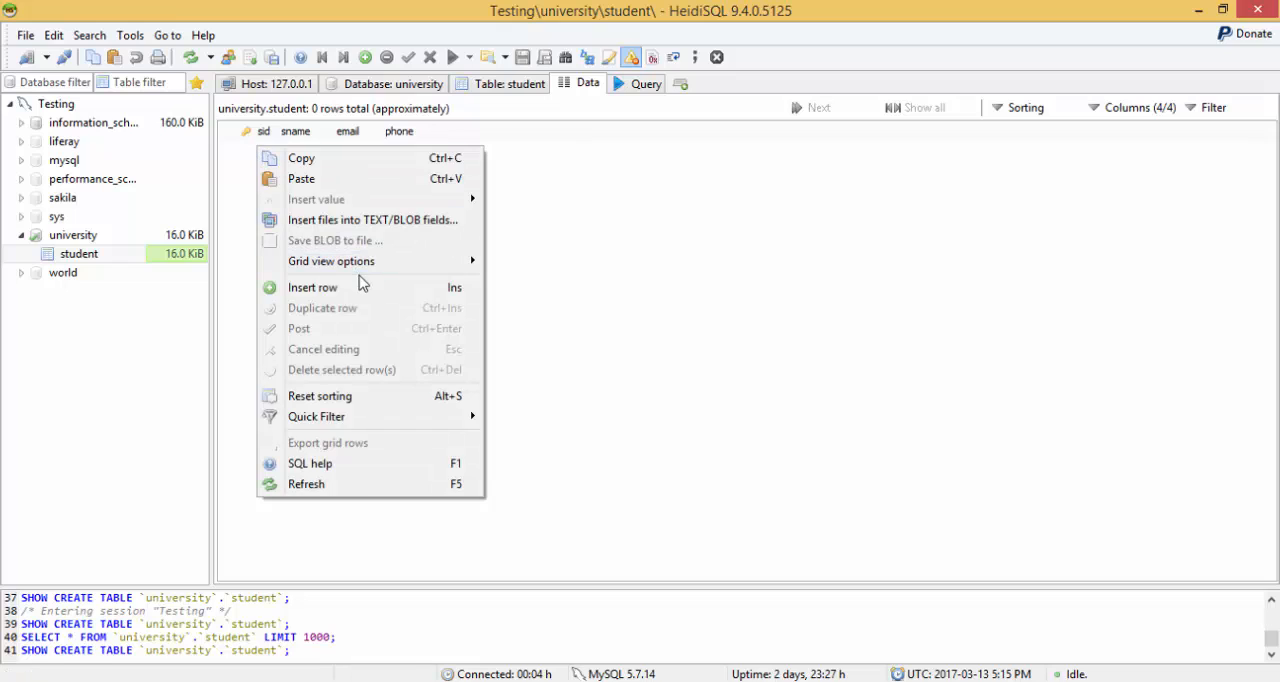
pyautogui.click(312, 288)
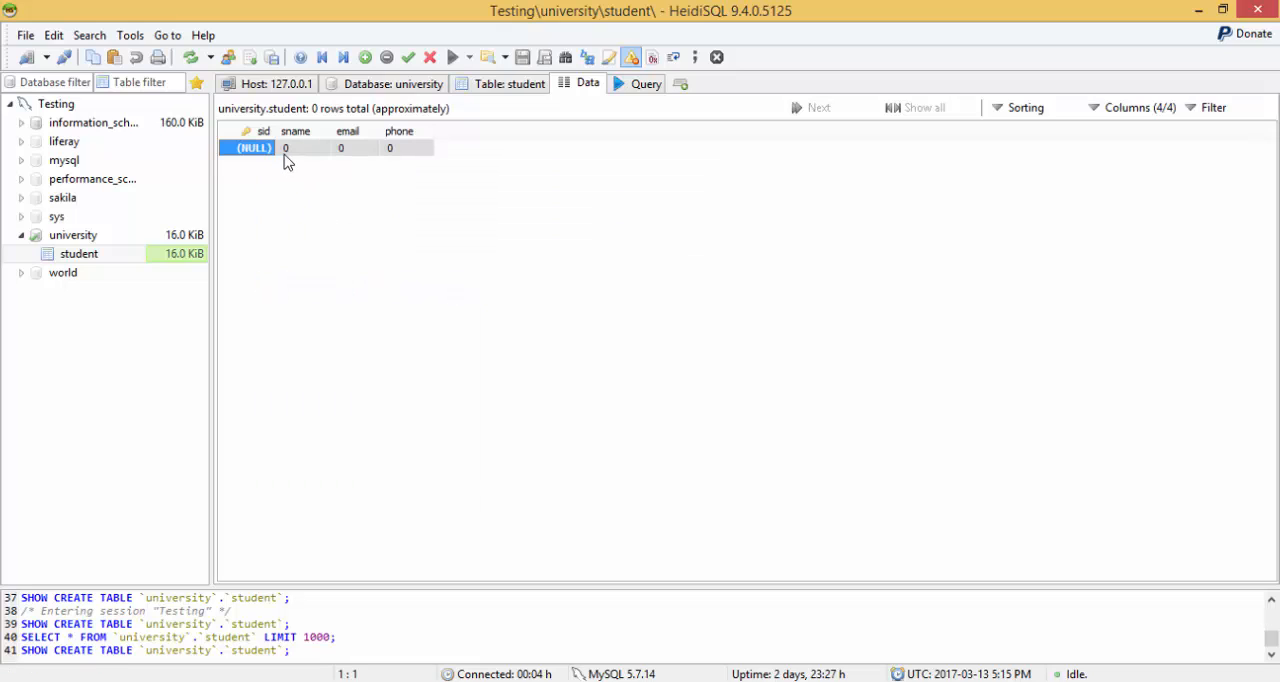
pyautogui.doubleClick(296, 148)
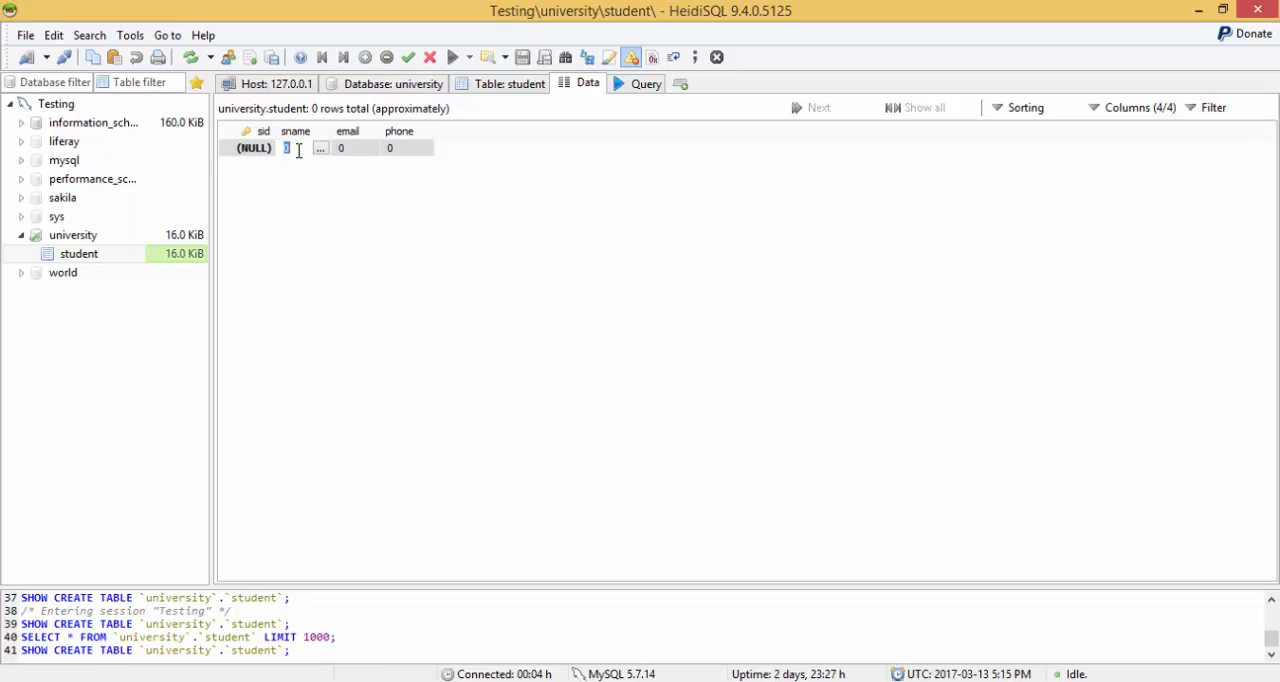
pyautogui.write('A')
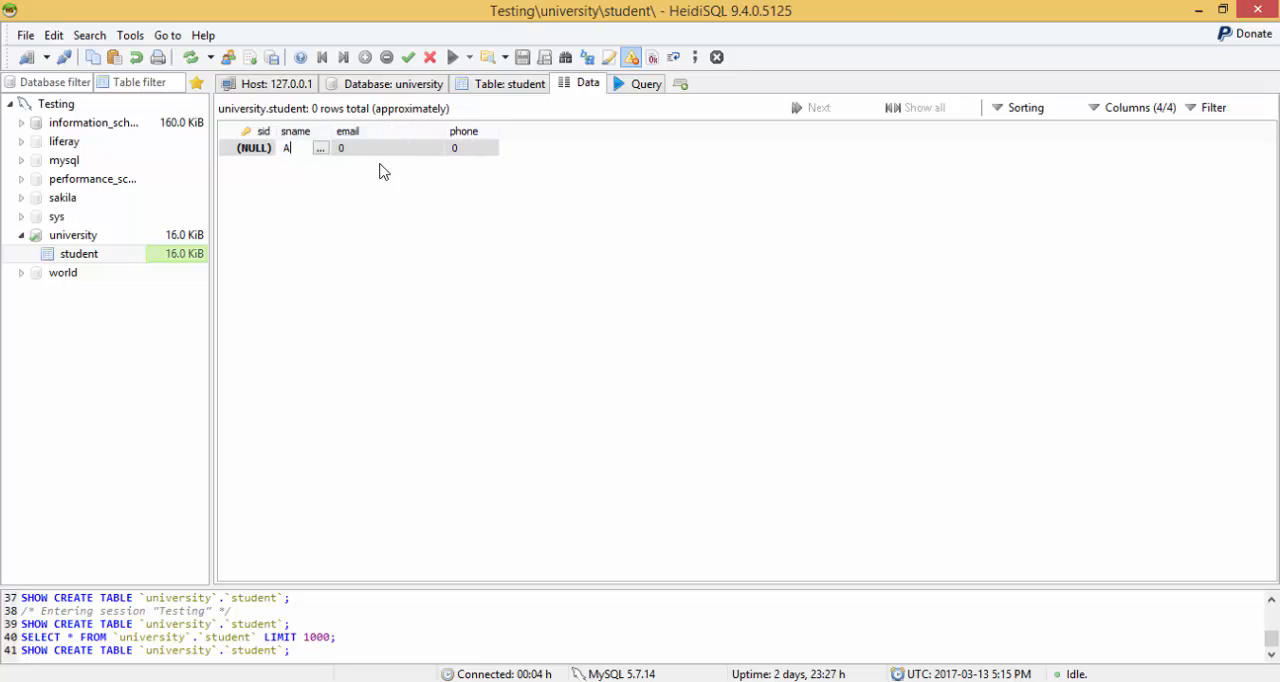
pyautogui.click(356, 148)
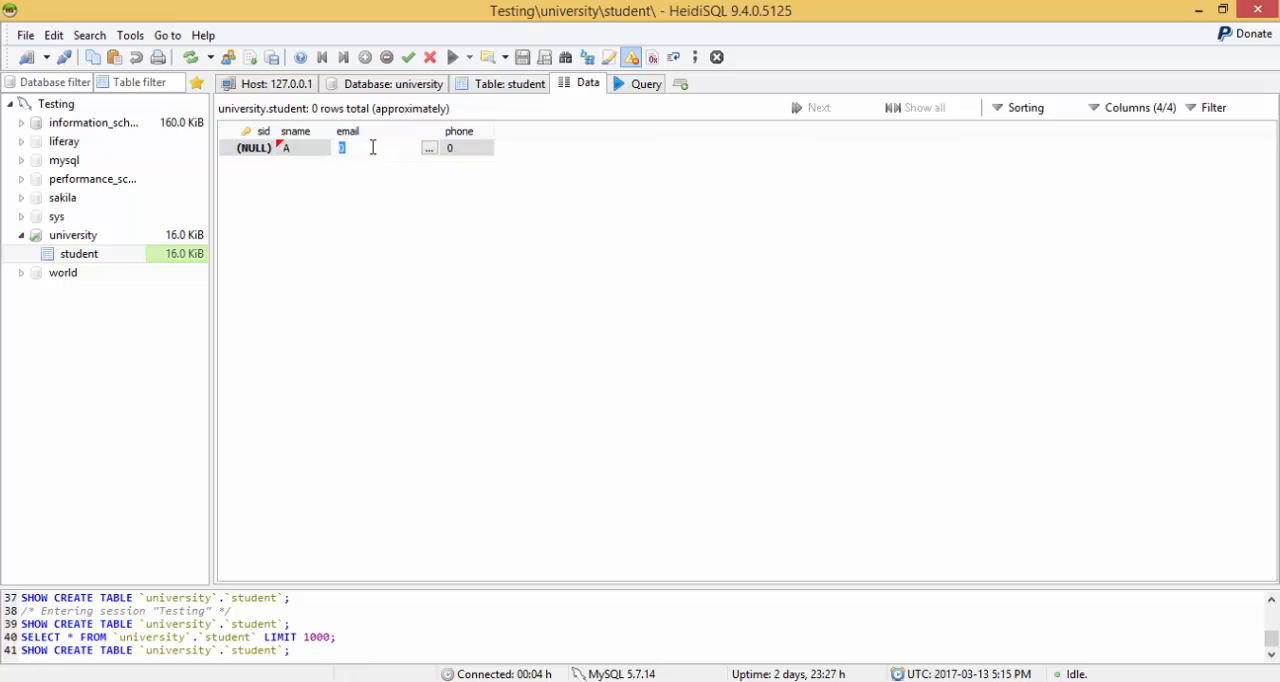
pyautogui.write('a@')
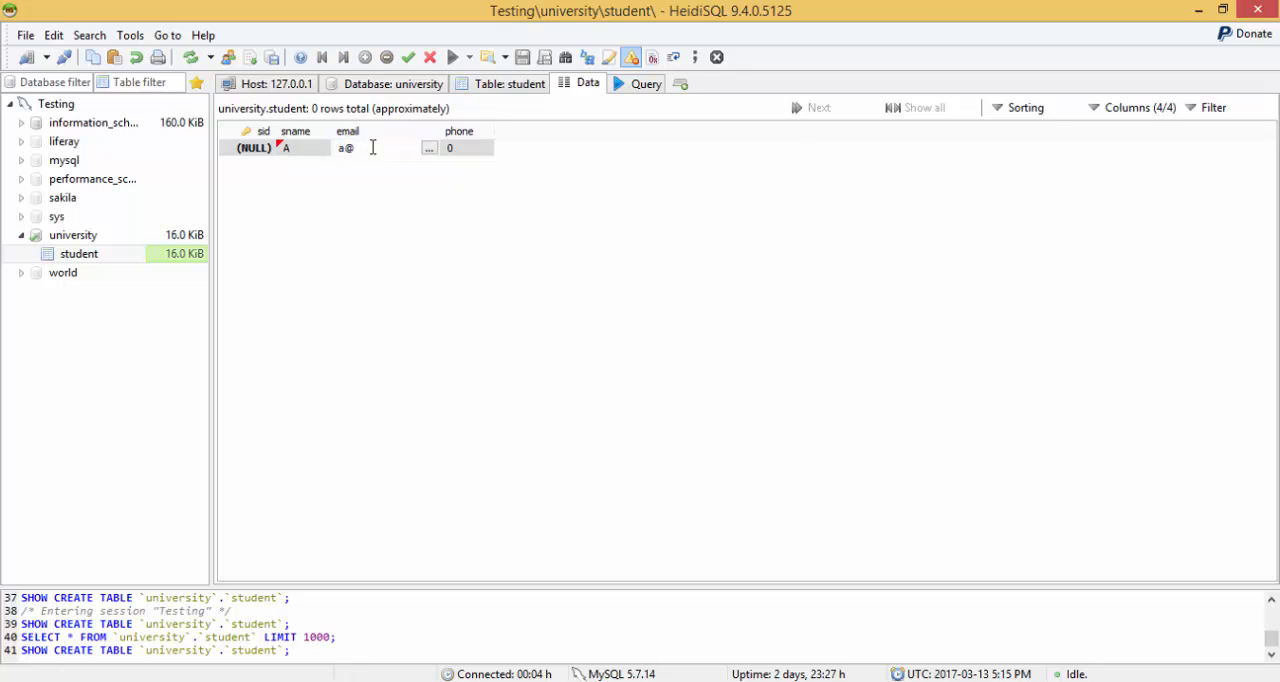
pyautogui.write('gmail.com')
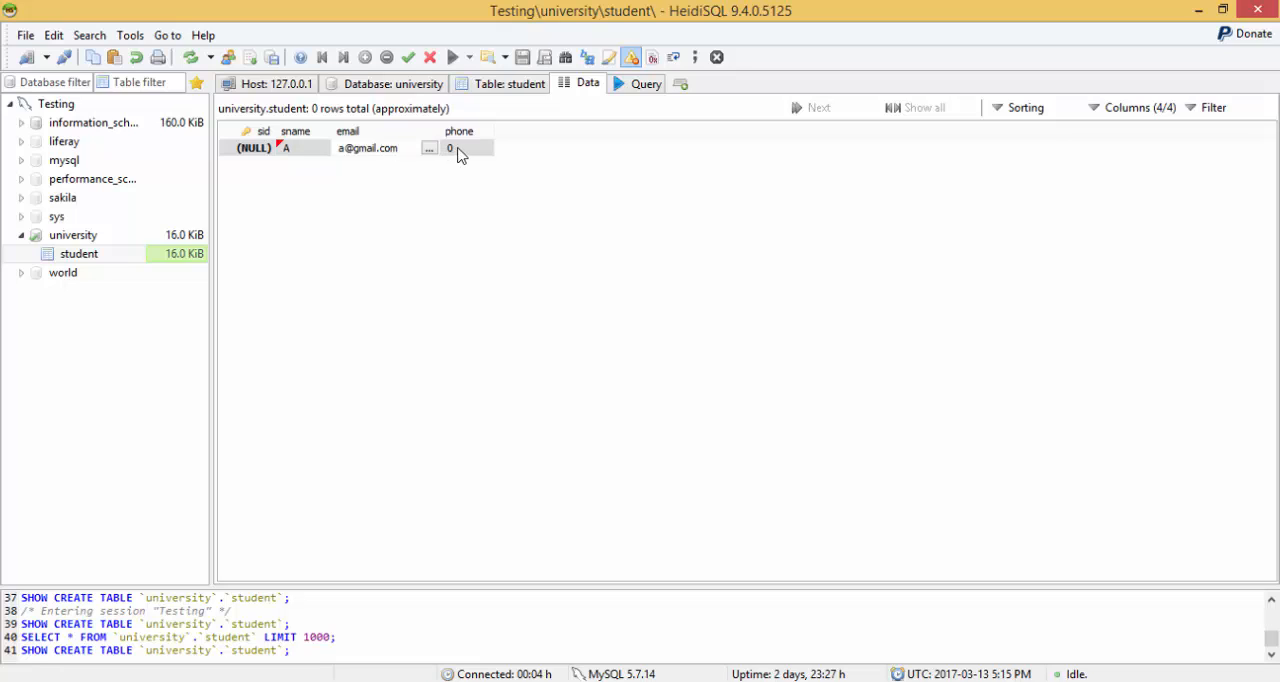
pyautogui.write('900')
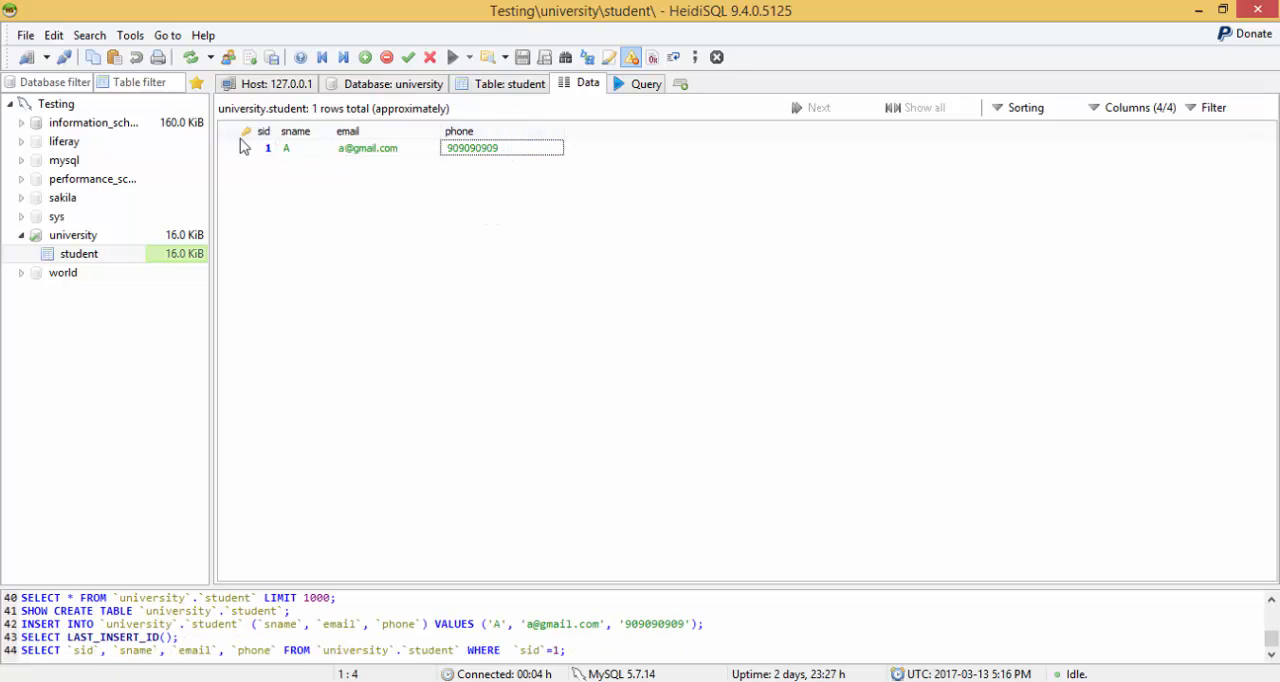
pyautogui.moveTo(258, 158)
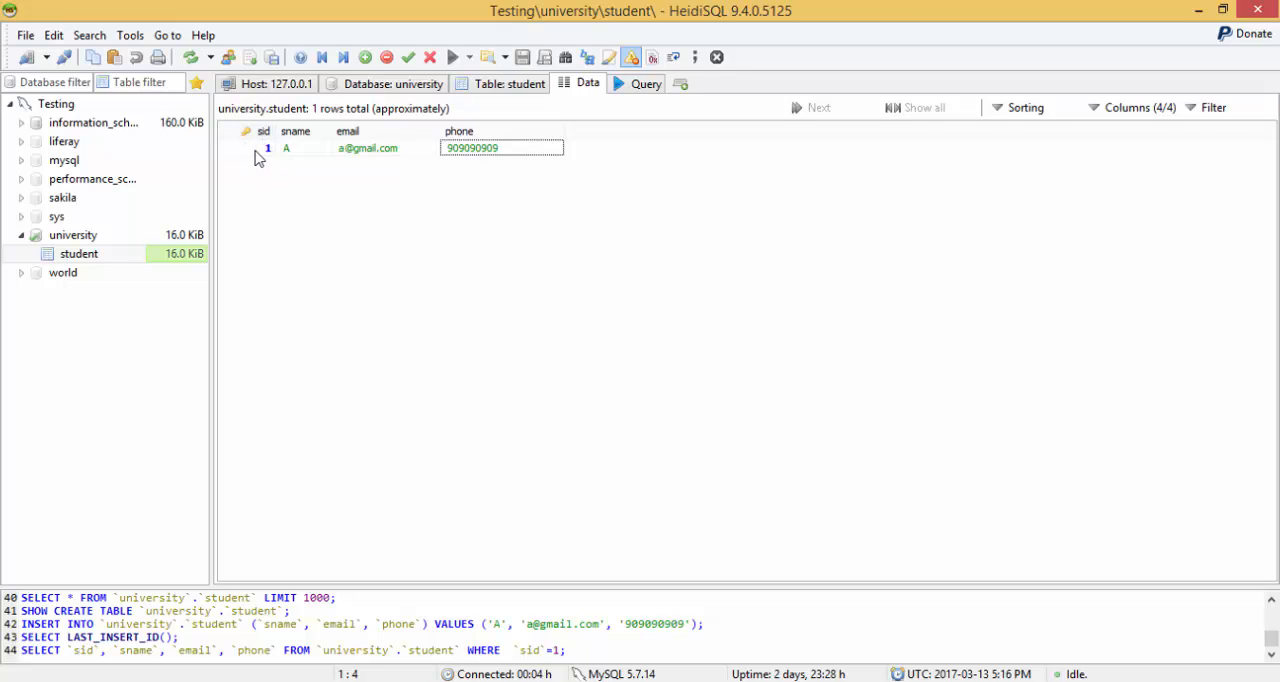
pyautogui.moveTo(270, 168)
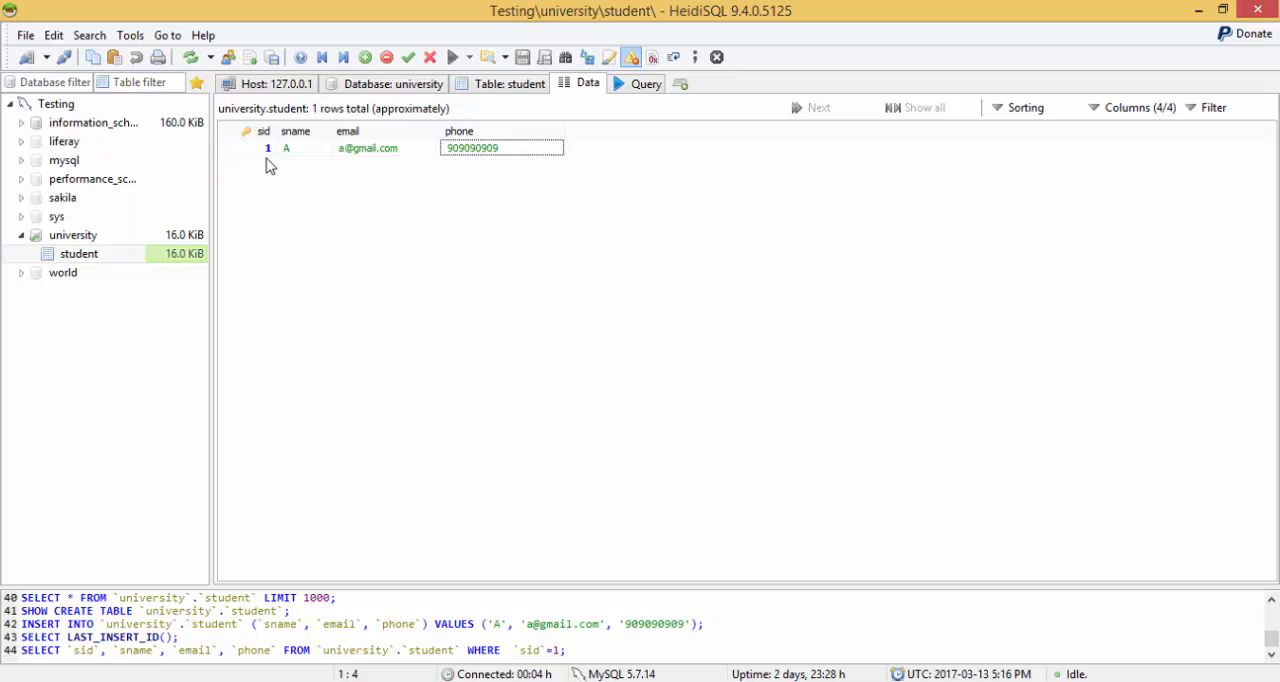
pyautogui.rightClick(270, 164)
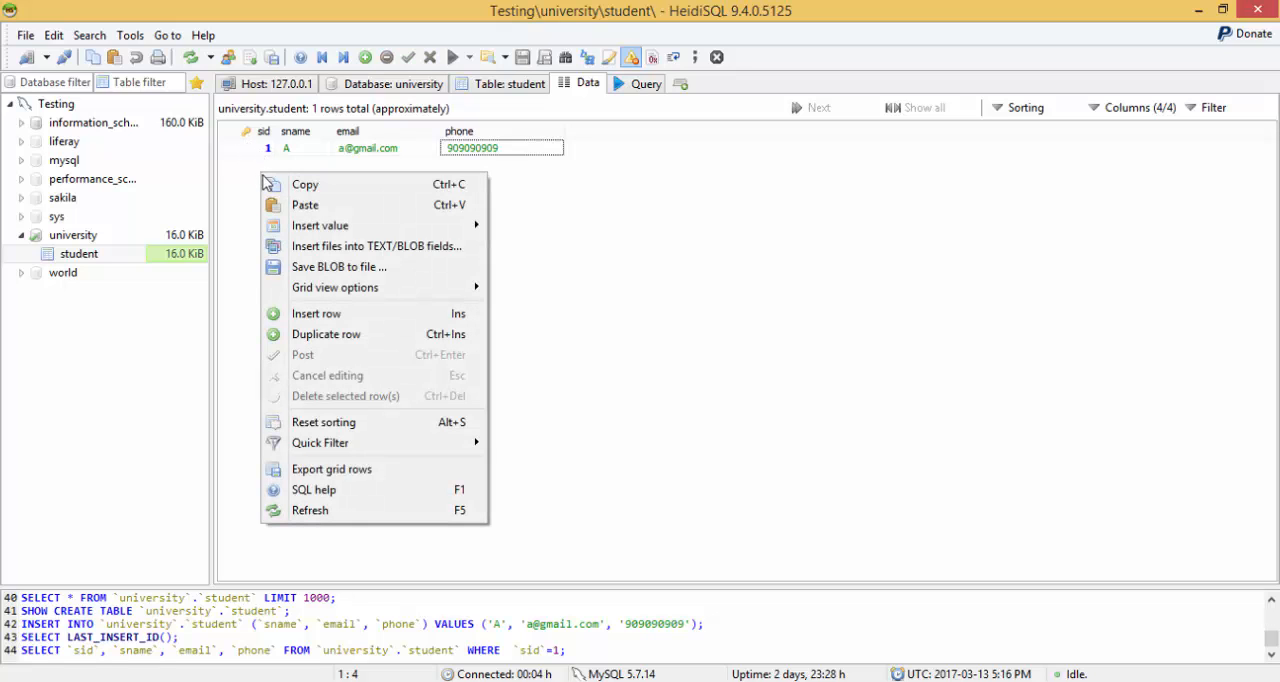
pyautogui.click(316, 312)
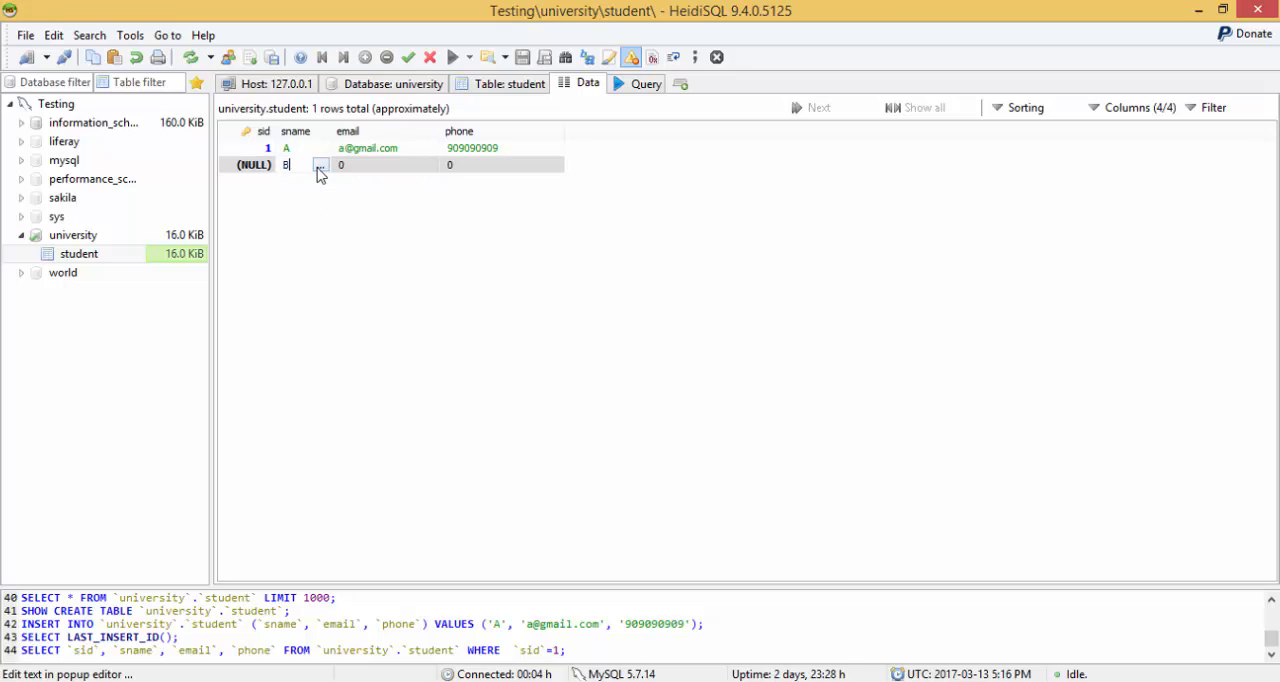
pyautogui.click(384, 164)
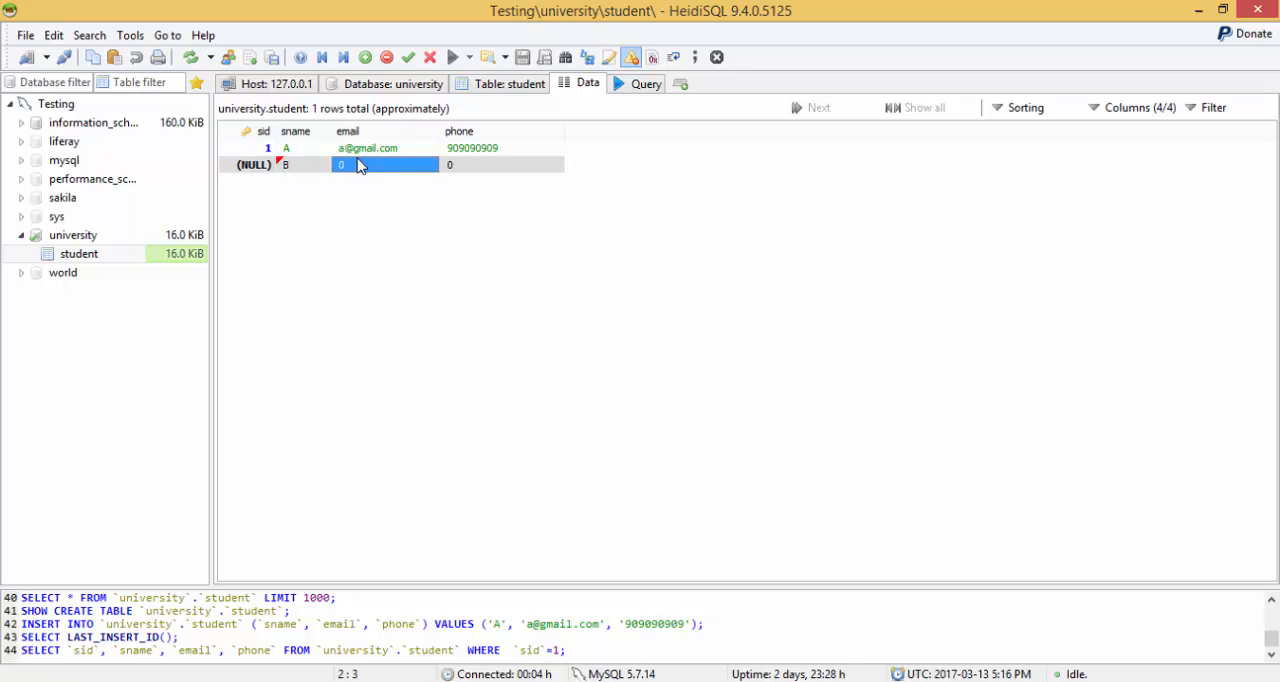
pyautogui.write('b')
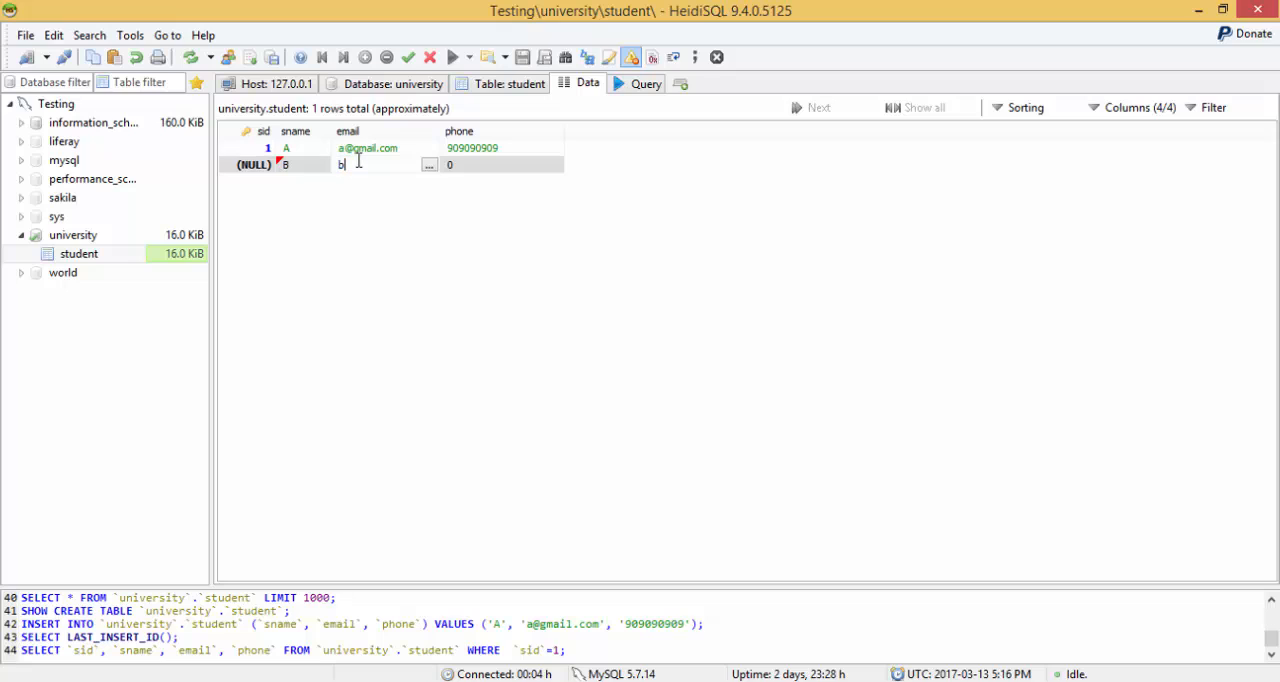
pyautogui.write('@gm')
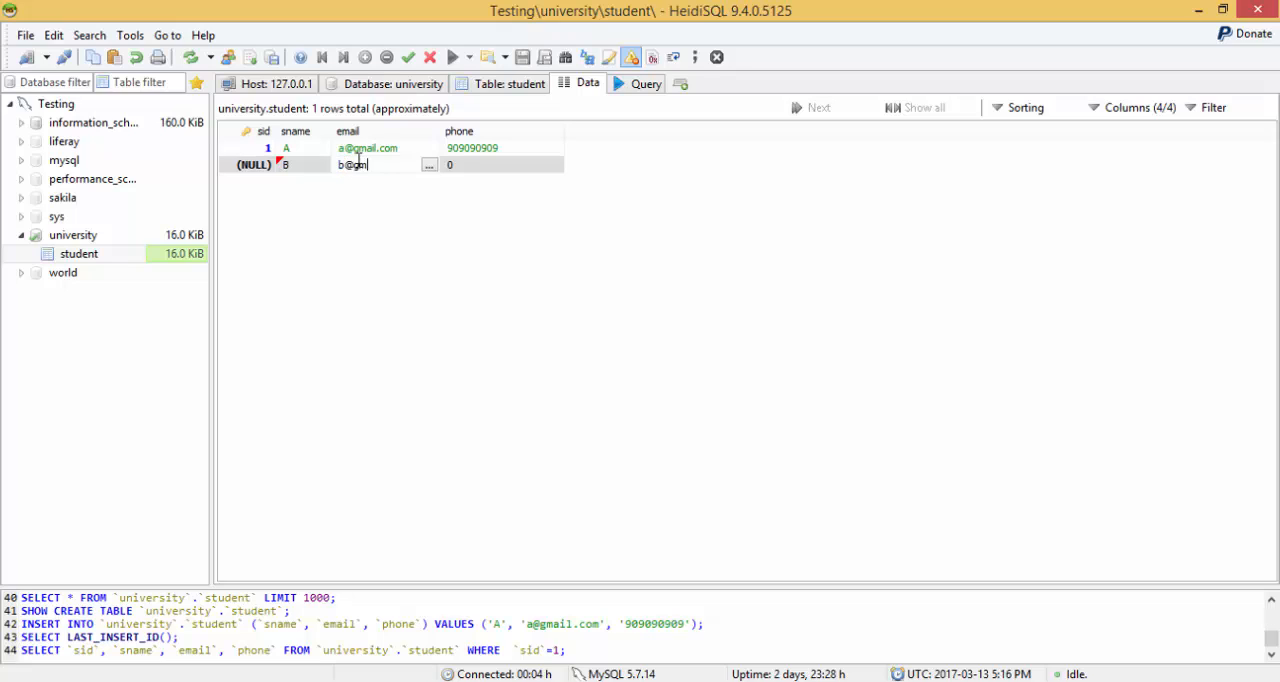
pyautogui.write('ail.com')
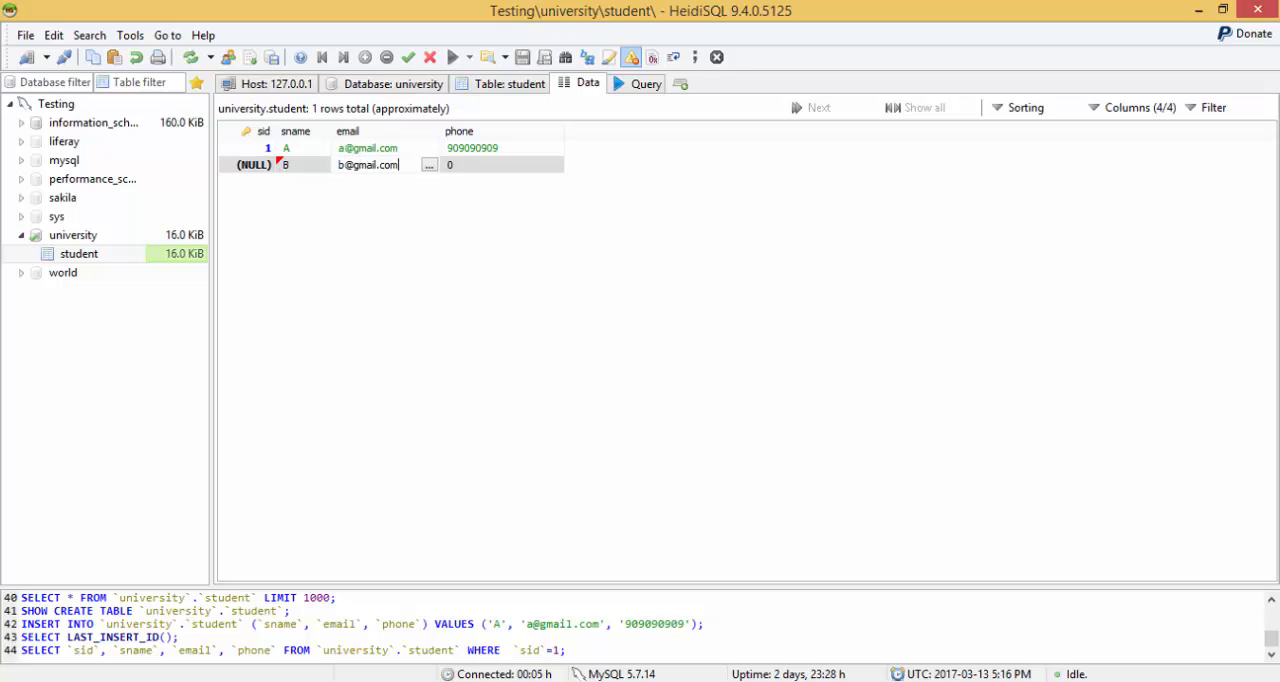
pyautogui.click(490, 164)
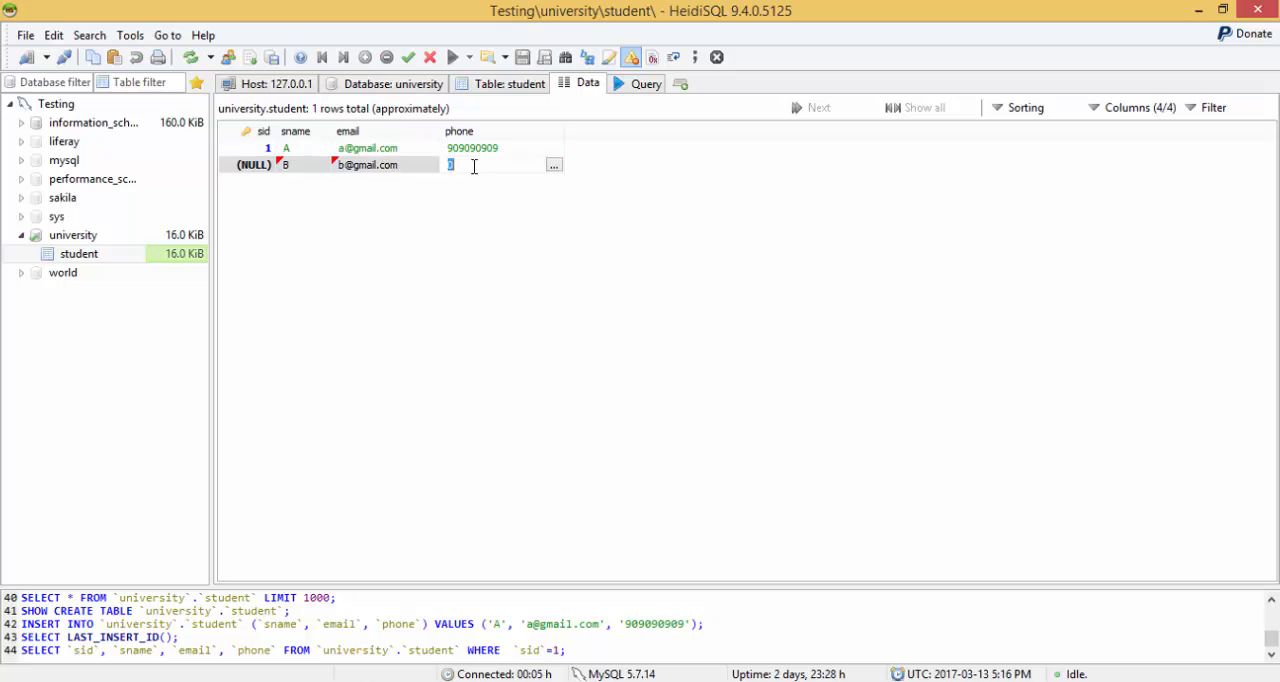
pyautogui.write('9013')
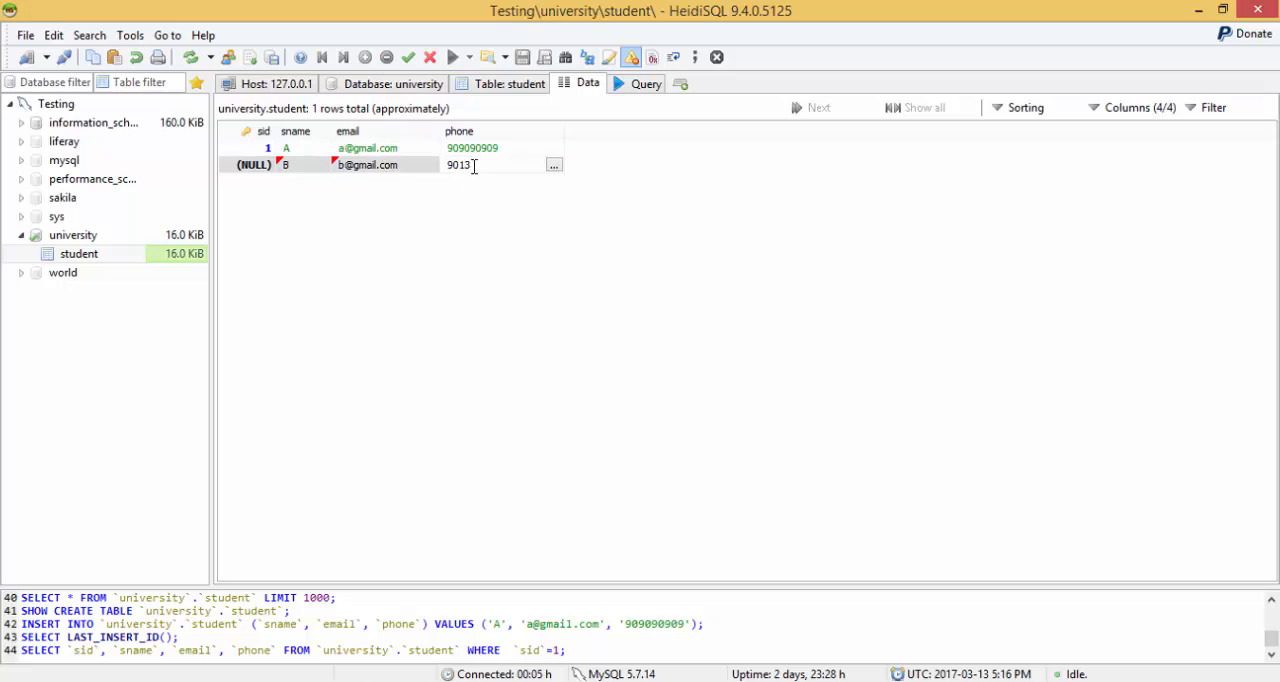
pyautogui.write('666666')
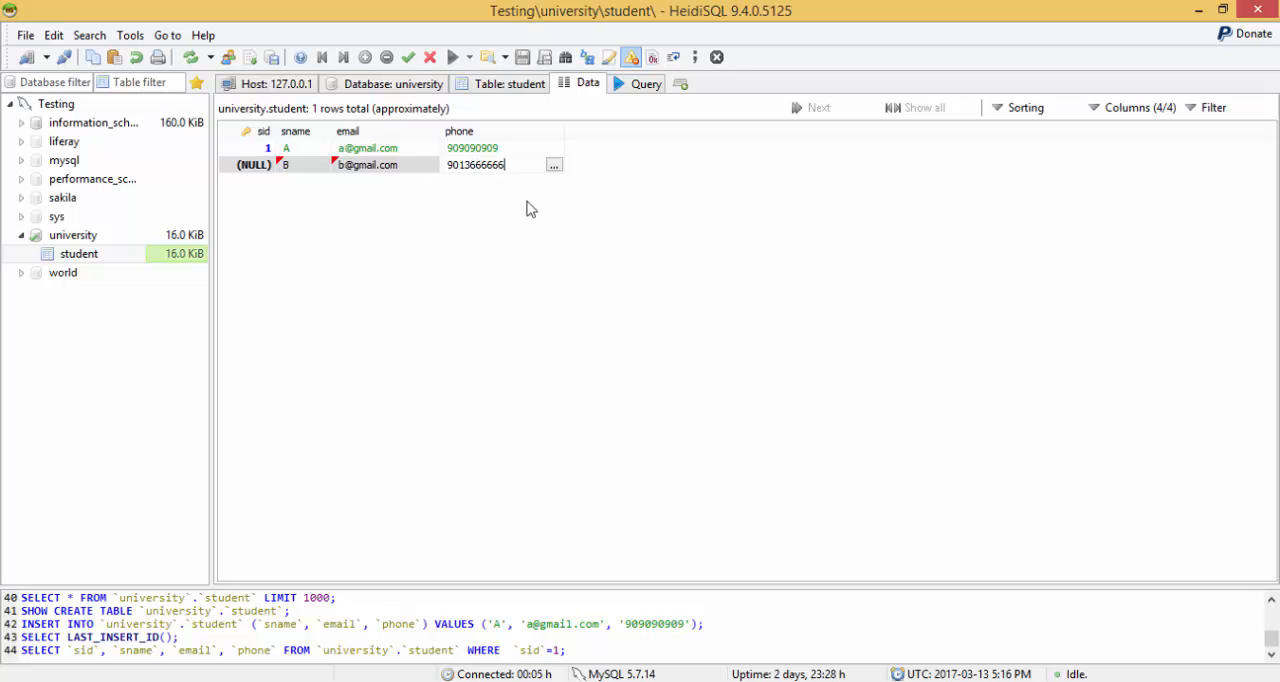
pyautogui.click(400, 56)
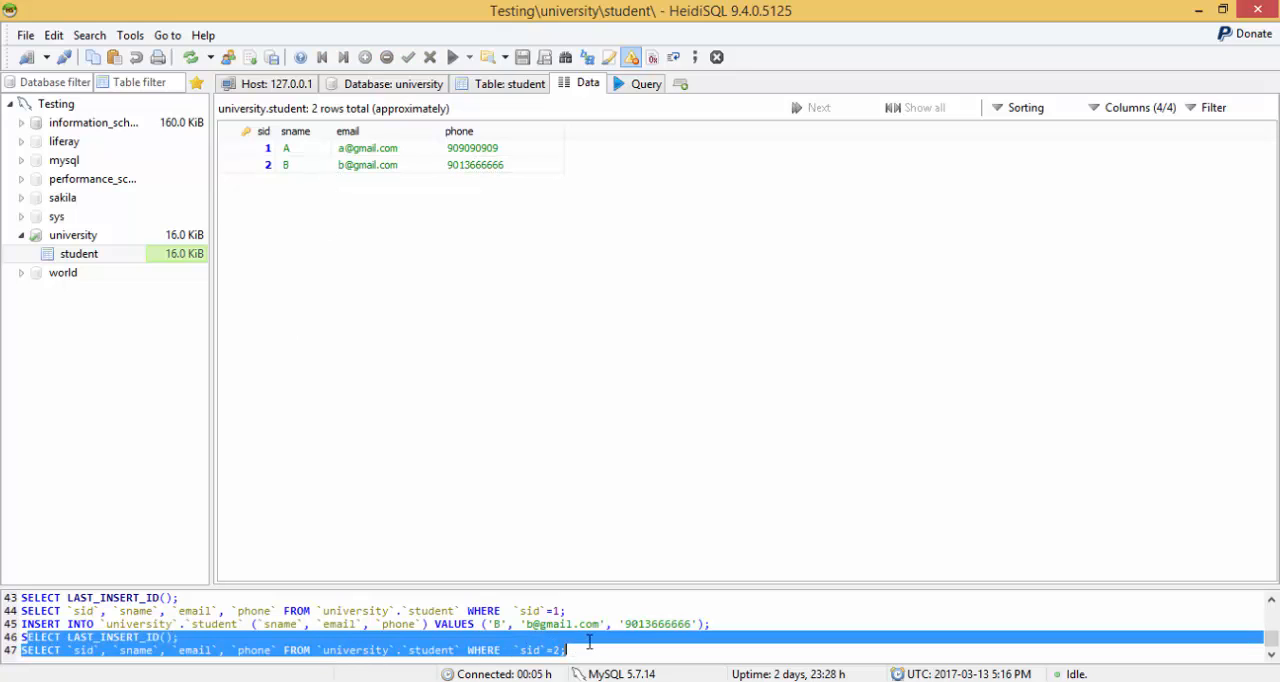
pyautogui.click(500, 164)
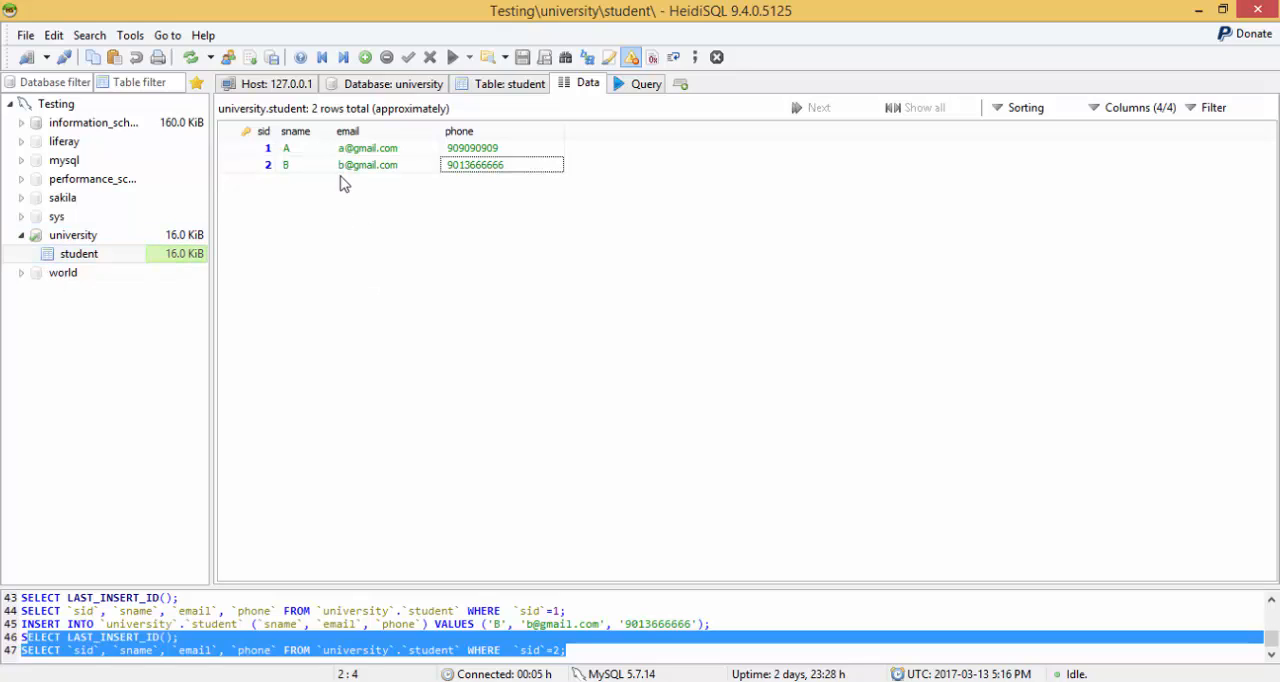
# - Delete the sid 2 row for student B, leaving only student A
pyautogui.click(244, 164)
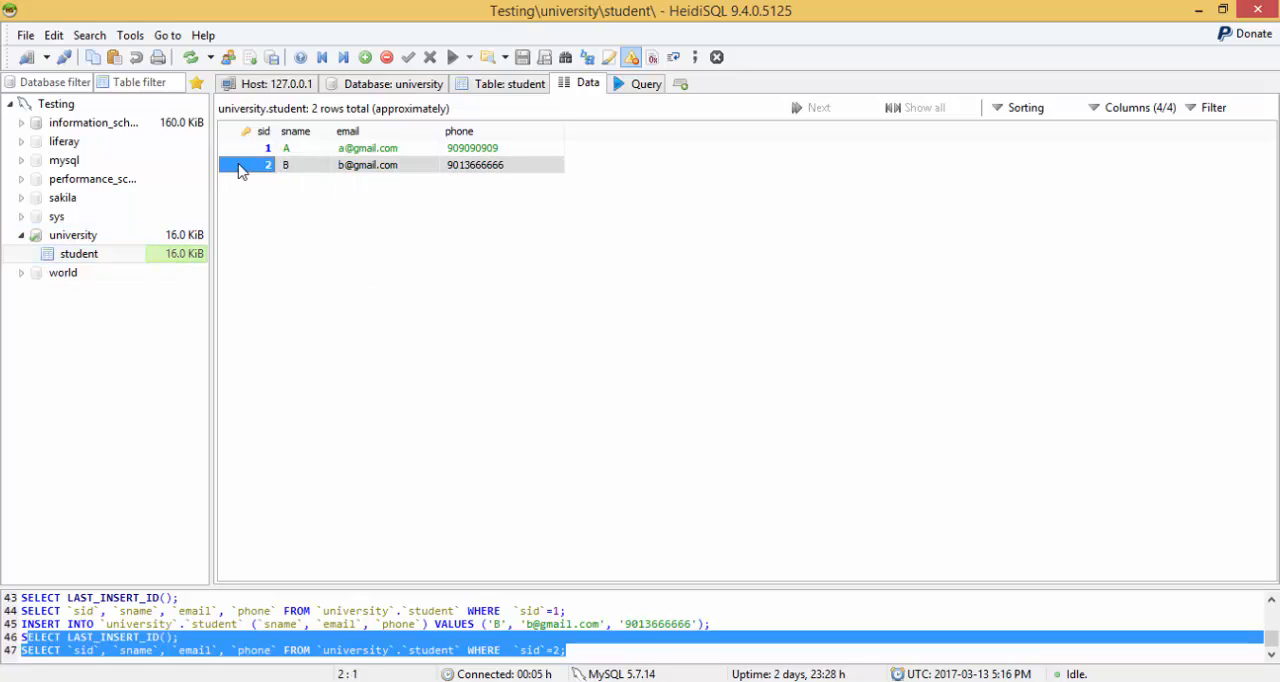
pyautogui.rightClick(240, 168)
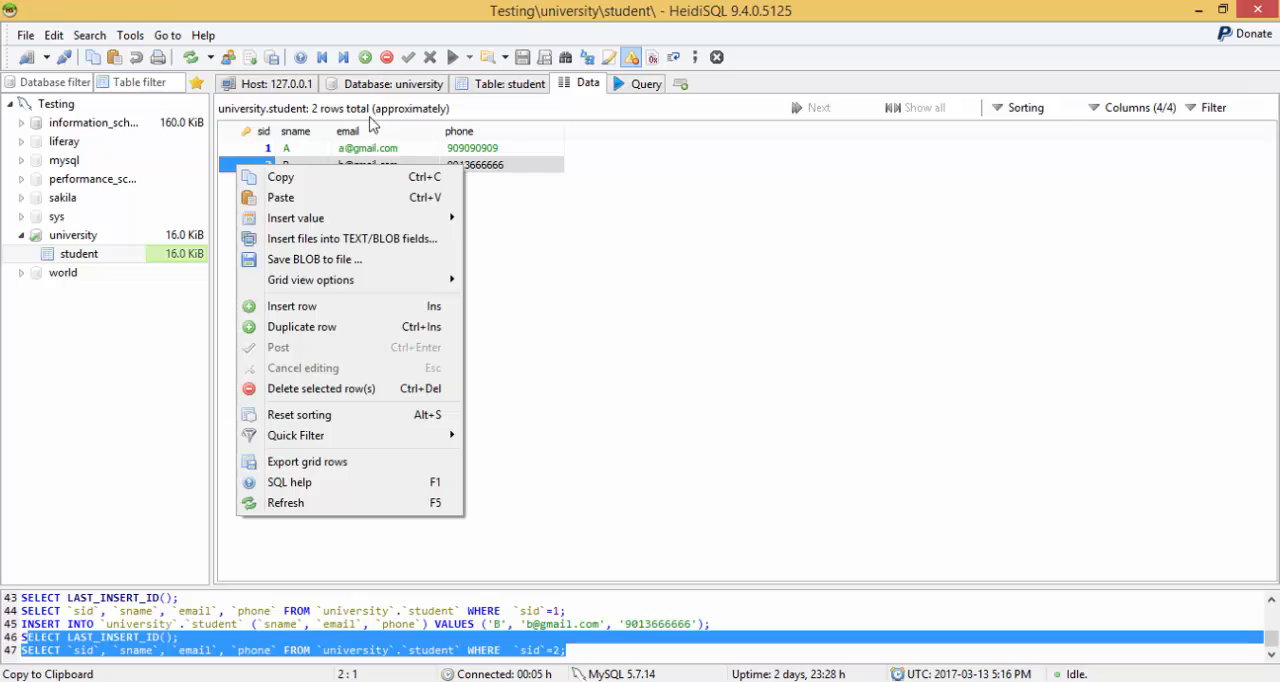
pyautogui.moveTo(320, 390)
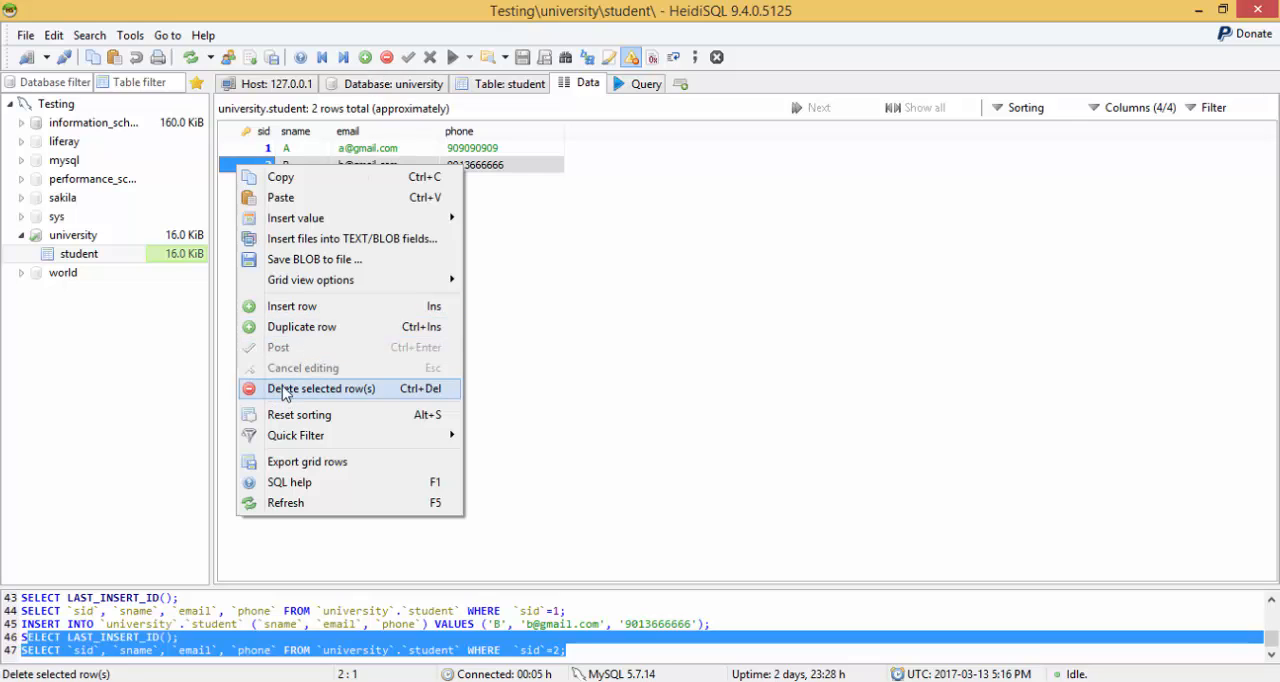
pyautogui.click(322, 390)
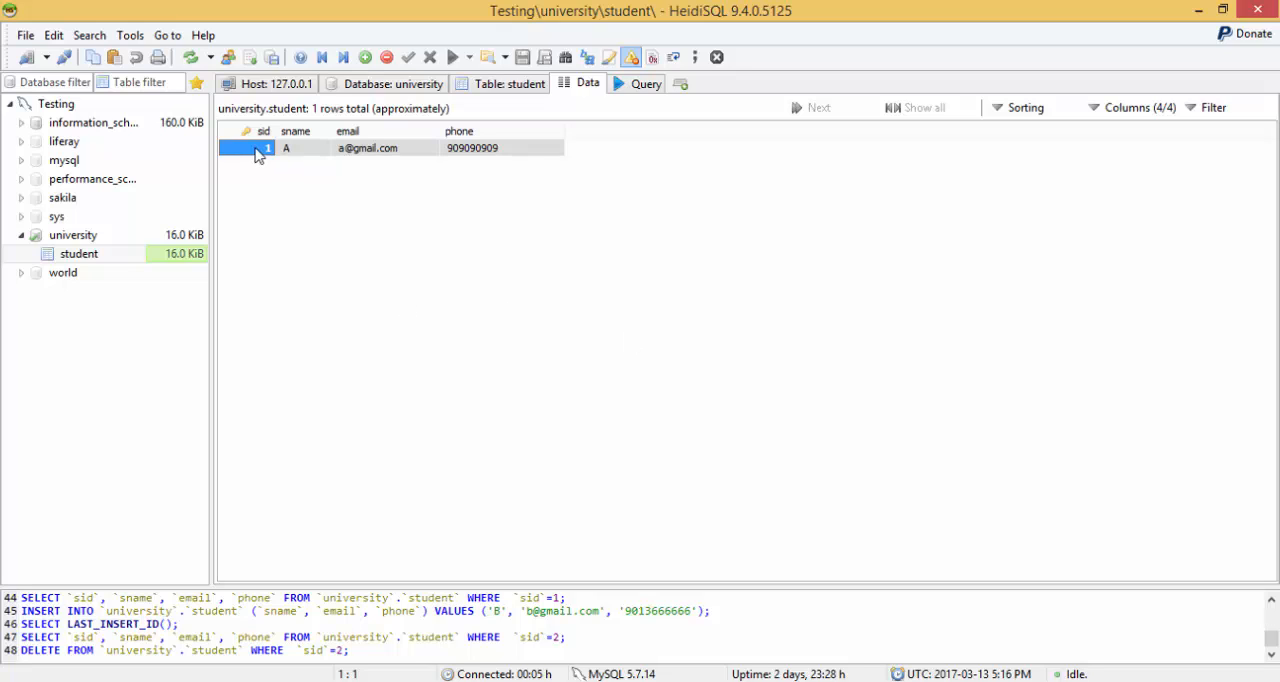
pyautogui.moveTo(256, 158)
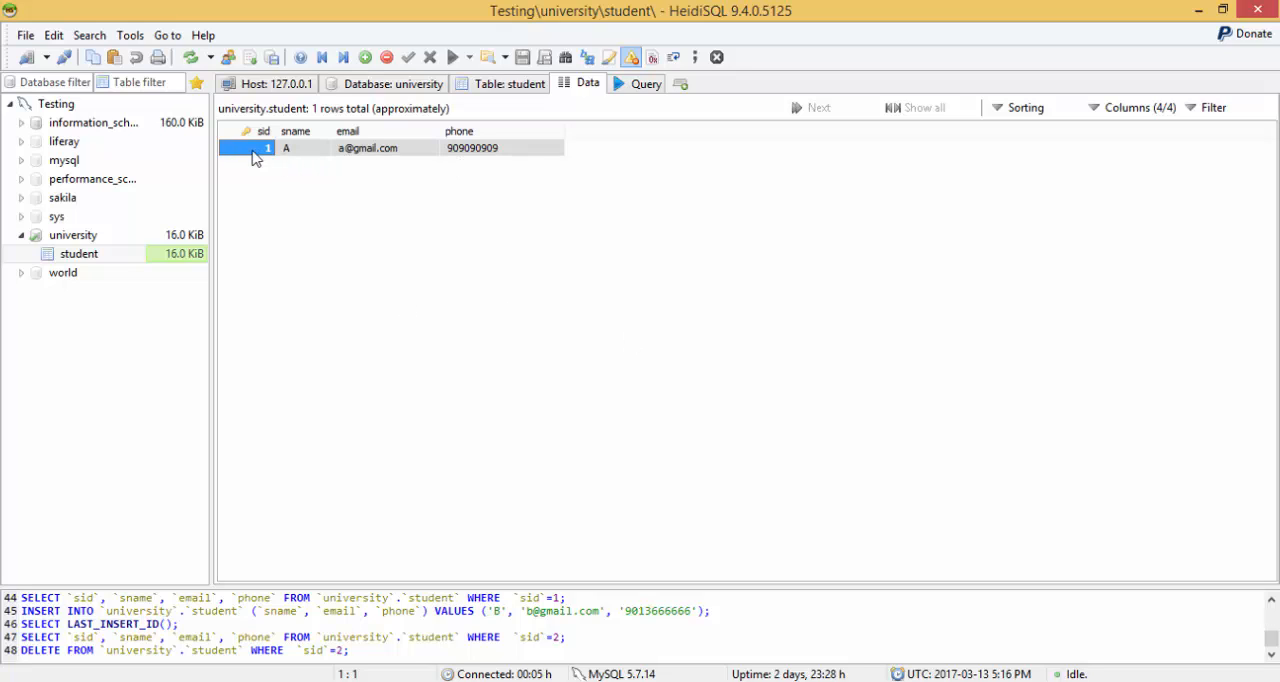
pyautogui.rightClick(256, 156)
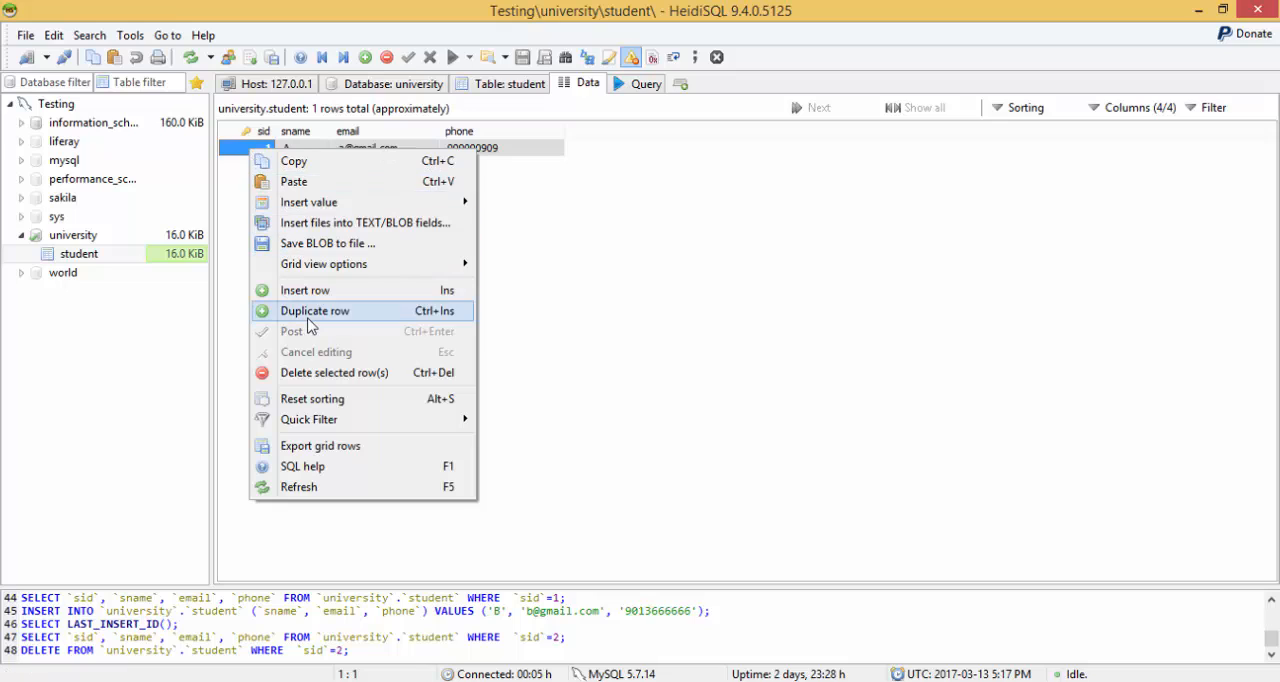
pyautogui.click(314, 310)
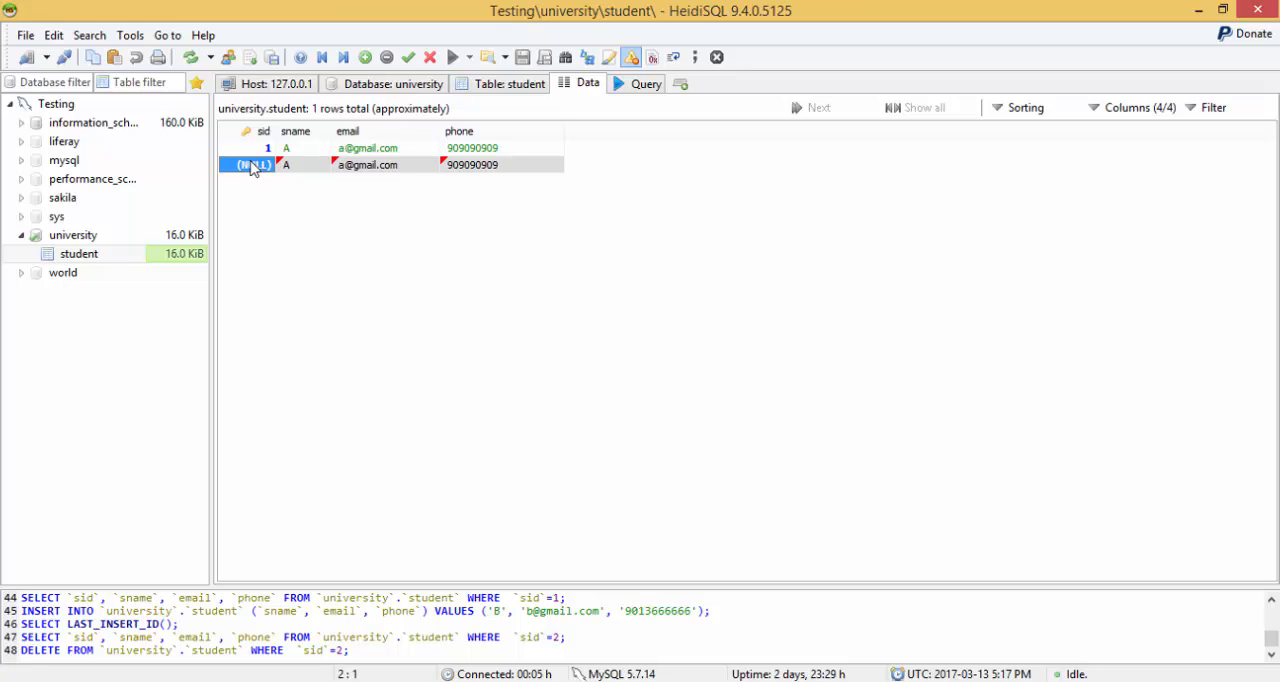
pyautogui.moveTo(292, 204)
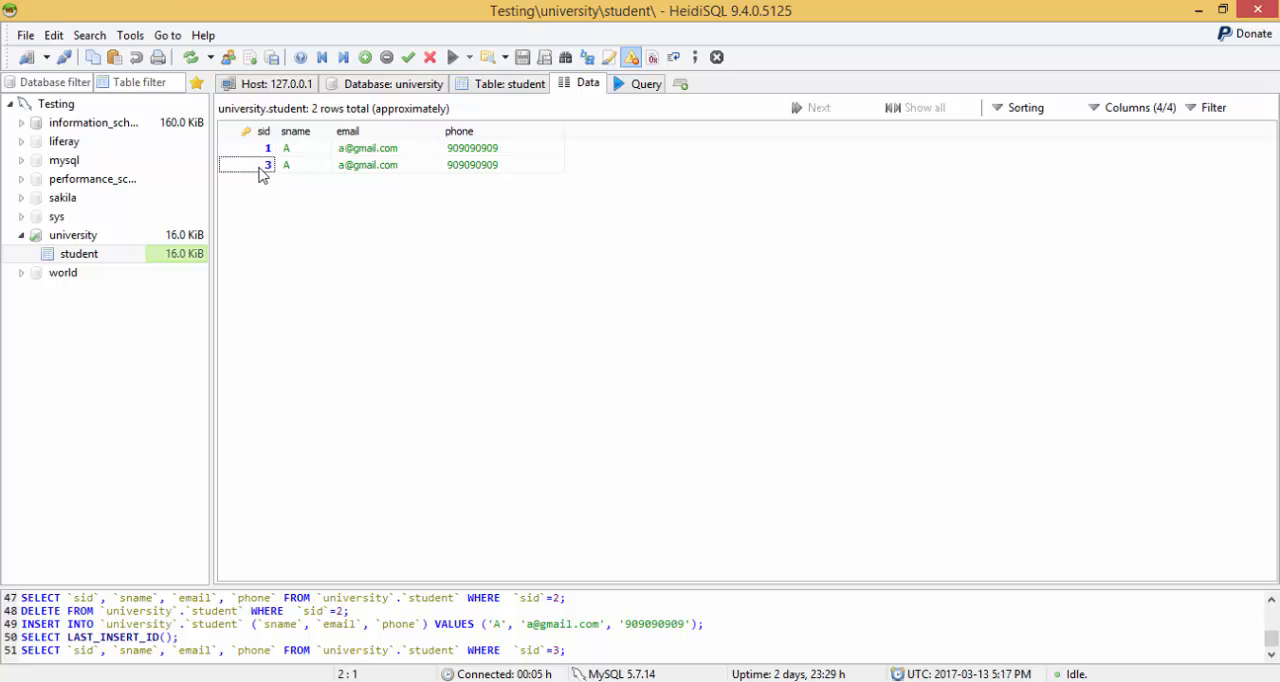
pyautogui.click(368, 164)
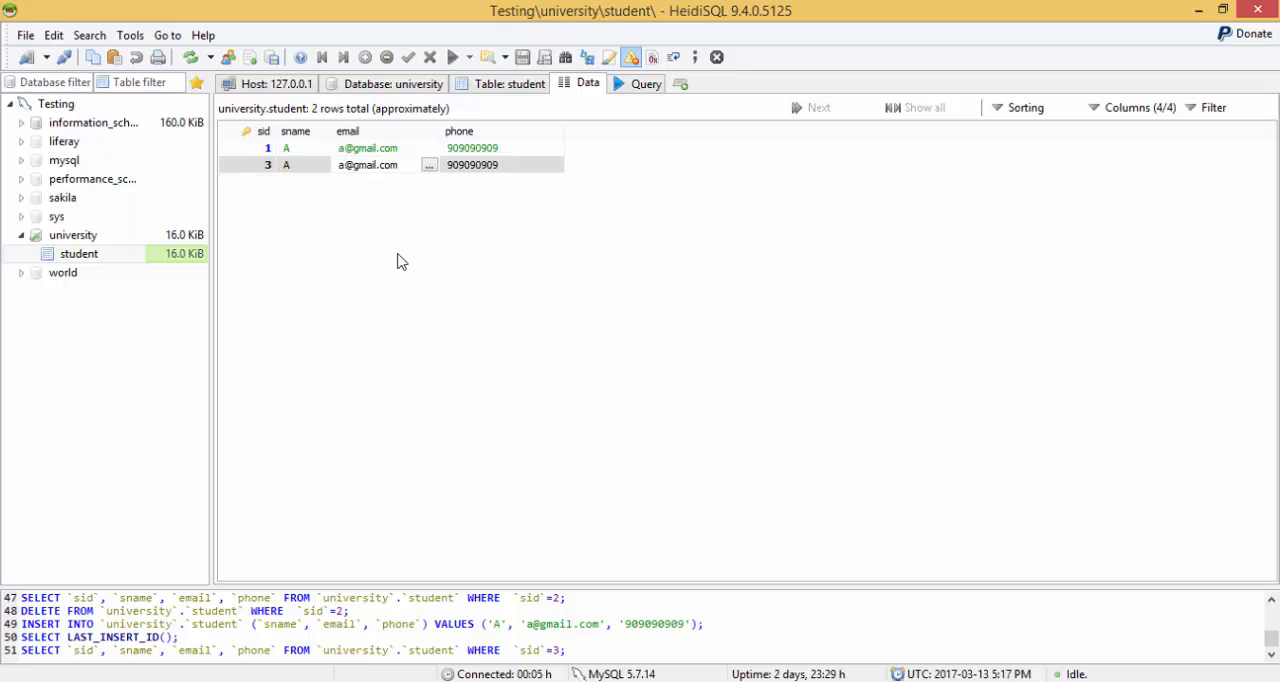
pyautogui.write('b@gmail.com')
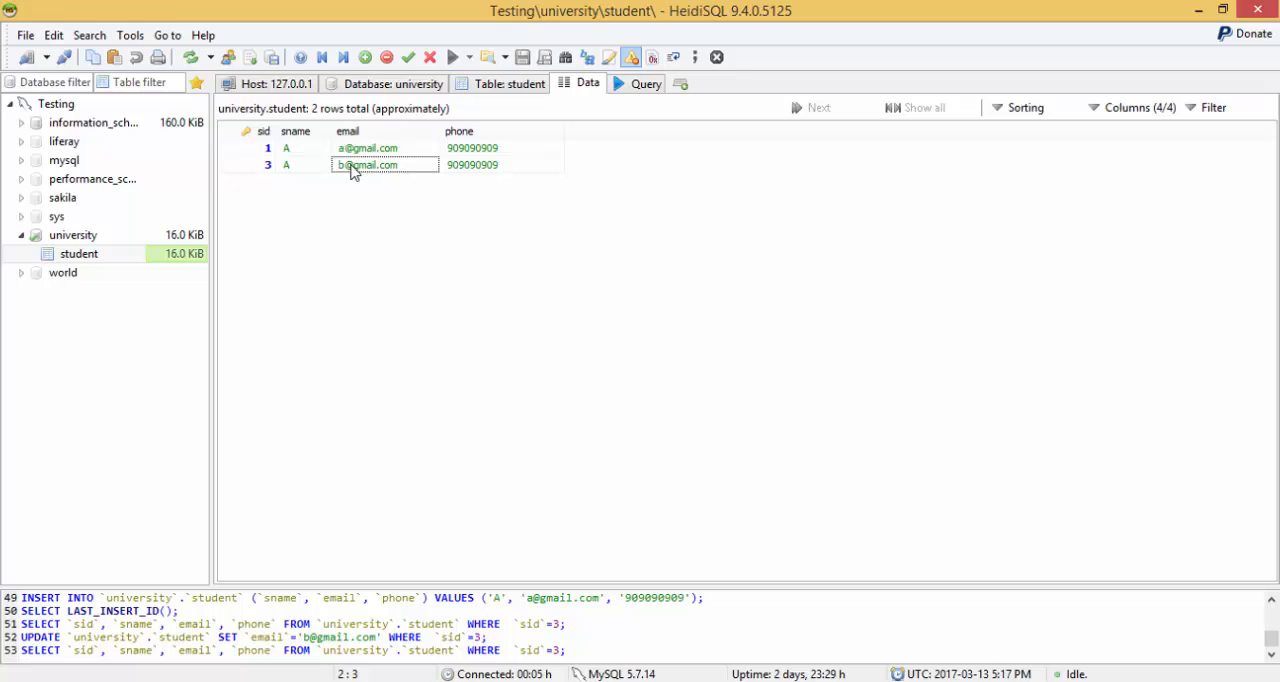
# - Add a UNIQUE index on the email column in the table structure and save it
pyautogui.click(516, 84)
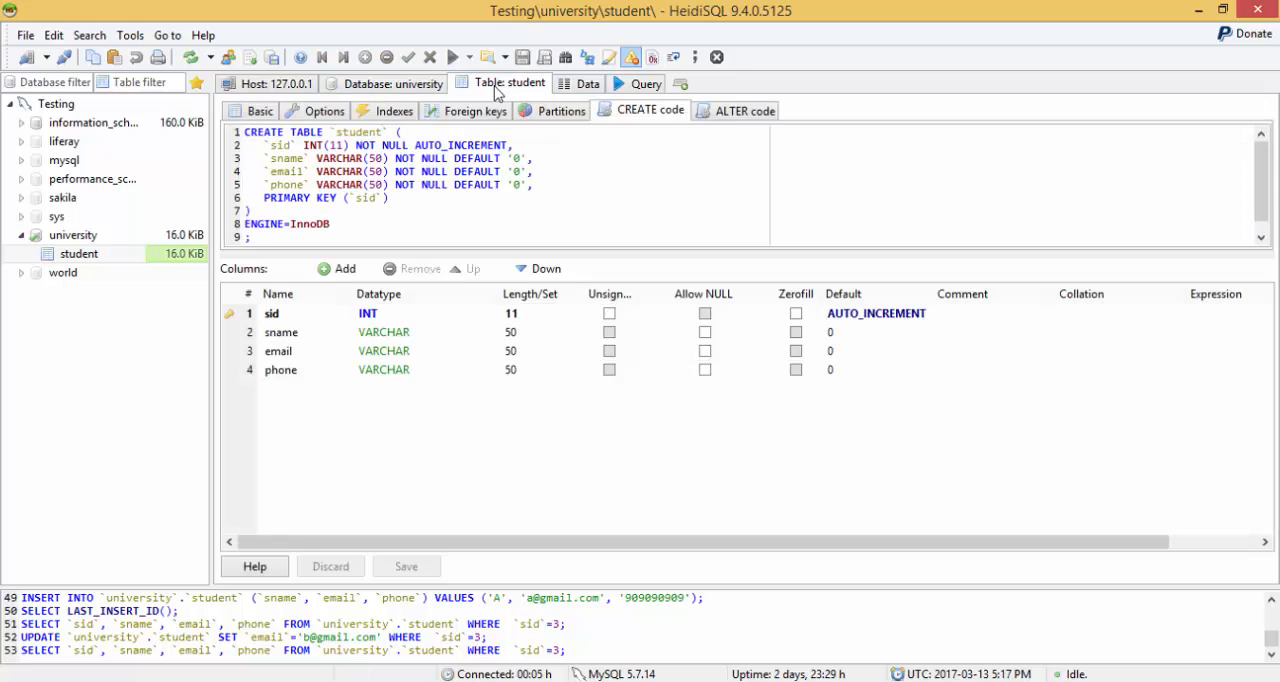
pyautogui.click(278, 352)
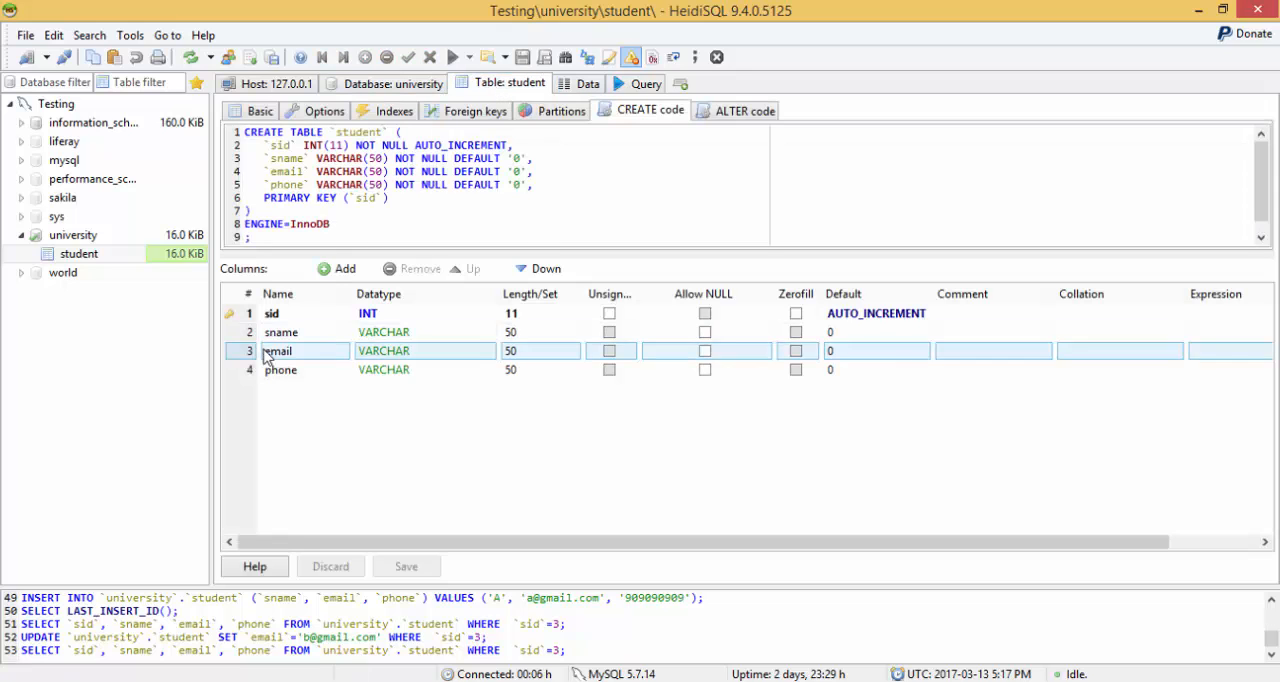
pyautogui.click(248, 350)
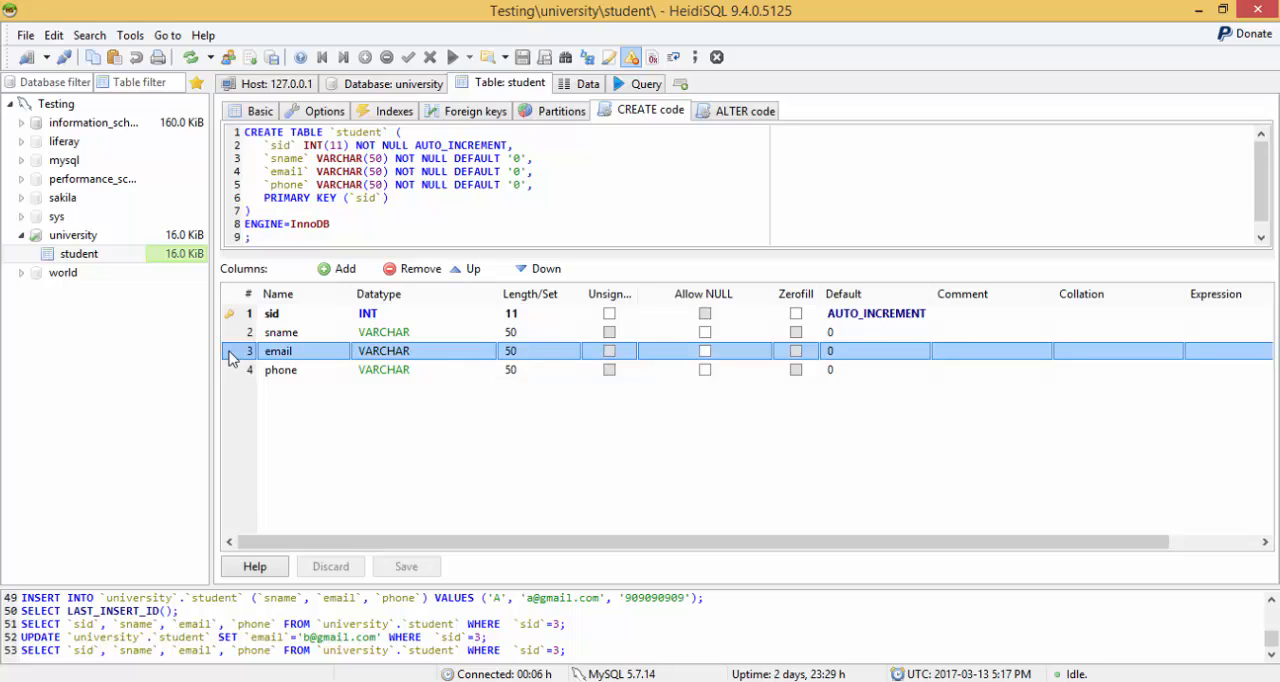
pyautogui.rightClick(278, 350)
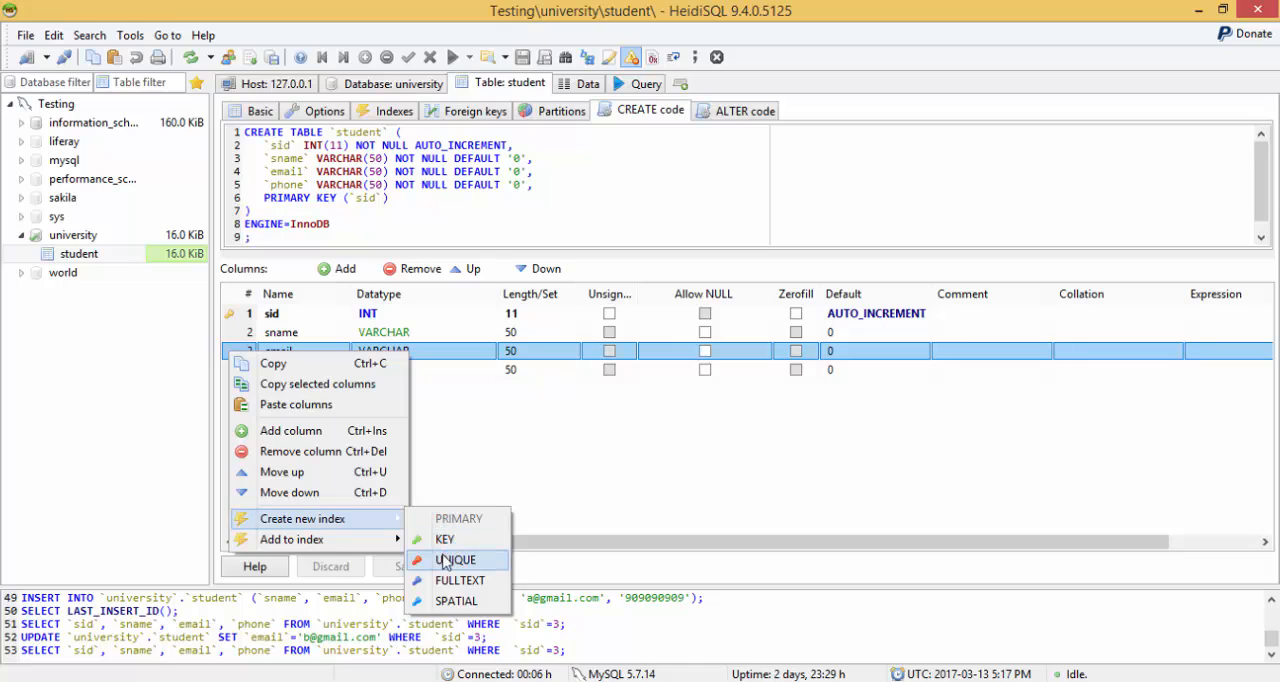
pyautogui.click(456, 560)
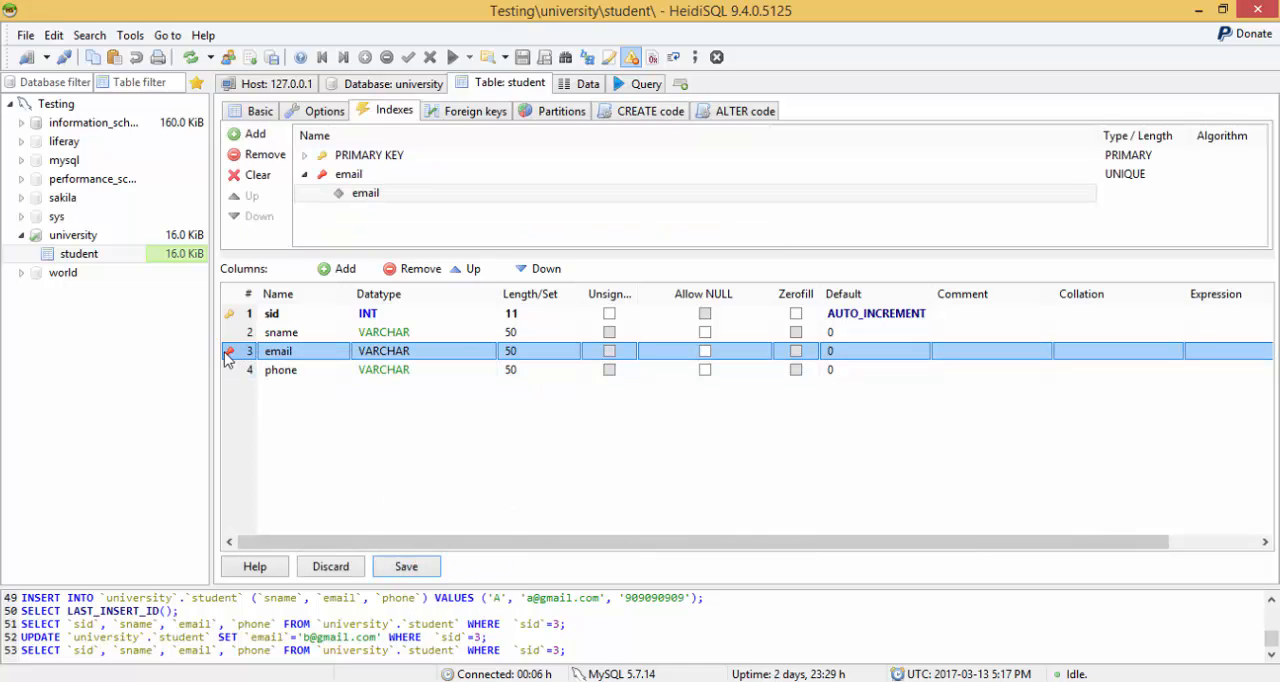
pyautogui.click(272, 312)
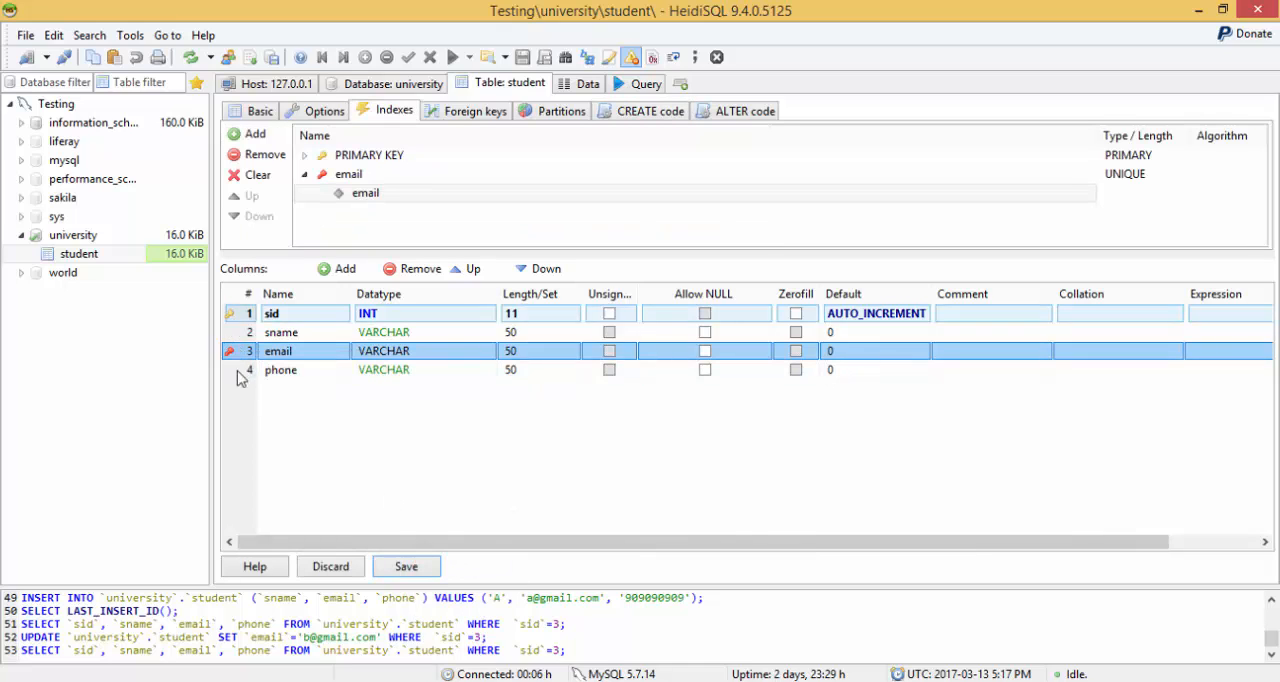
pyautogui.click(406, 566)
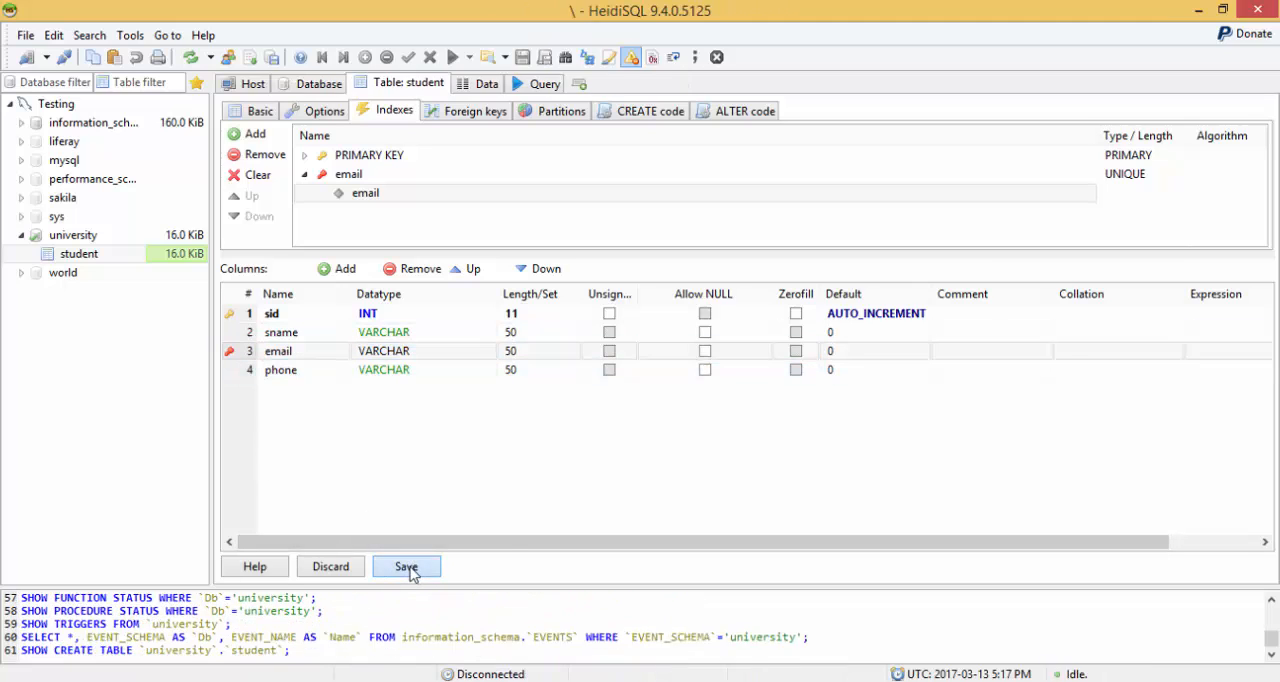
pyautogui.click(406, 566)
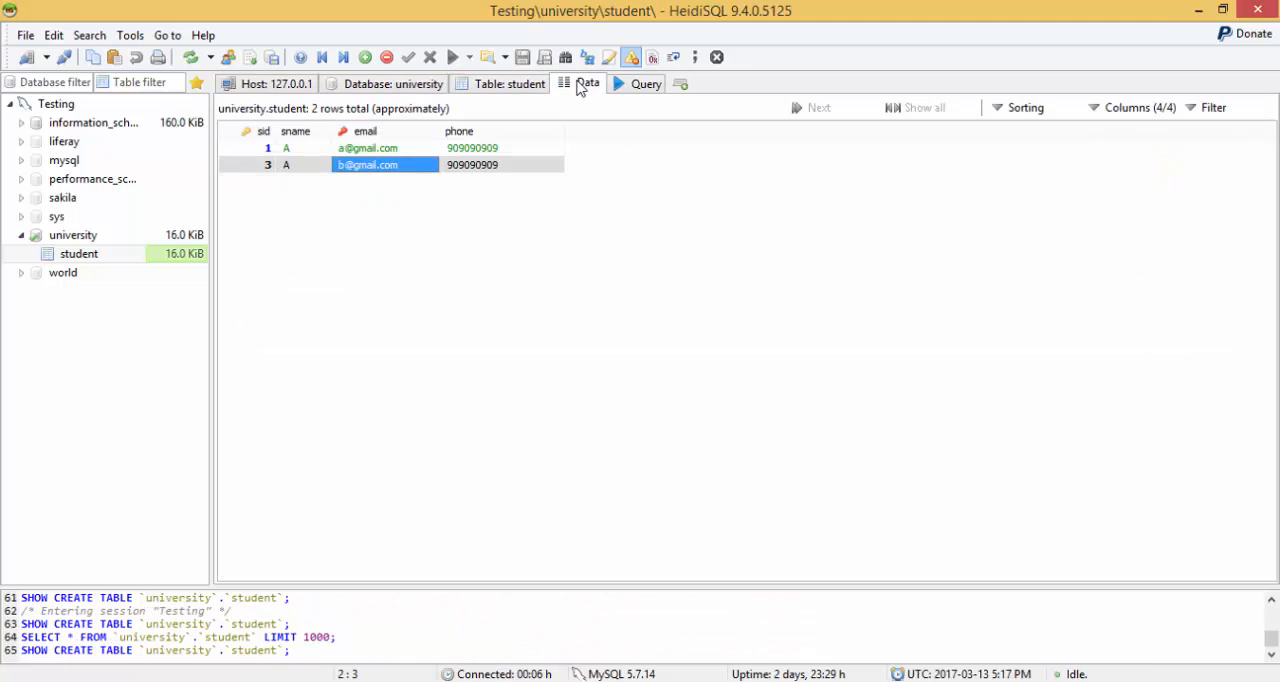
pyautogui.rightClick(260, 164)
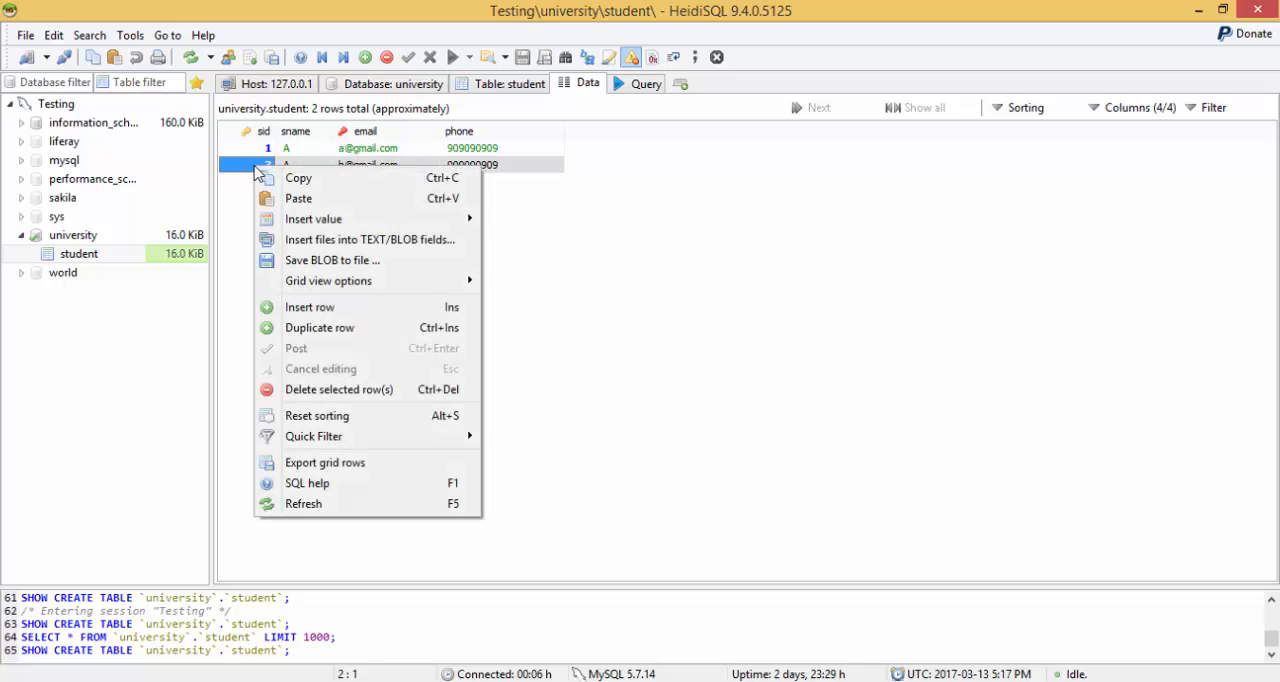
pyautogui.moveTo(310, 308)
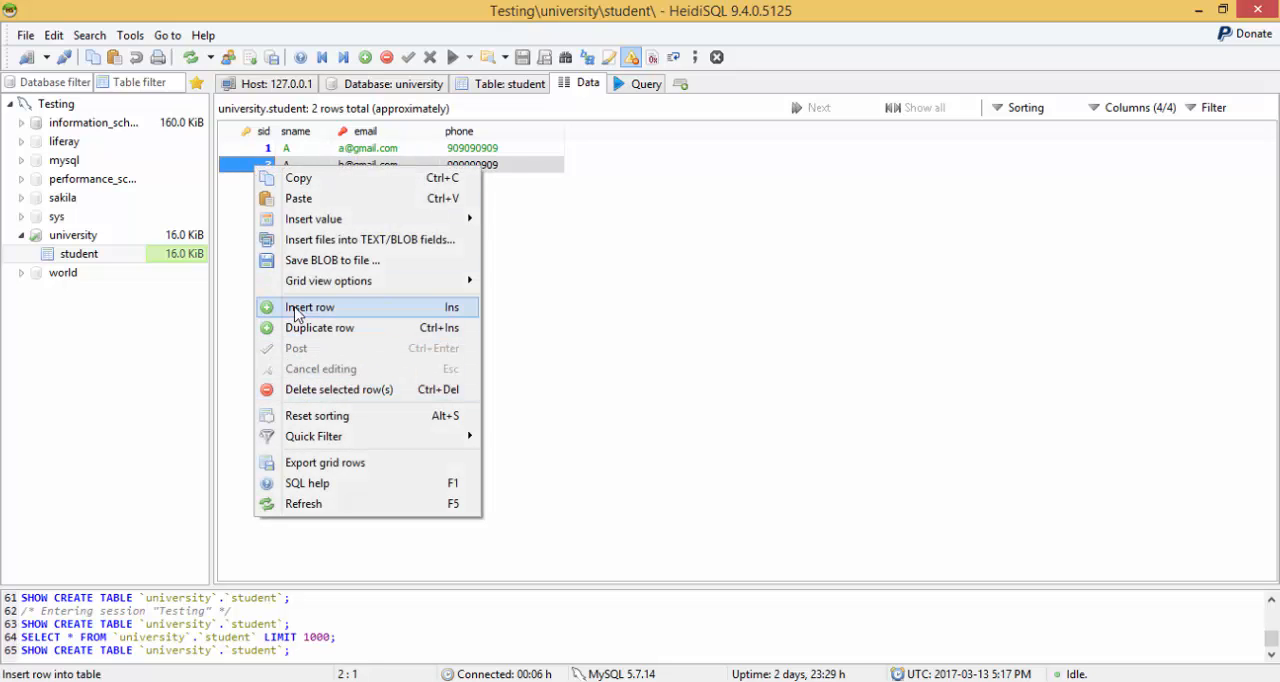
pyautogui.click(310, 308)
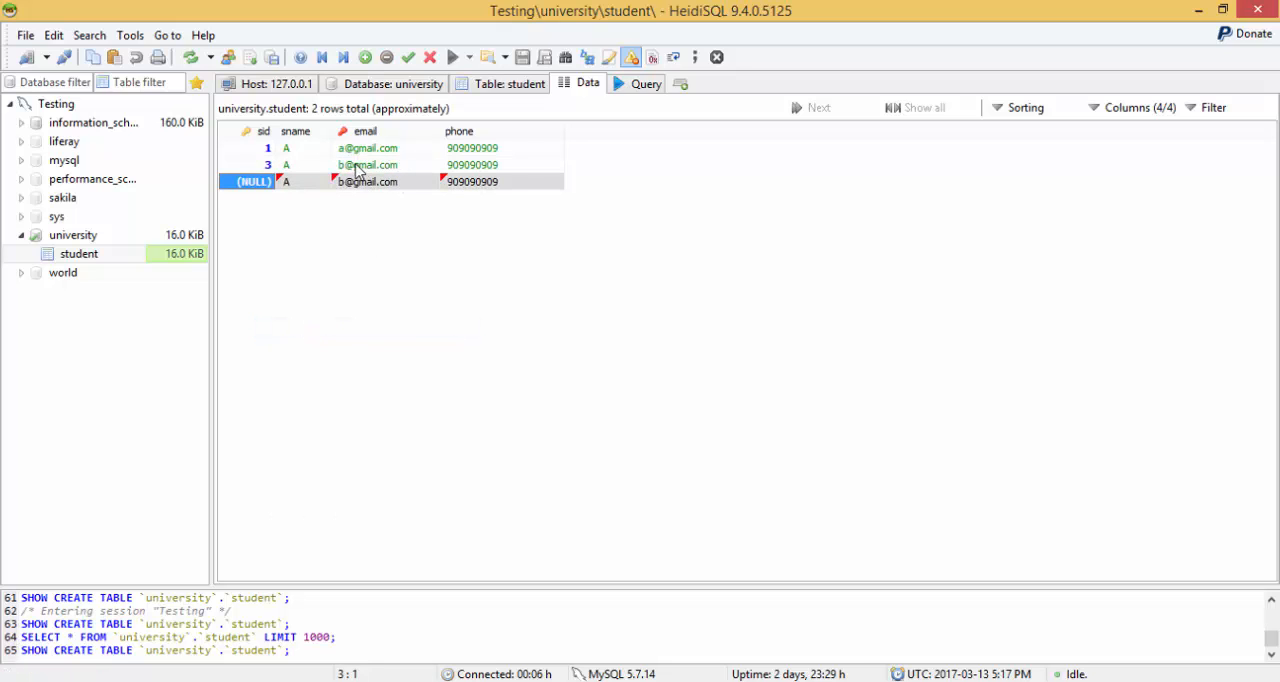
pyautogui.moveTo(358, 192)
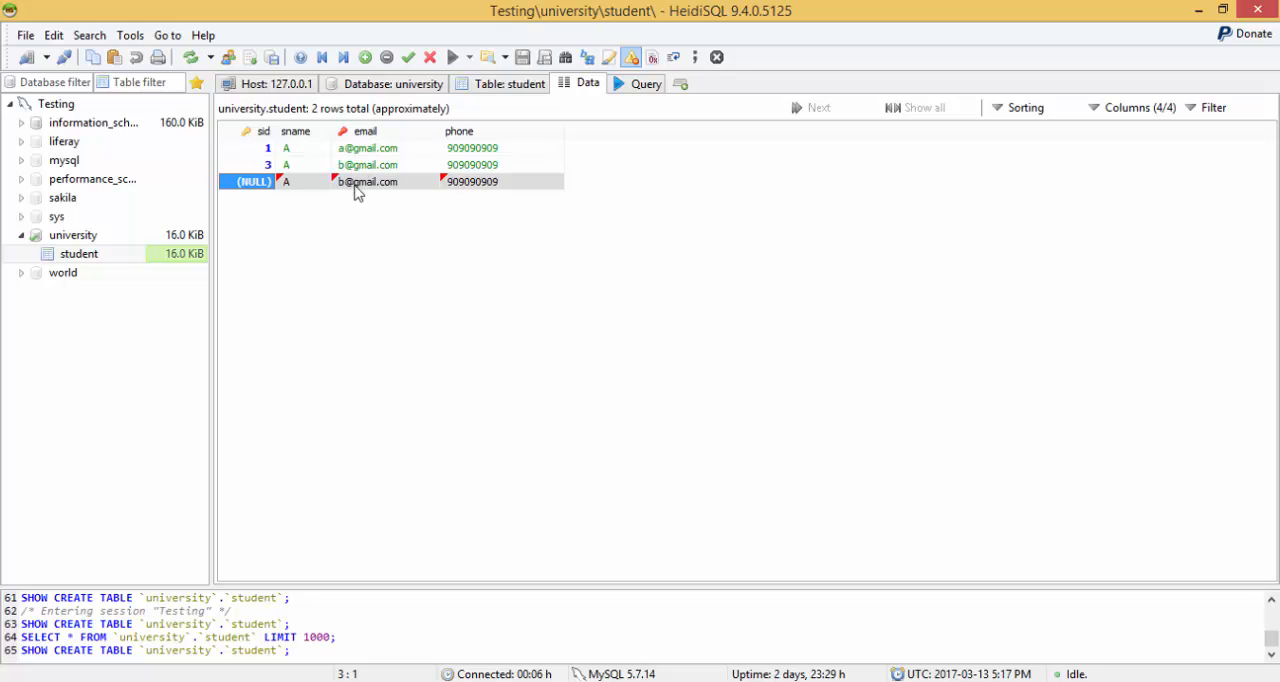
pyautogui.moveTo(628, 228)
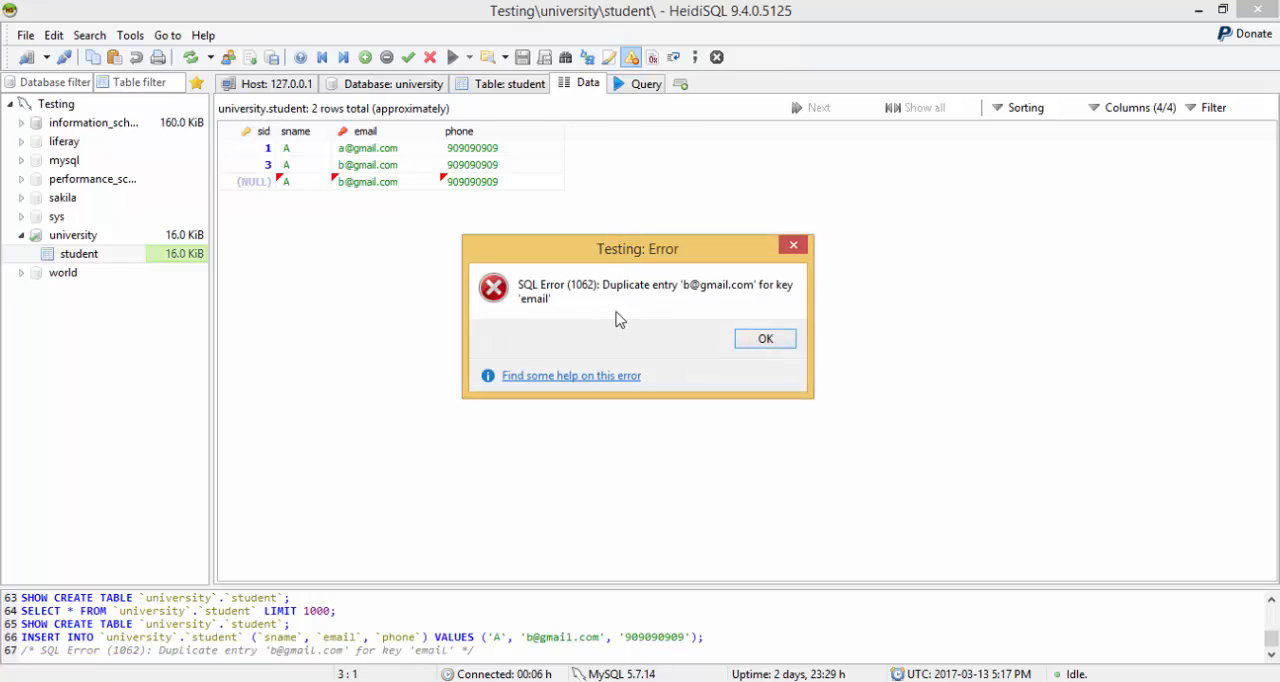
pyautogui.moveTo(618, 312)
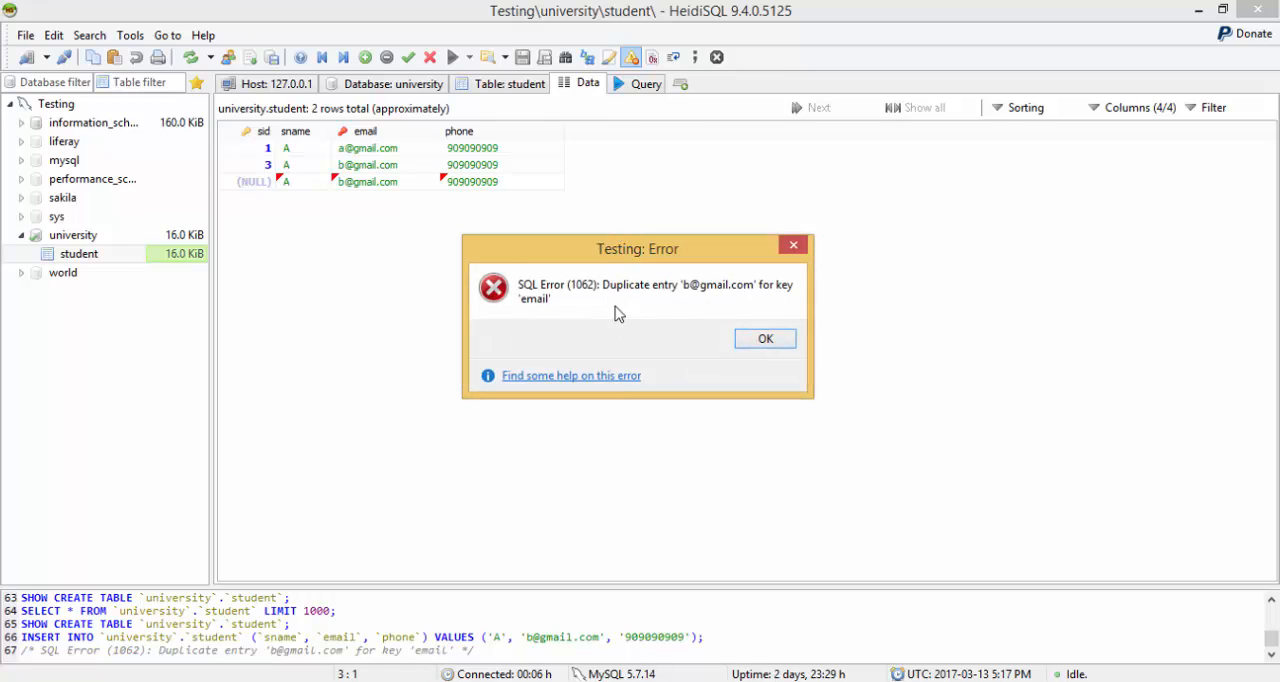
pyautogui.click(764, 338)
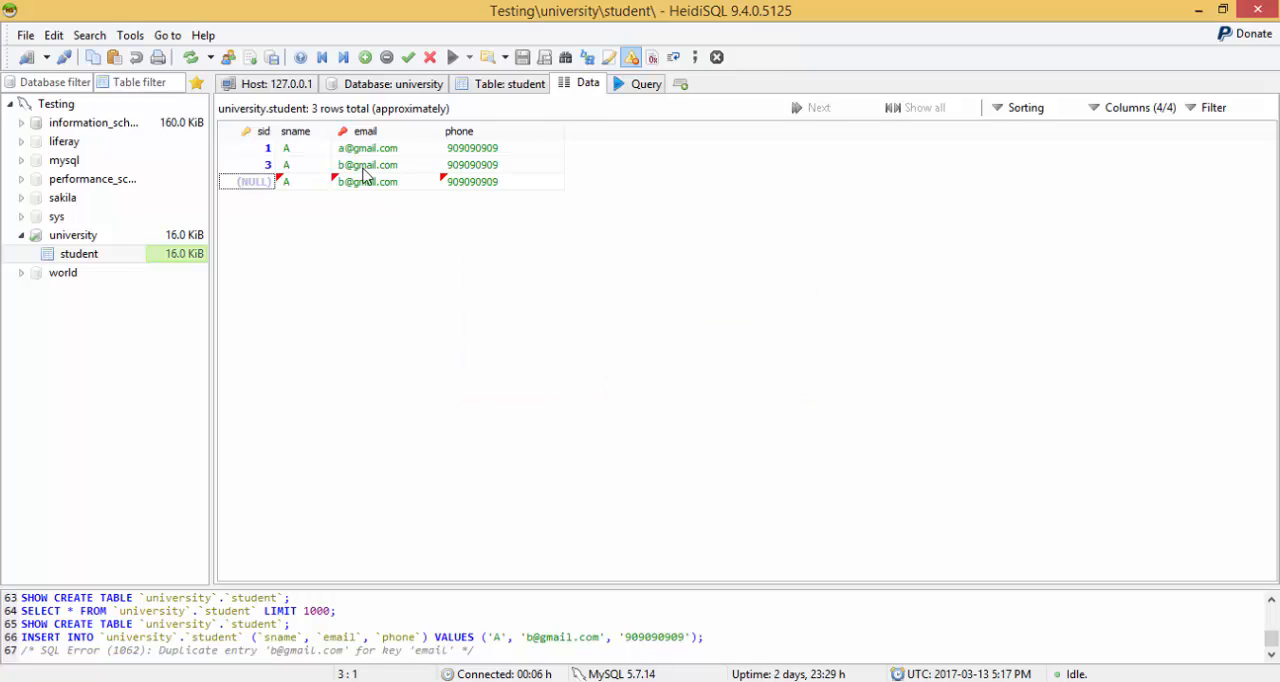
pyautogui.doubleClick(368, 180)
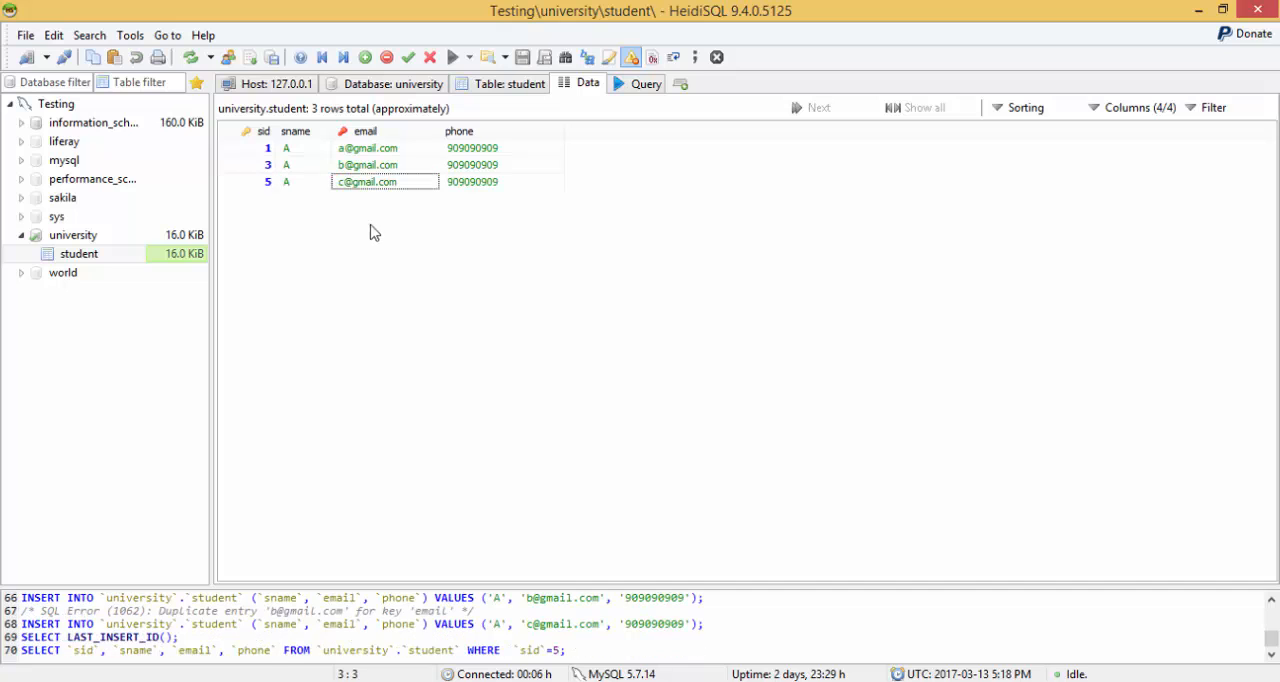
pyautogui.rightClick(472, 180)
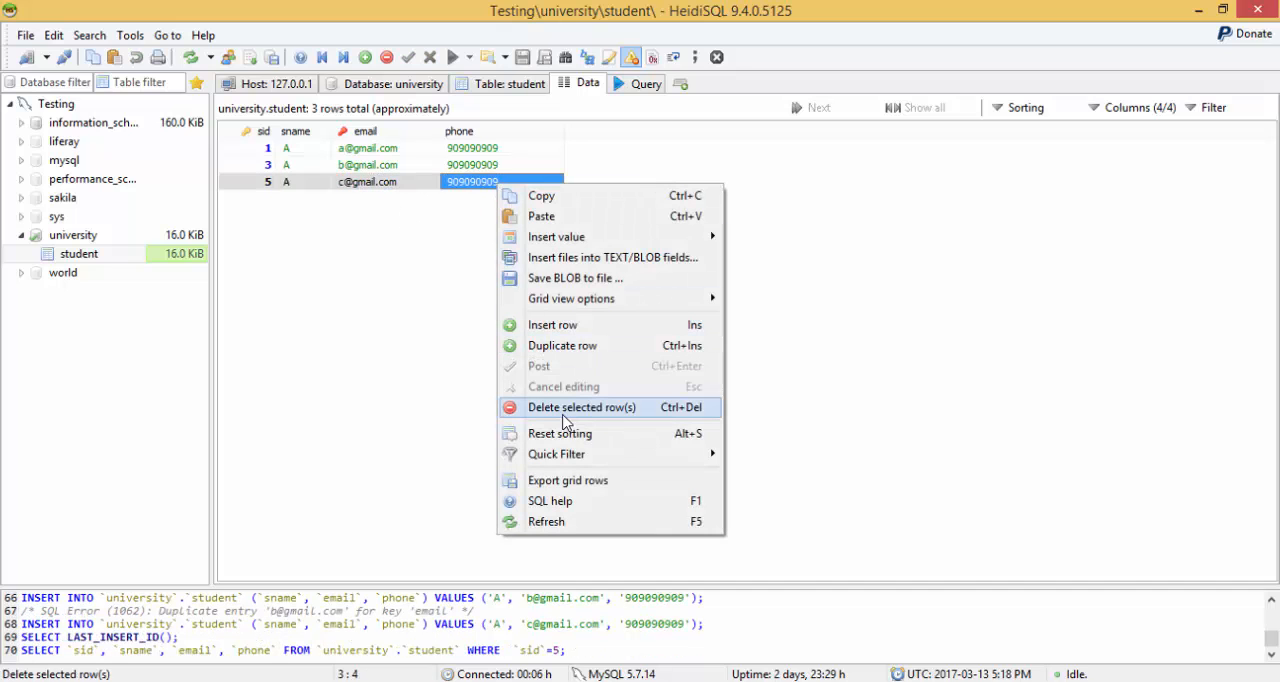
pyautogui.click(580, 408)
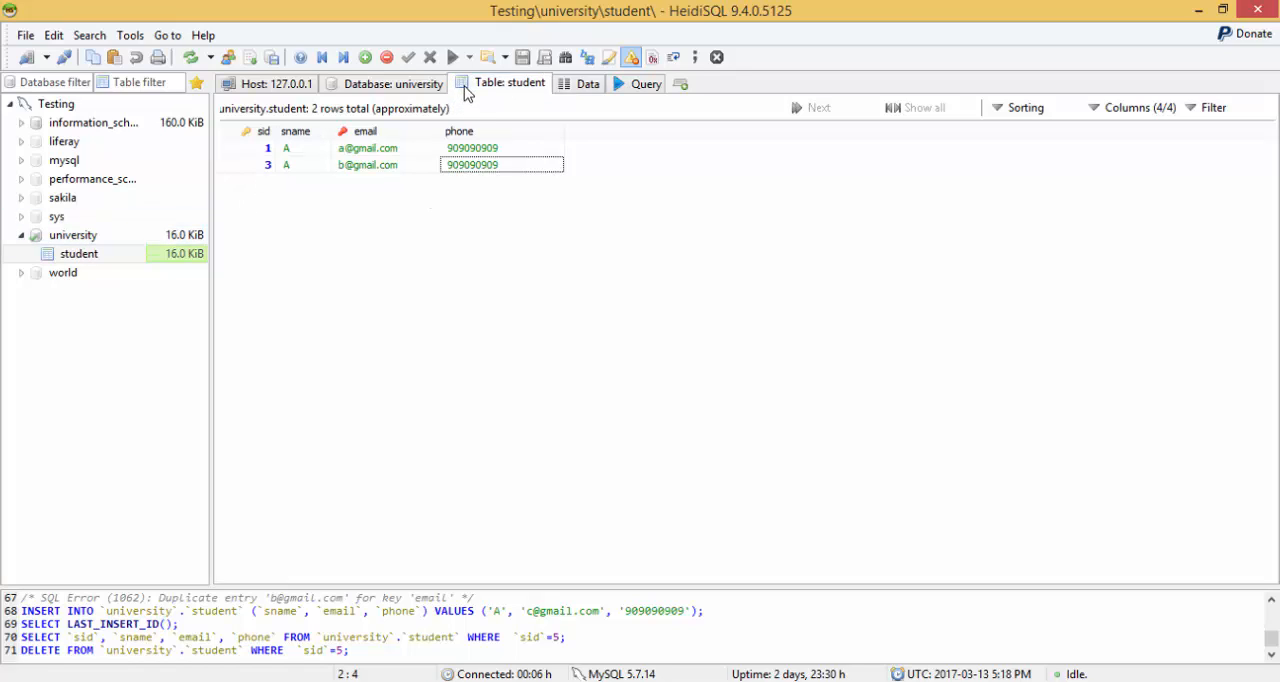
pyautogui.click(584, 84)
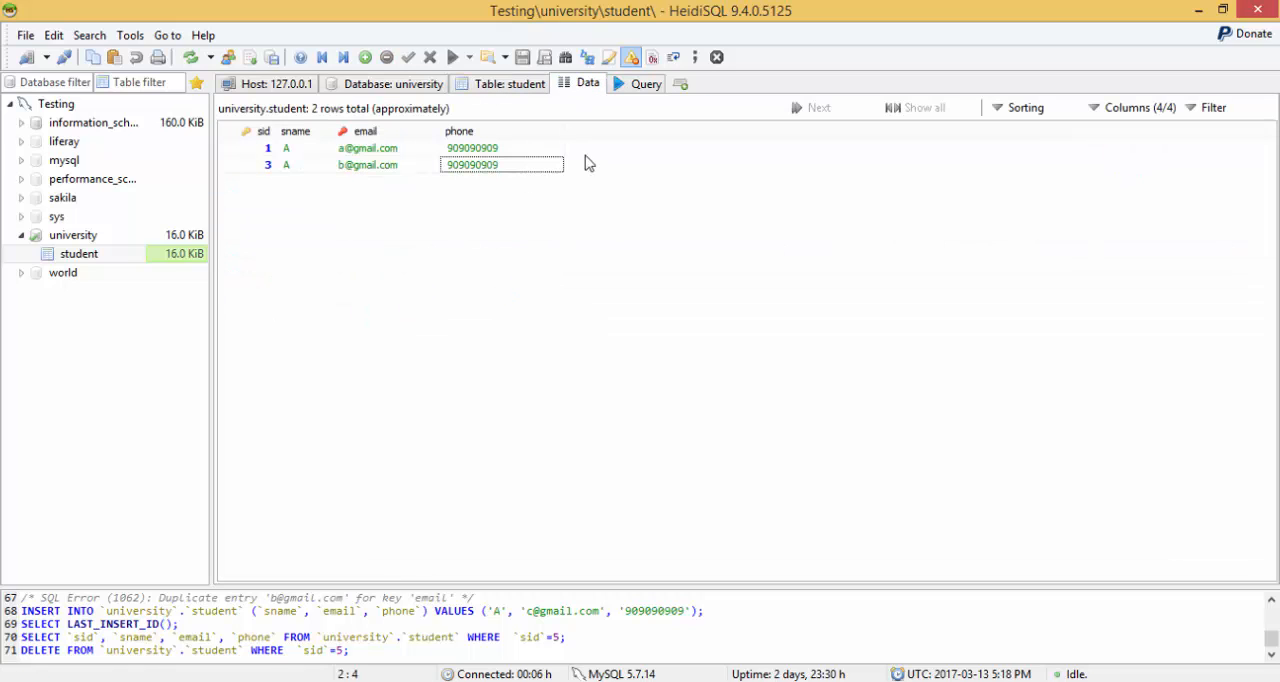
pyautogui.moveTo(588, 200)
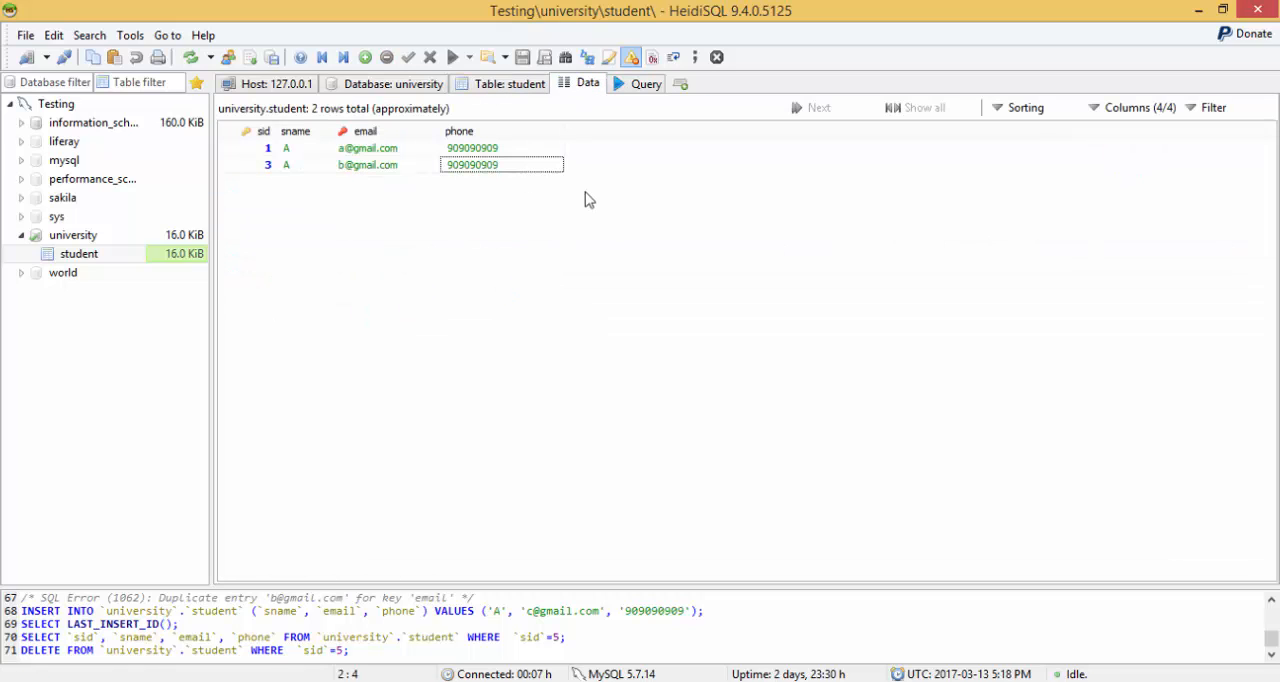